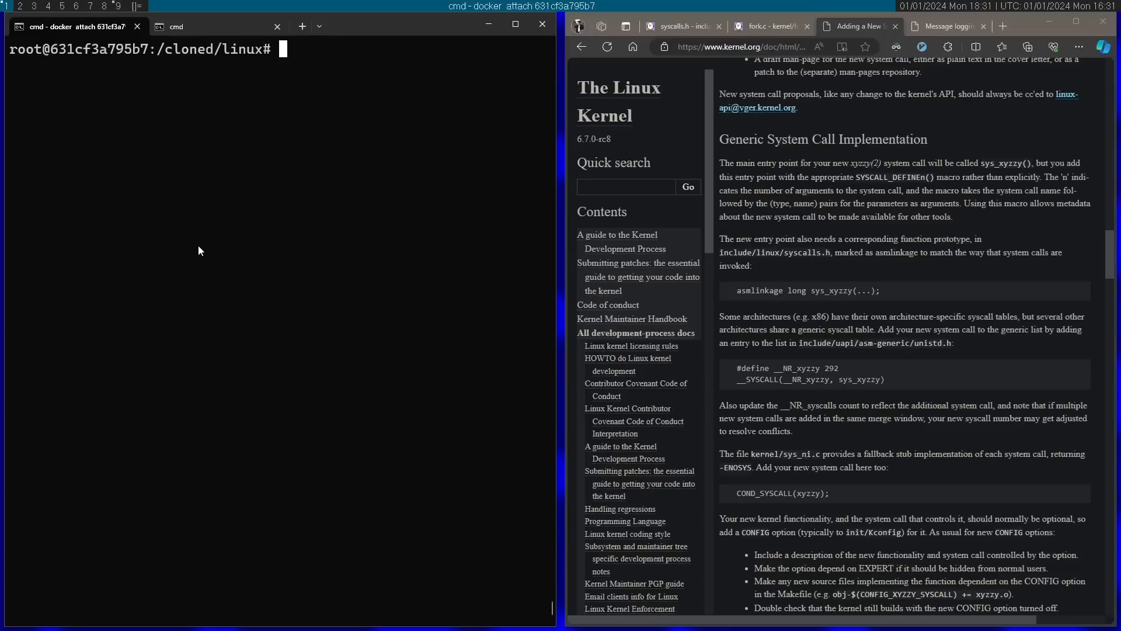
Review the SYSCALL_DEFINE macros in syscalls.h, then view the fork and vfork definitions in fork.c.
{"action": "type", "text": "make menuconfig"}
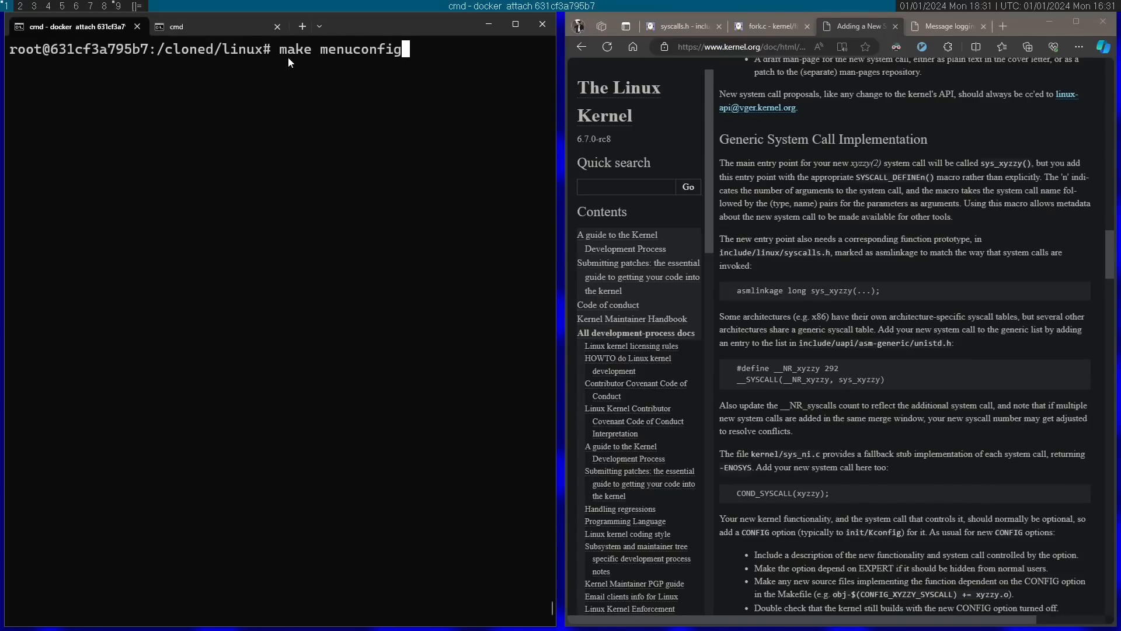
{"action": "mouse_move", "coordinate": [239, 59]}
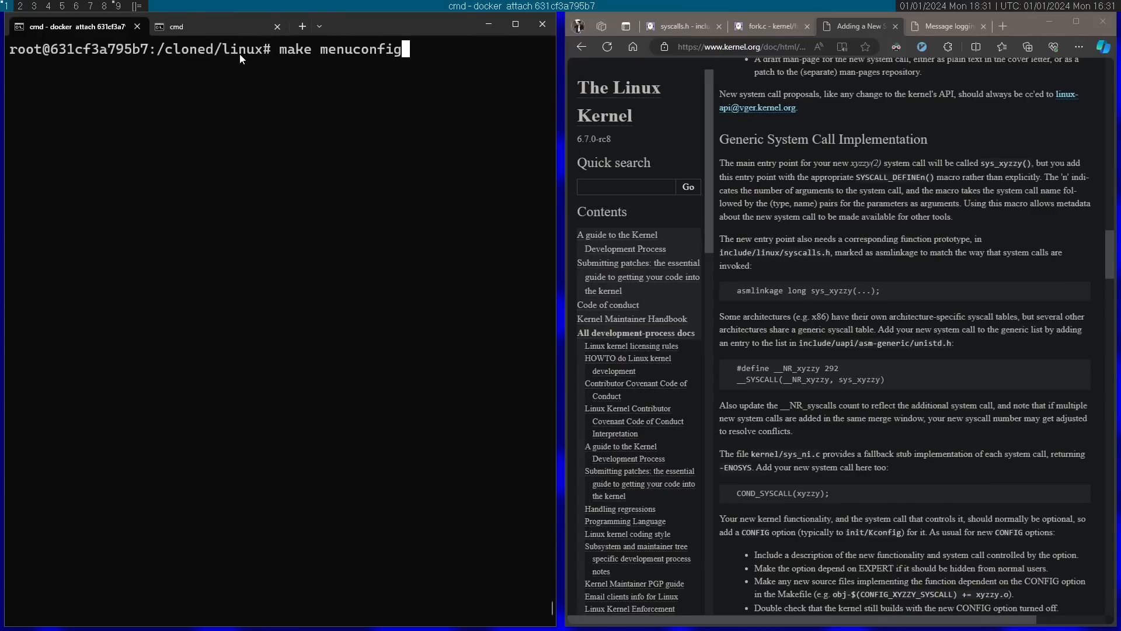
{"action": "mouse_move", "coordinate": [366, 57]}
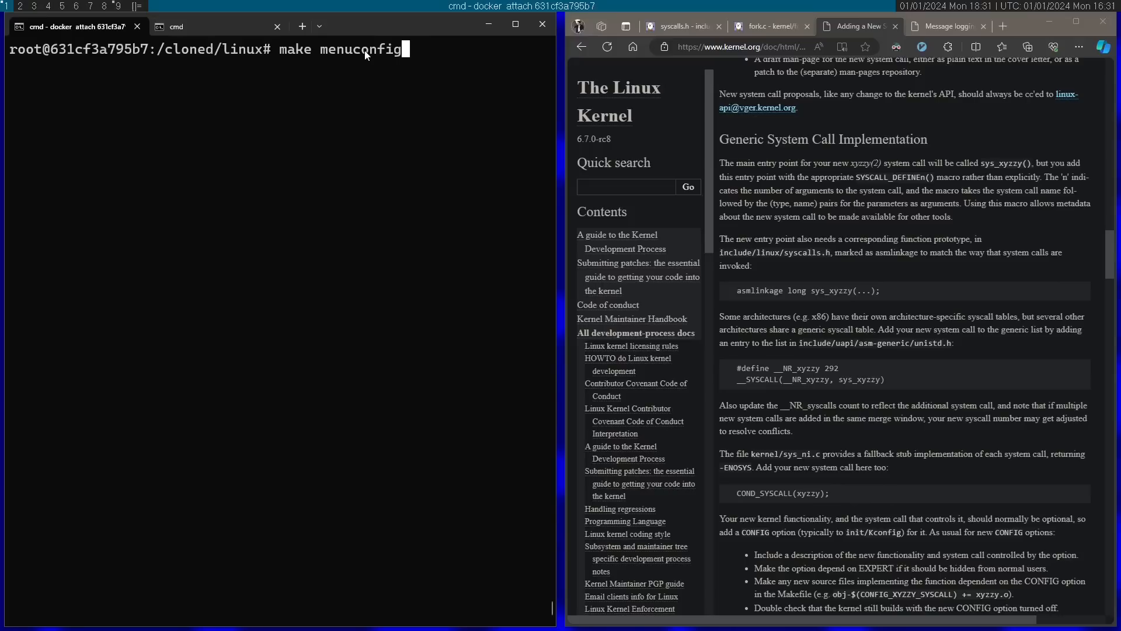
{"action": "key", "text": "Return"}
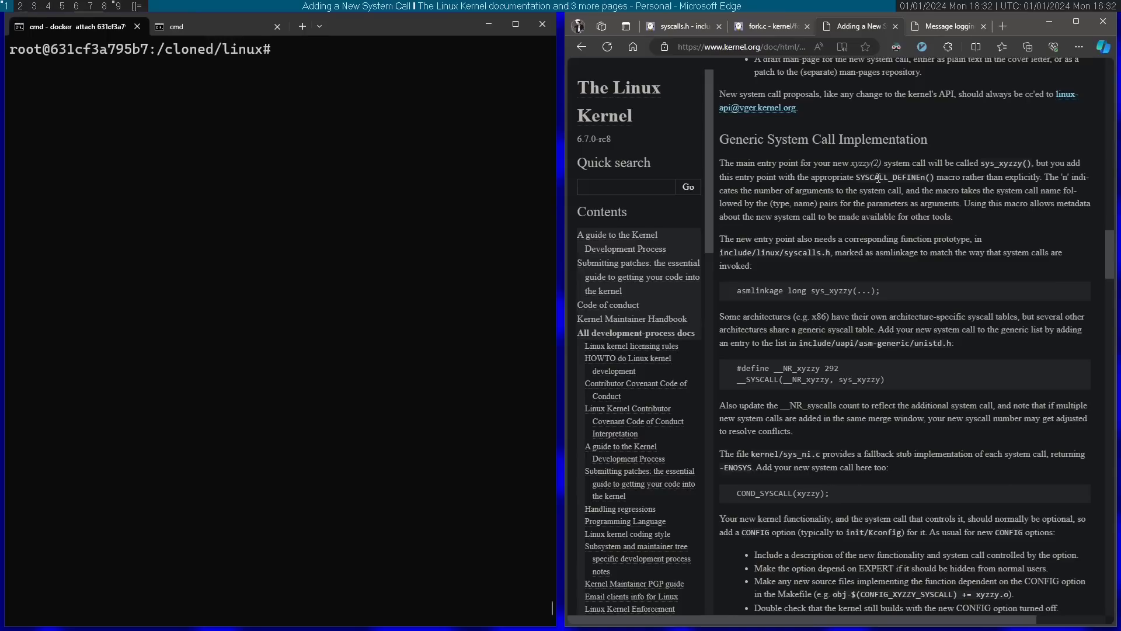
{"action": "left_click", "coordinate": [683, 27]}
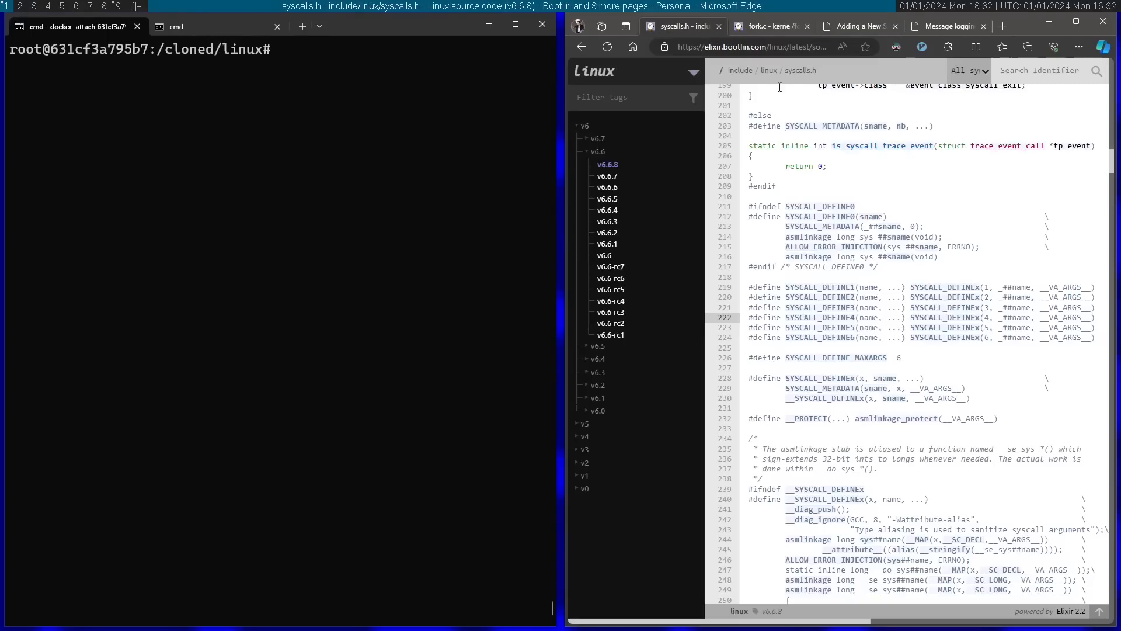
{"action": "mouse_move", "coordinate": [812, 208]}
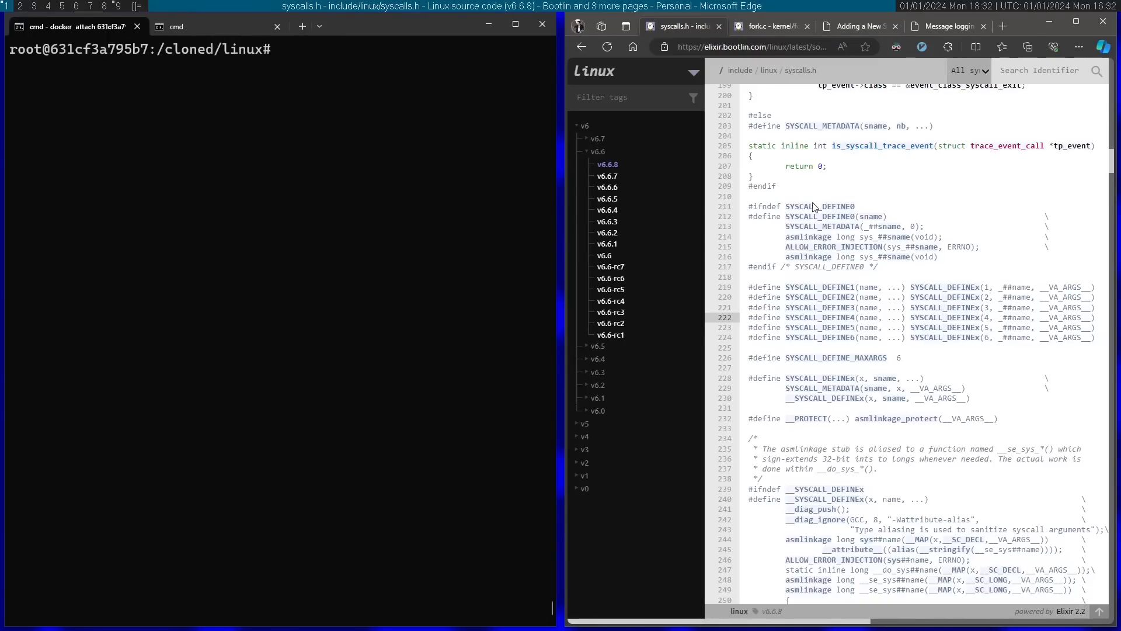
{"action": "mouse_move", "coordinate": [841, 293]}
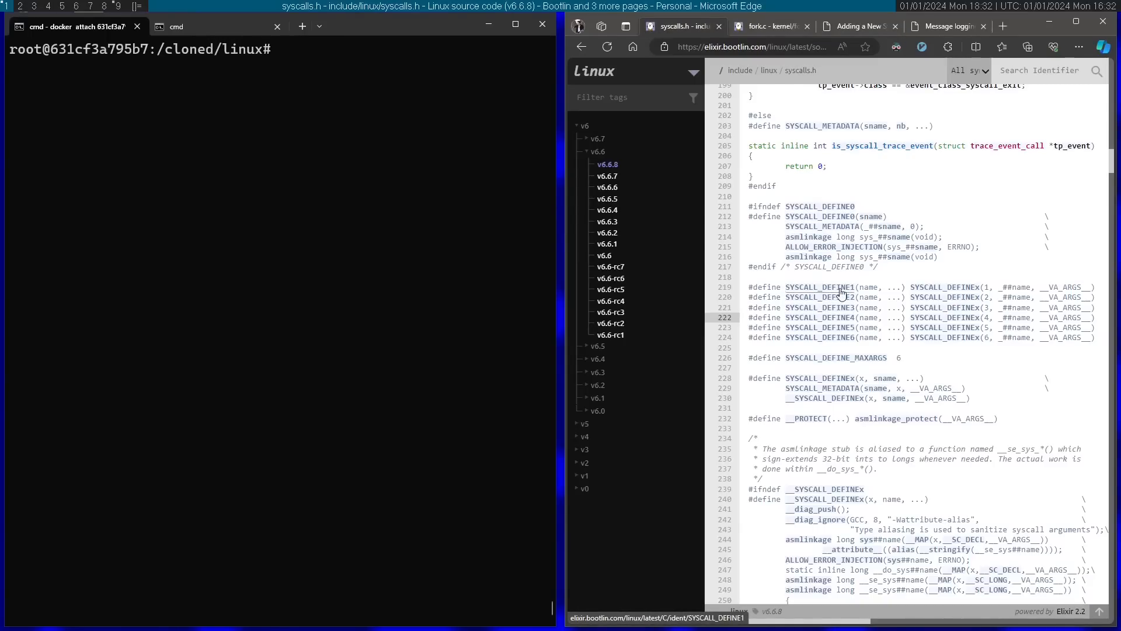
{"action": "mouse_move", "coordinate": [863, 209]}
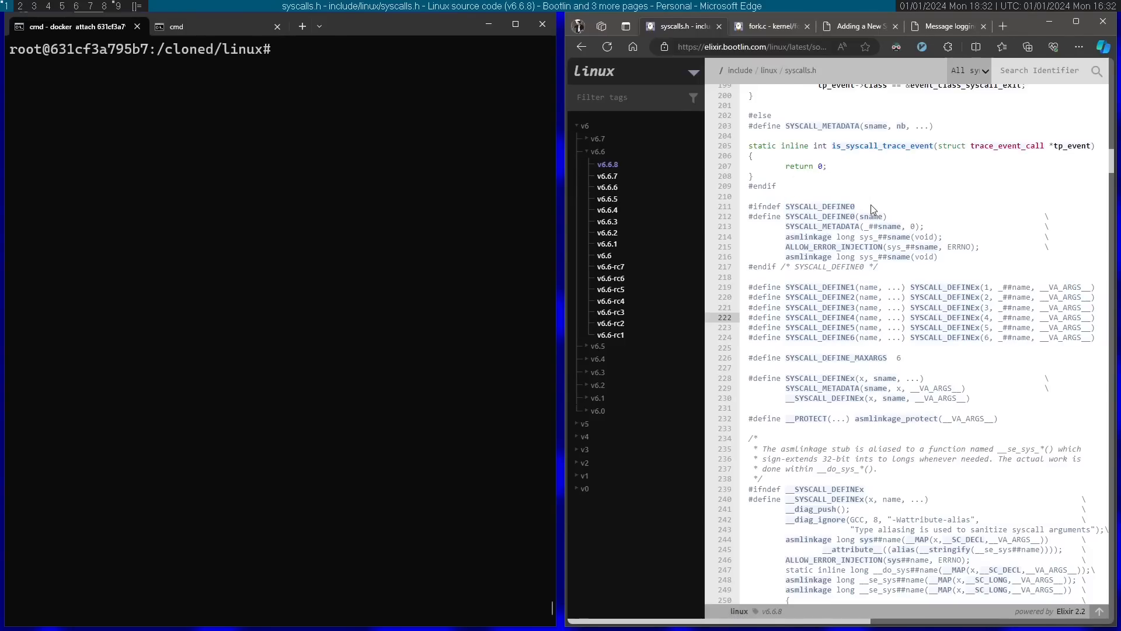
{"action": "mouse_move", "coordinate": [819, 216]}
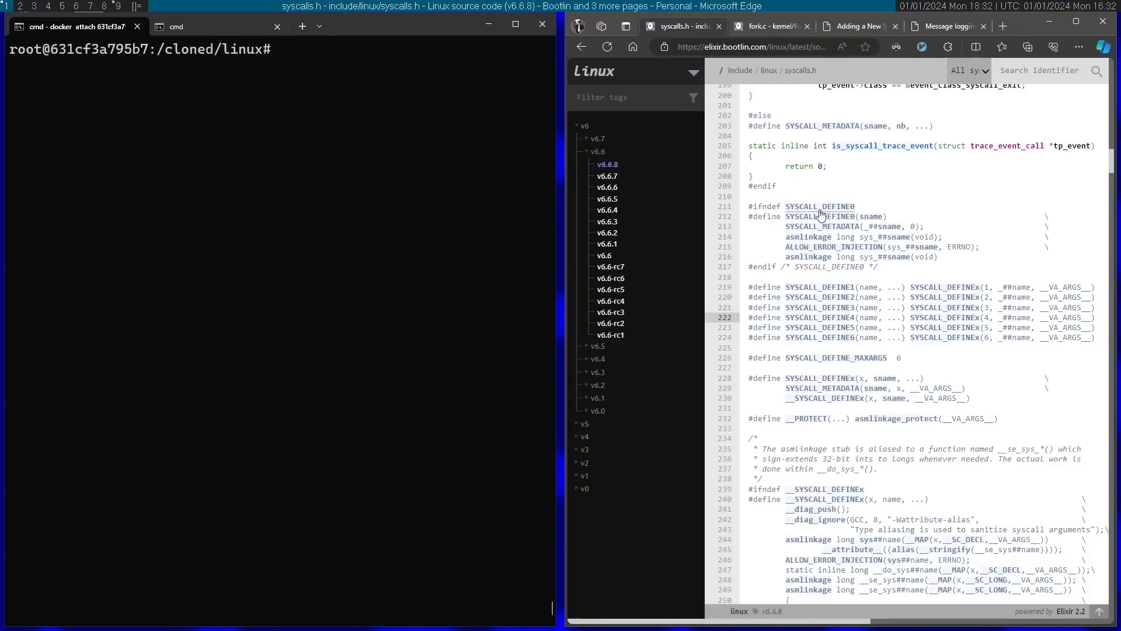
{"action": "mouse_move", "coordinate": [908, 211]}
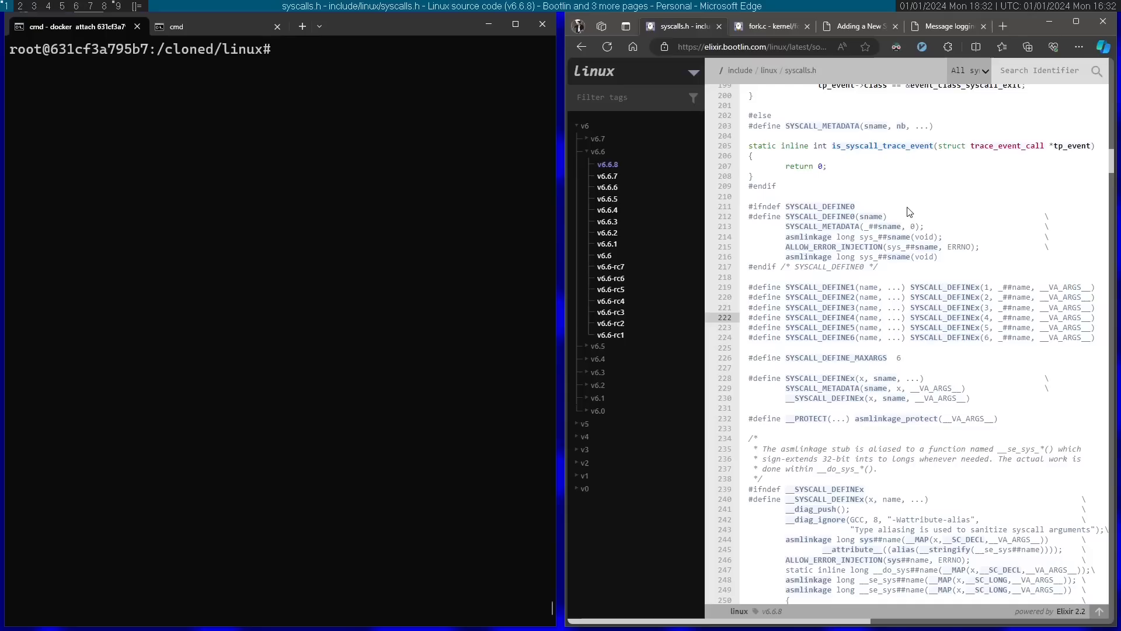
{"action": "mouse_move", "coordinate": [859, 207]}
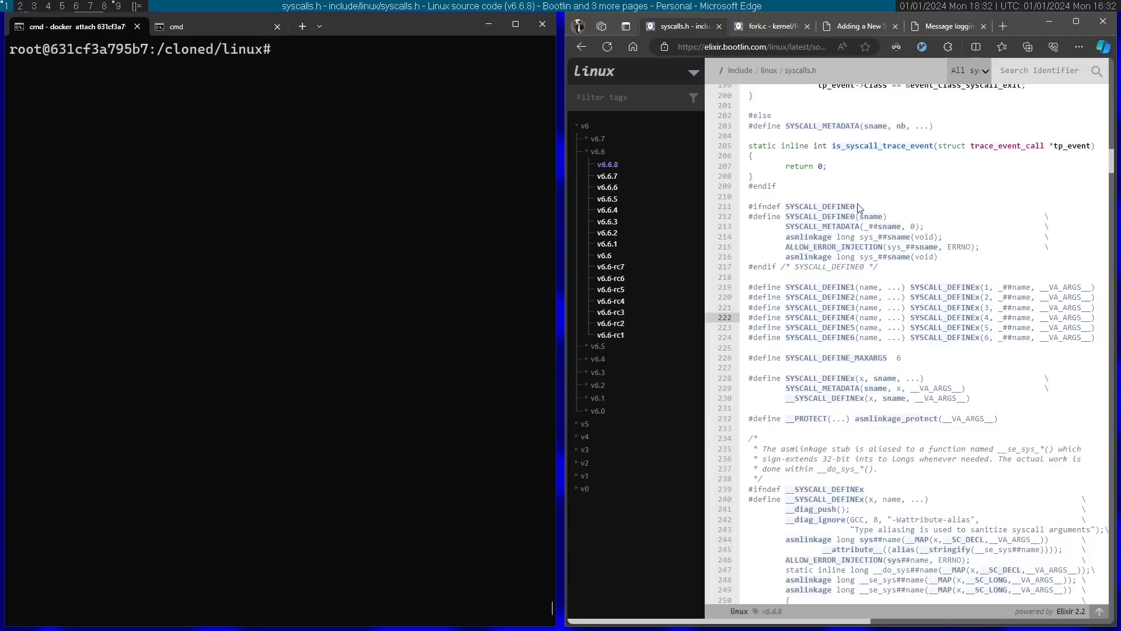
{"action": "left_click", "coordinate": [764, 27]}
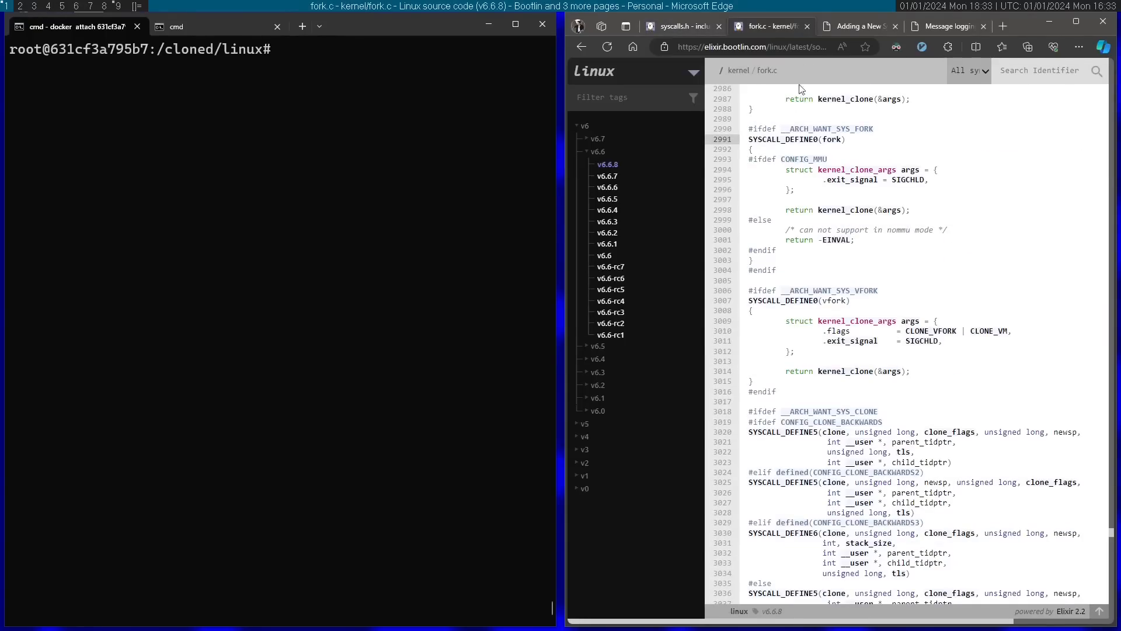
{"action": "double_click", "coordinate": [834, 300]}
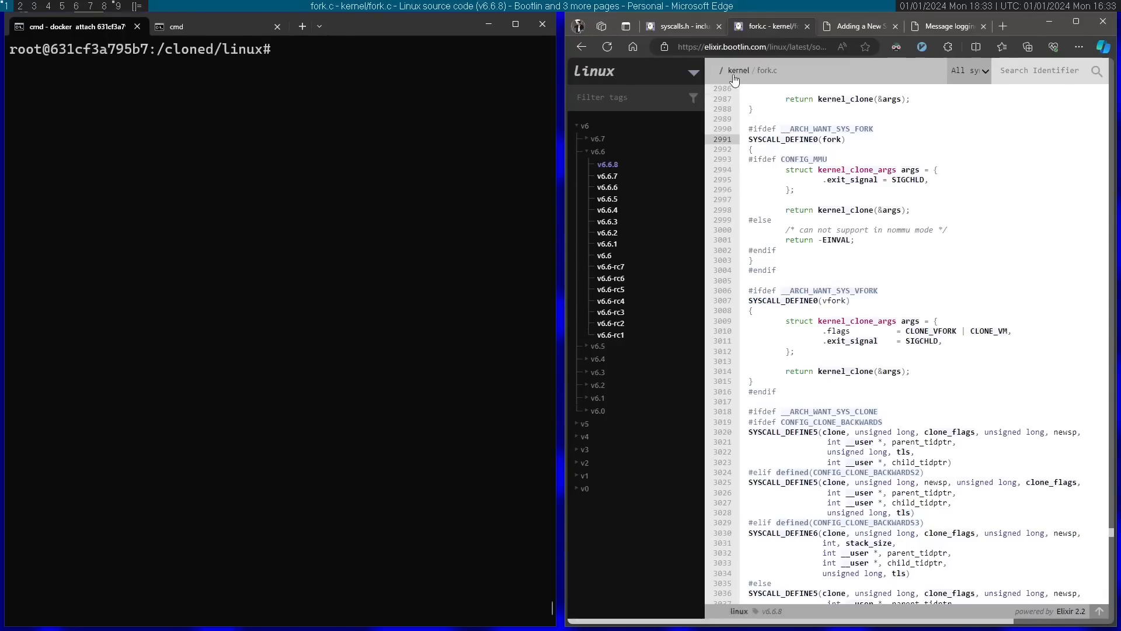
Open kernel/fork.c in vim from the container shell.
{"action": "left_click", "coordinate": [272, 141]}
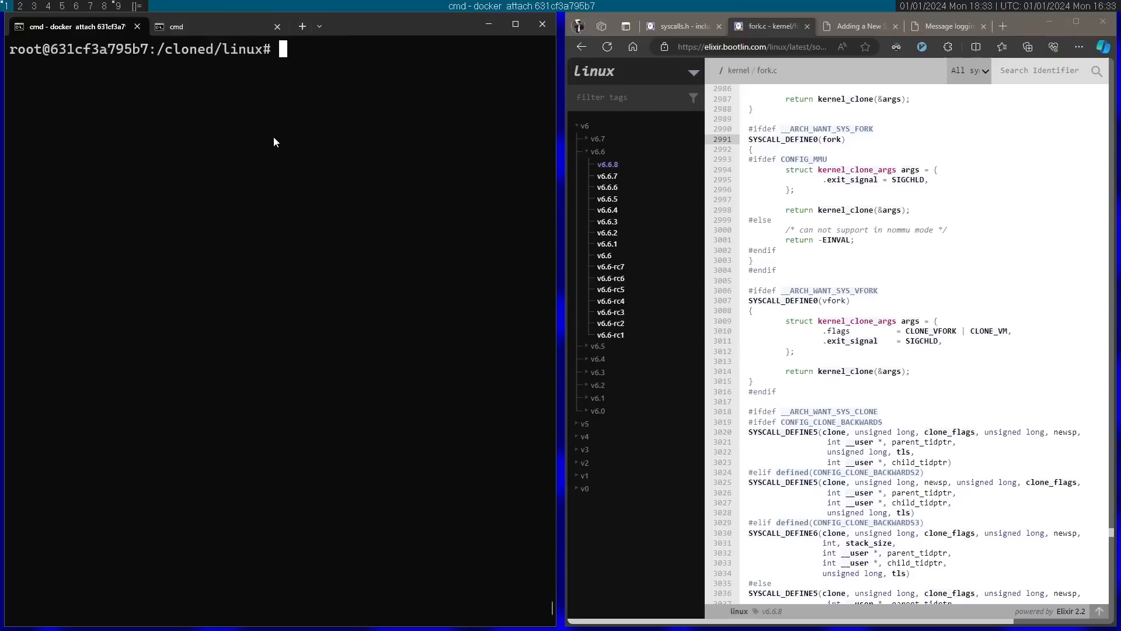
{"action": "type", "text": "vim kernel"}
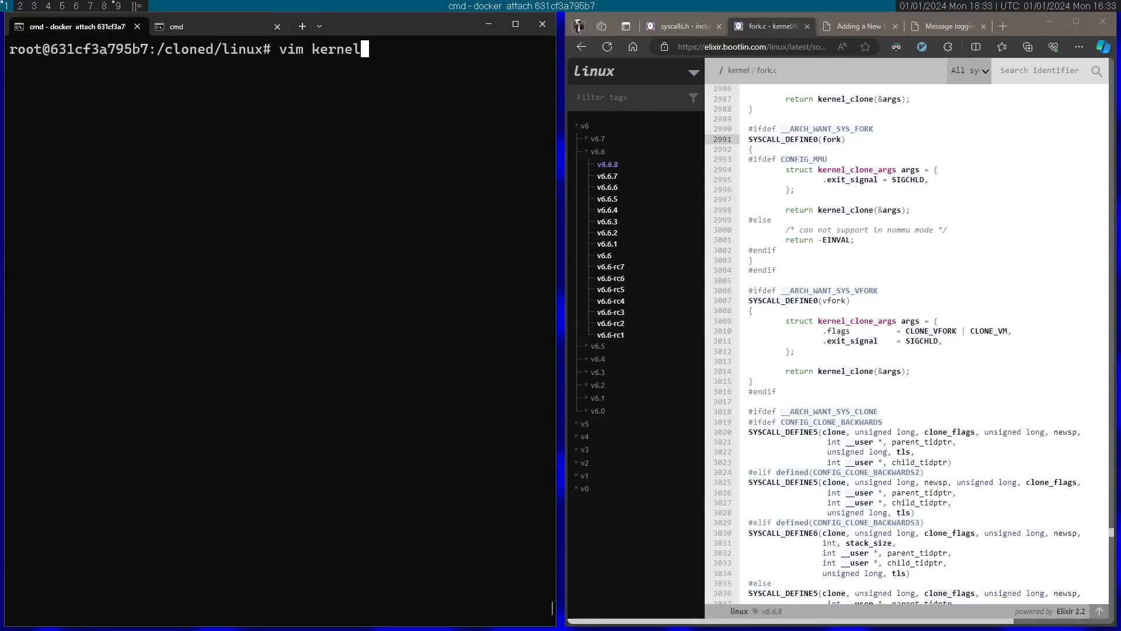
{"action": "type", "text": "/fork.c"}
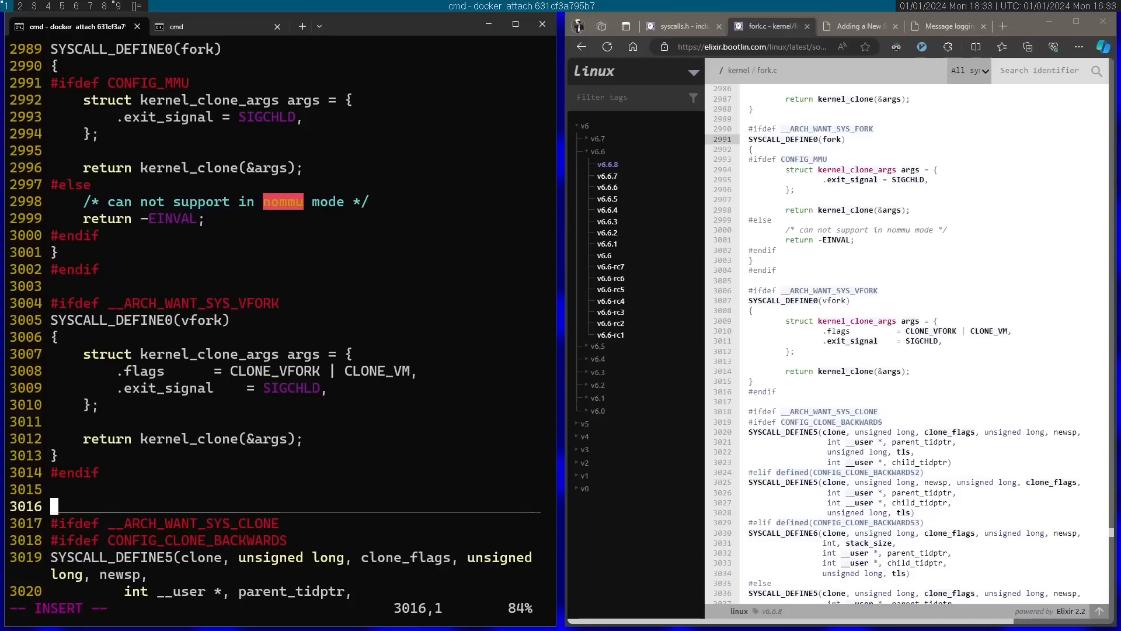
Write SYSCALL_DEFINE0(nirscall) returning 0 below the vfork definition.
{"action": "type", "text": "S"}
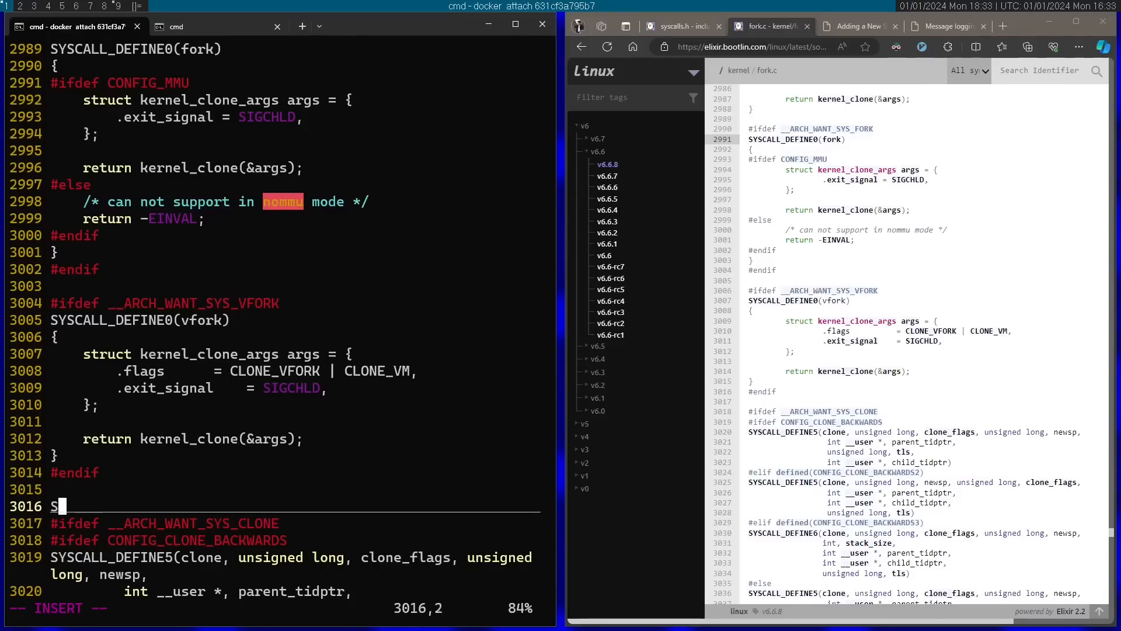
{"action": "type", "text": "YSCALL"}
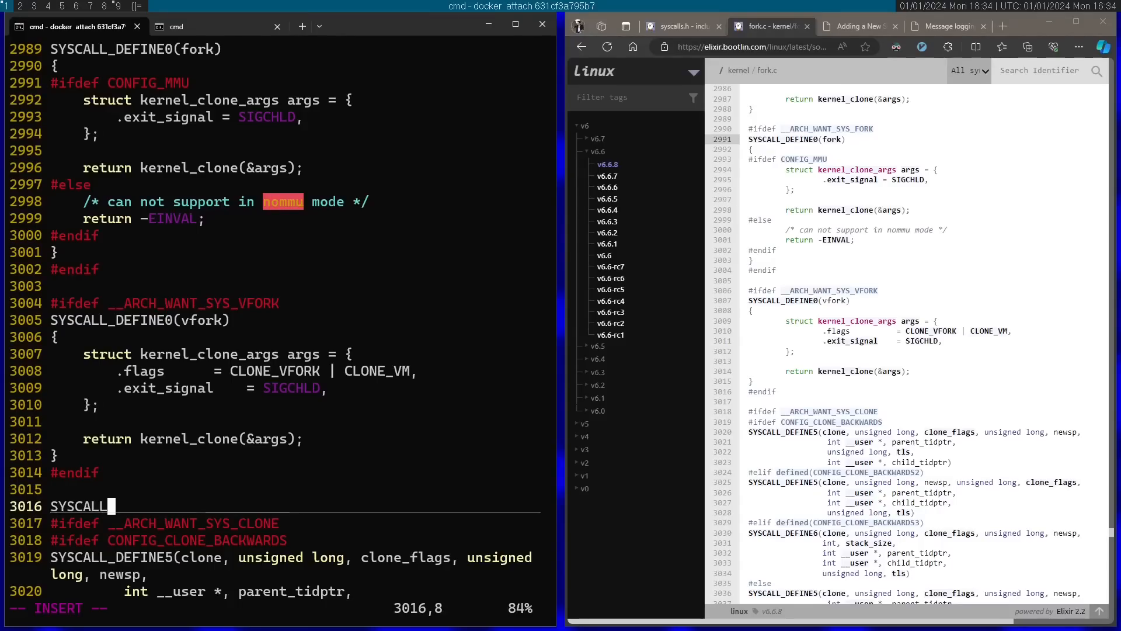
{"action": "type", "text": "_DEFINE"}
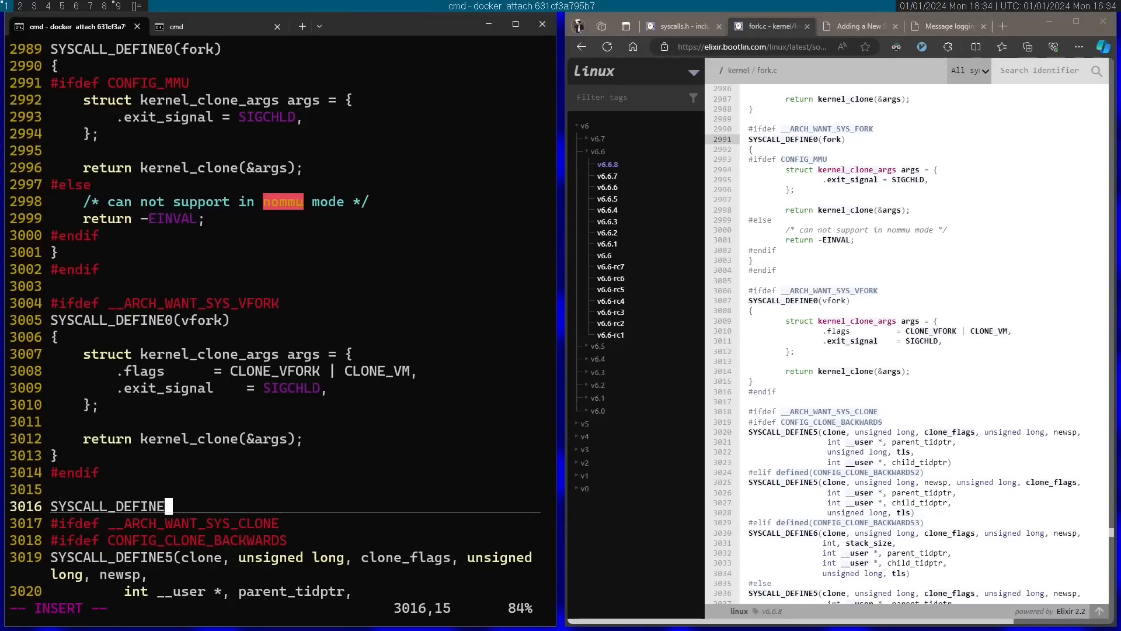
{"action": "type", "text": "0"}
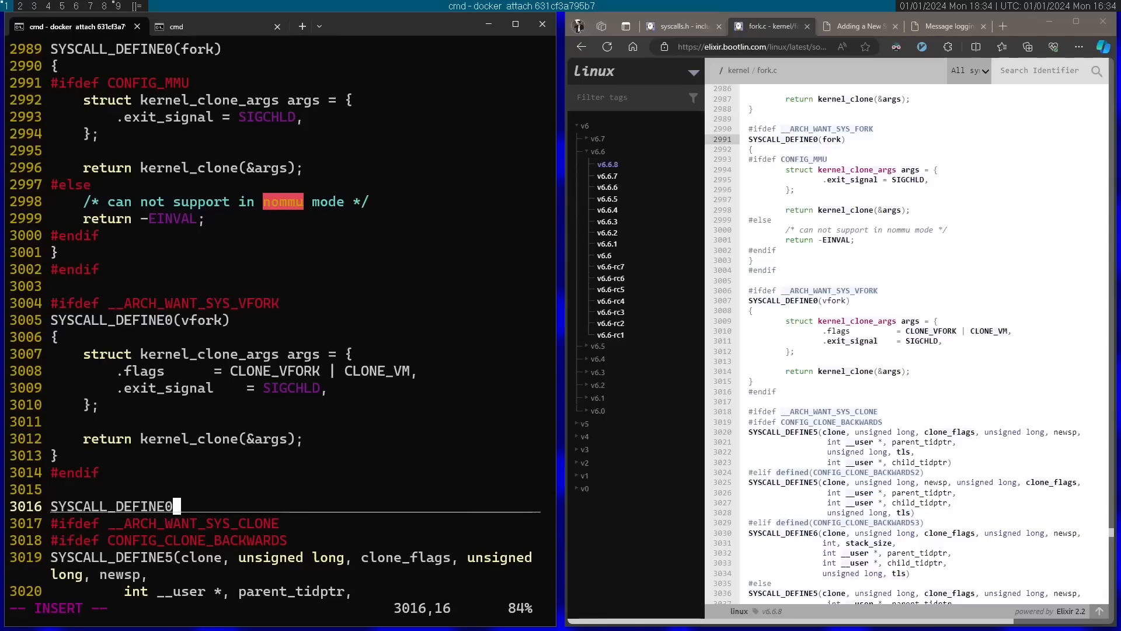
{"action": "type", "text": "("}
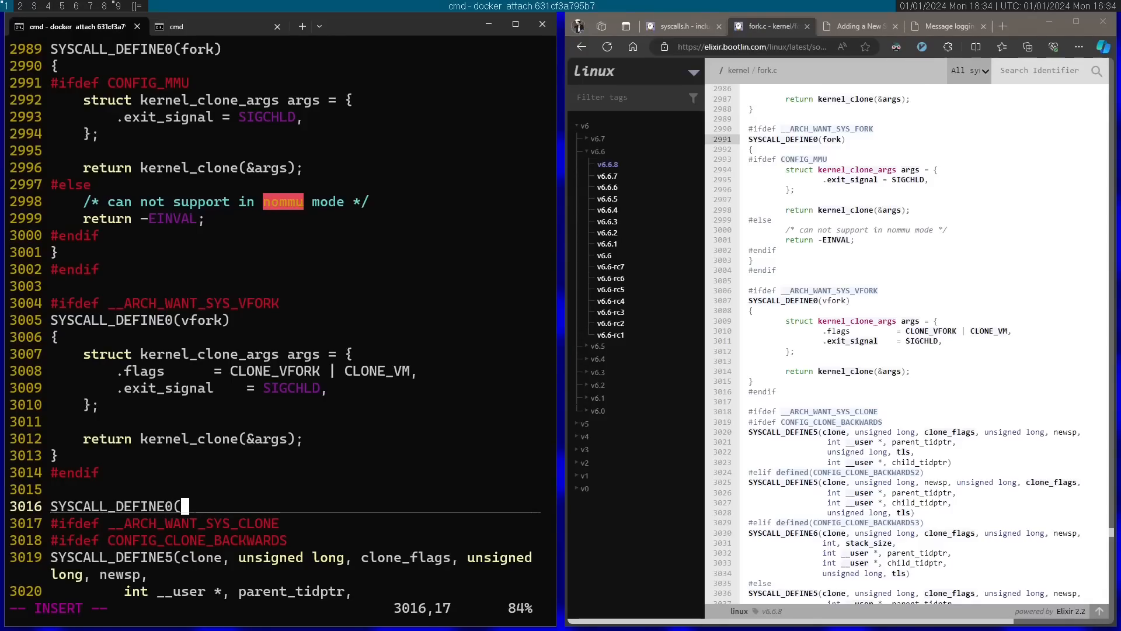
{"action": "type", "text": "nirscall"}
{"action": "type", "text": "return 0;"}
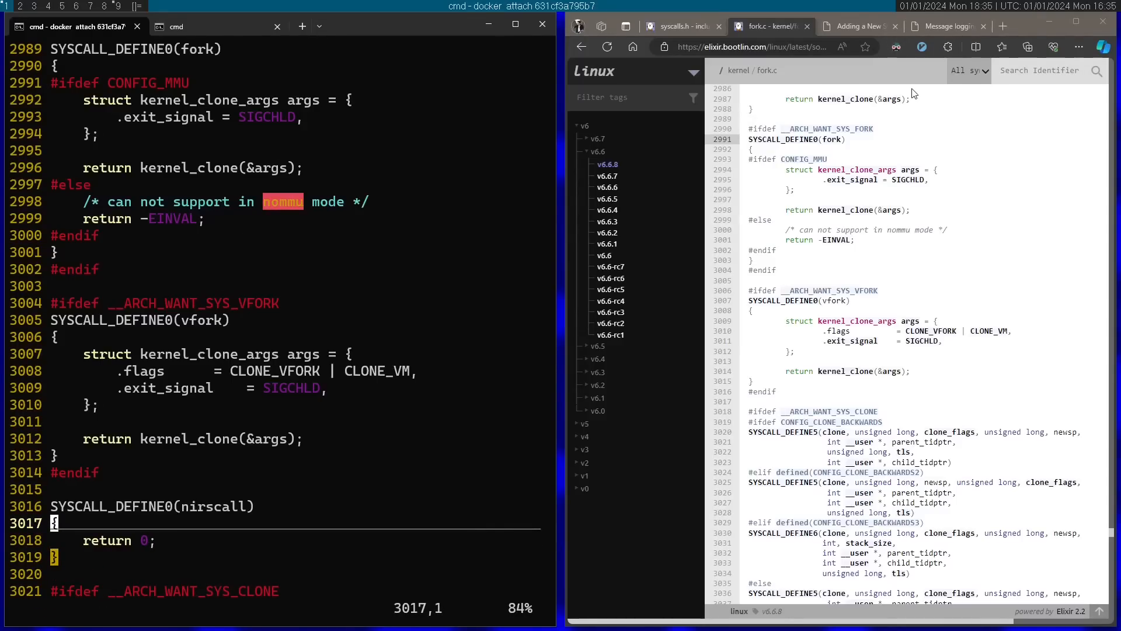
Open the printk message logging documentation and select pr_info() in the log level table.
{"action": "left_click", "coordinate": [943, 26]}
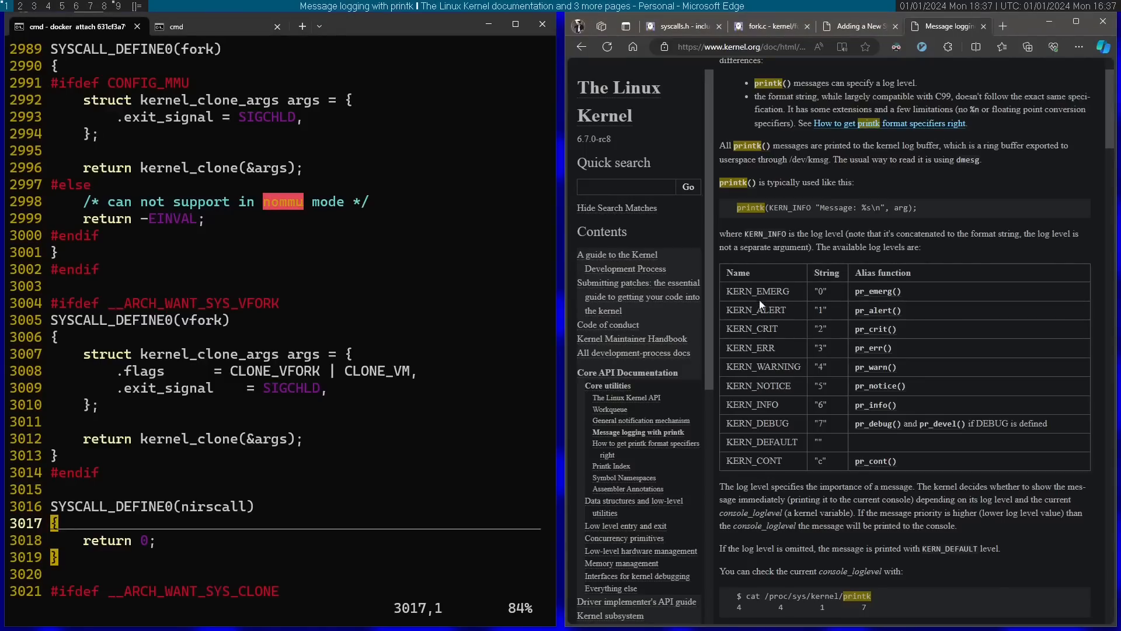
{"action": "double_click", "coordinate": [757, 291]}
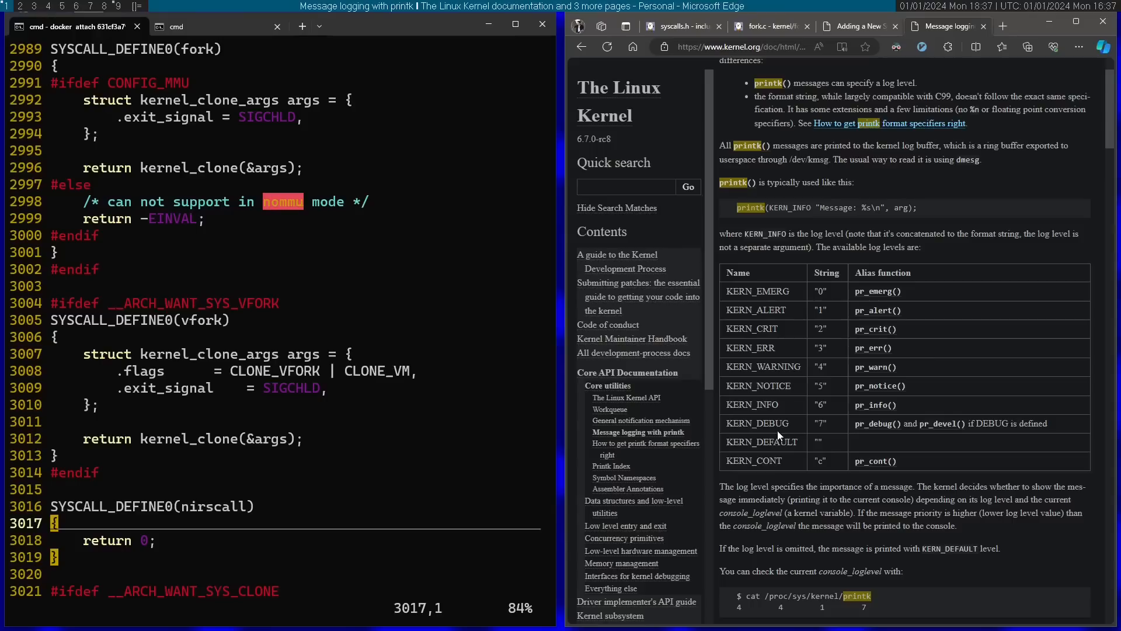
{"action": "mouse_move", "coordinate": [753, 407]}
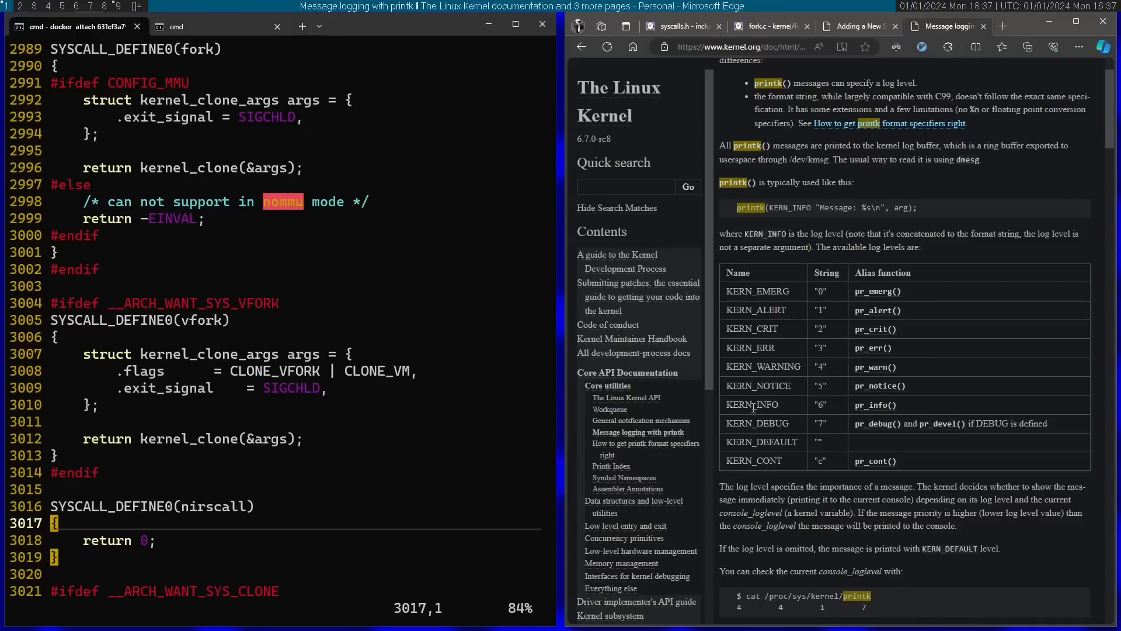
{"action": "mouse_move", "coordinate": [860, 407]}
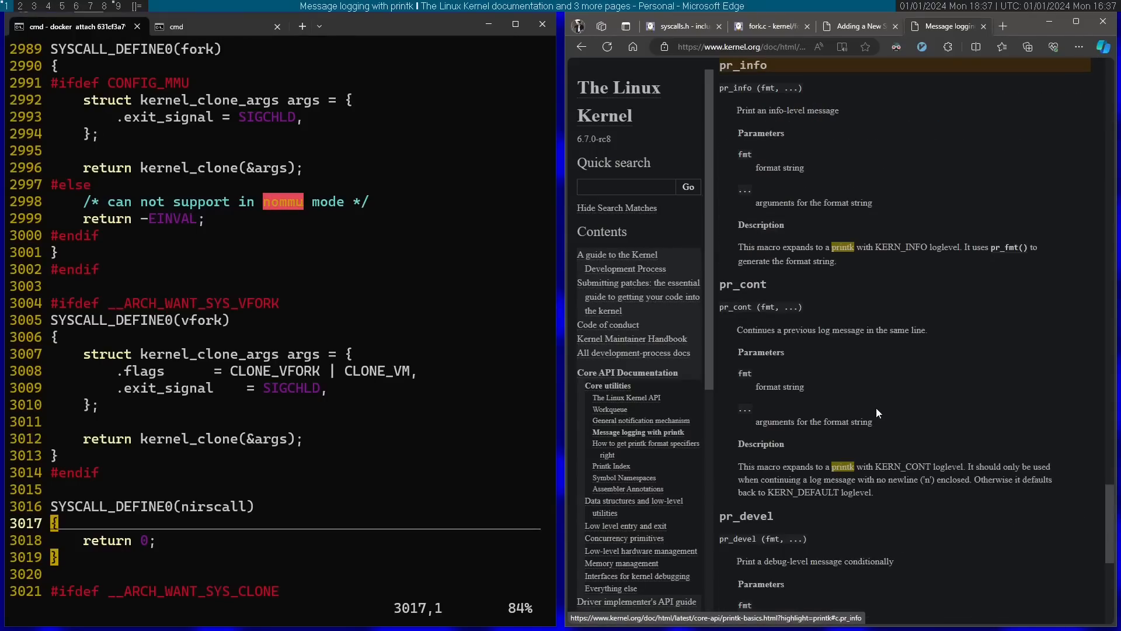
Add pr_info("Hello from Nirs System Call!") to nirscall and save fork.c with :w.
{"action": "type", "text": "pr_info(\"Hello from"}
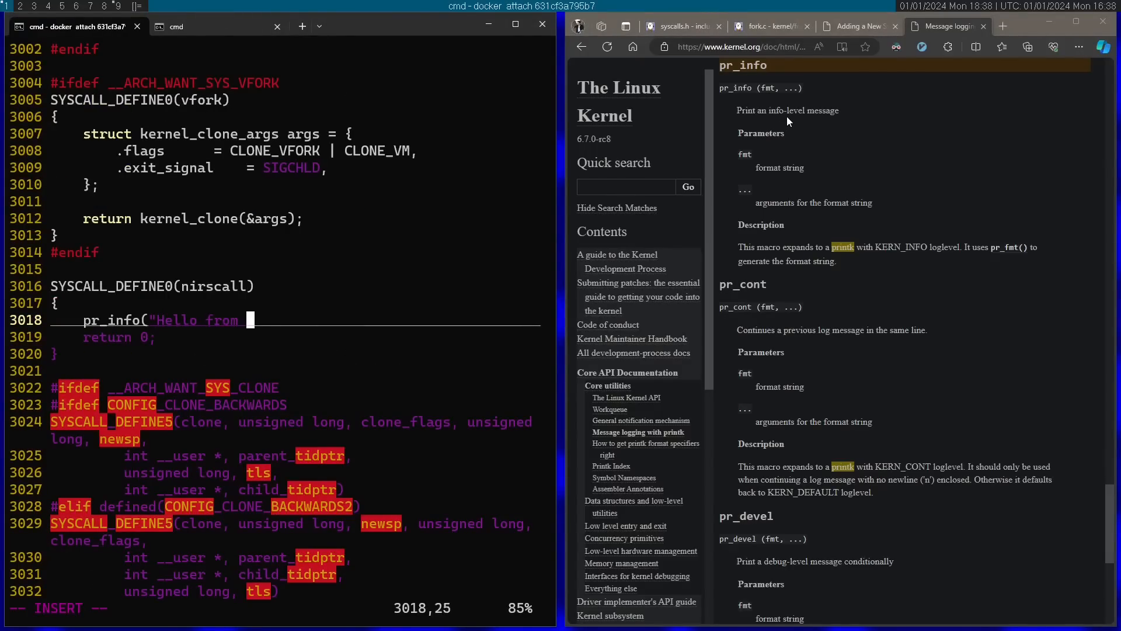
{"action": "type", "text": "Nirs System Call!\");"}
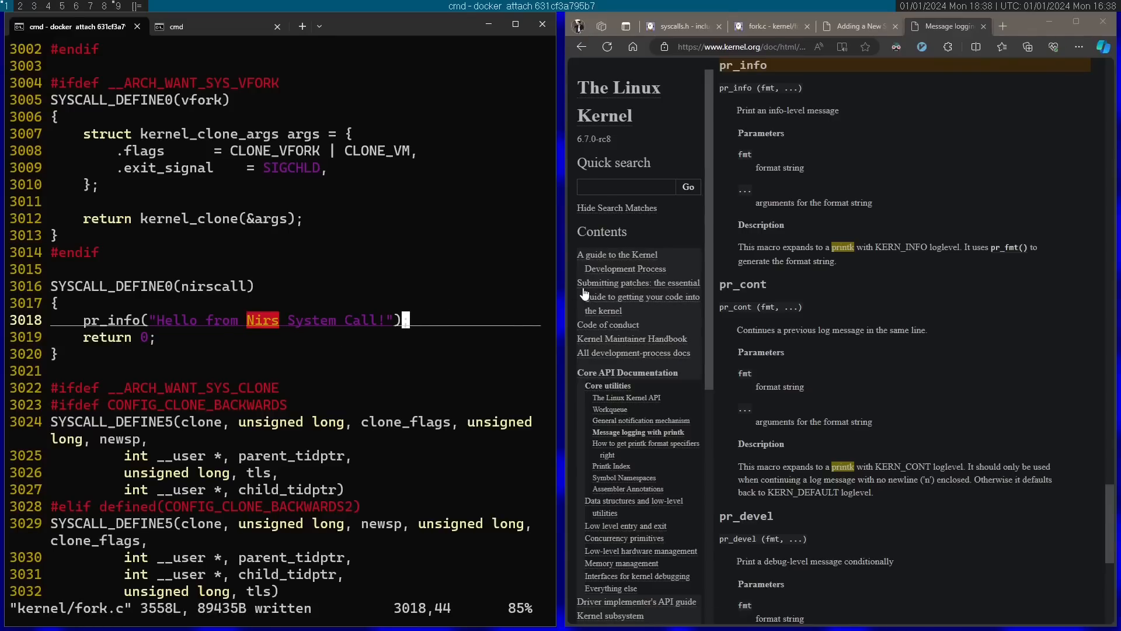
{"action": "mouse_move", "coordinate": [857, 25]}
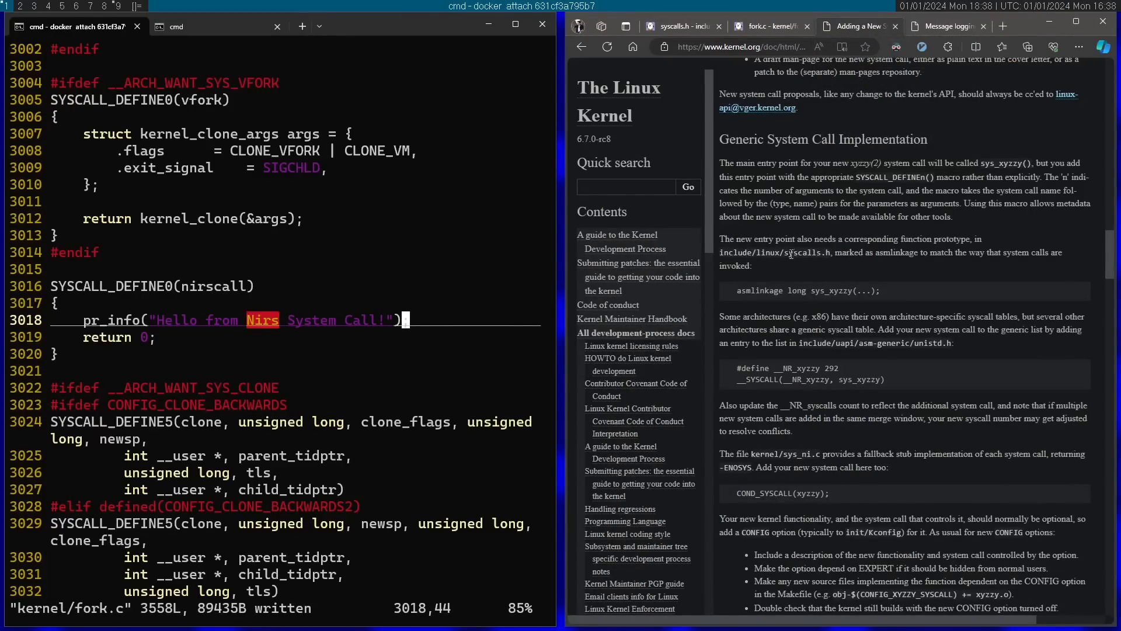
{"action": "mouse_move", "coordinate": [821, 255]}
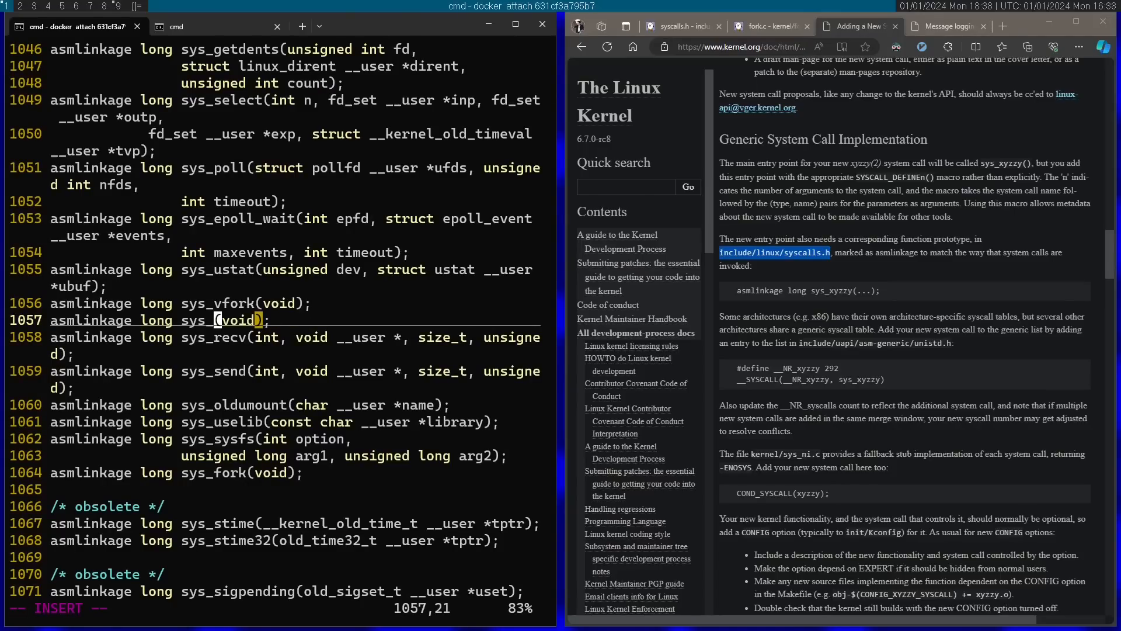
Rename the duplicated sys_vfork prototype to sys_nirscall in include/linux/syscalls.h.
{"action": "type", "text": "nirscall"}
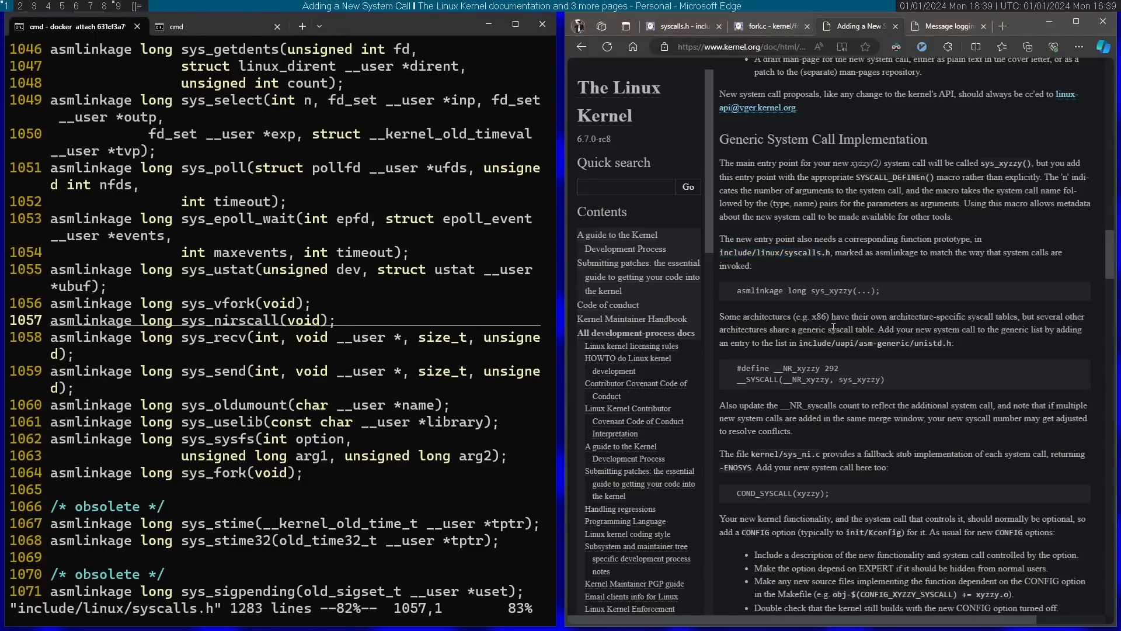
{"action": "scroll", "scroll_direction": "down", "scroll_amount": 3}
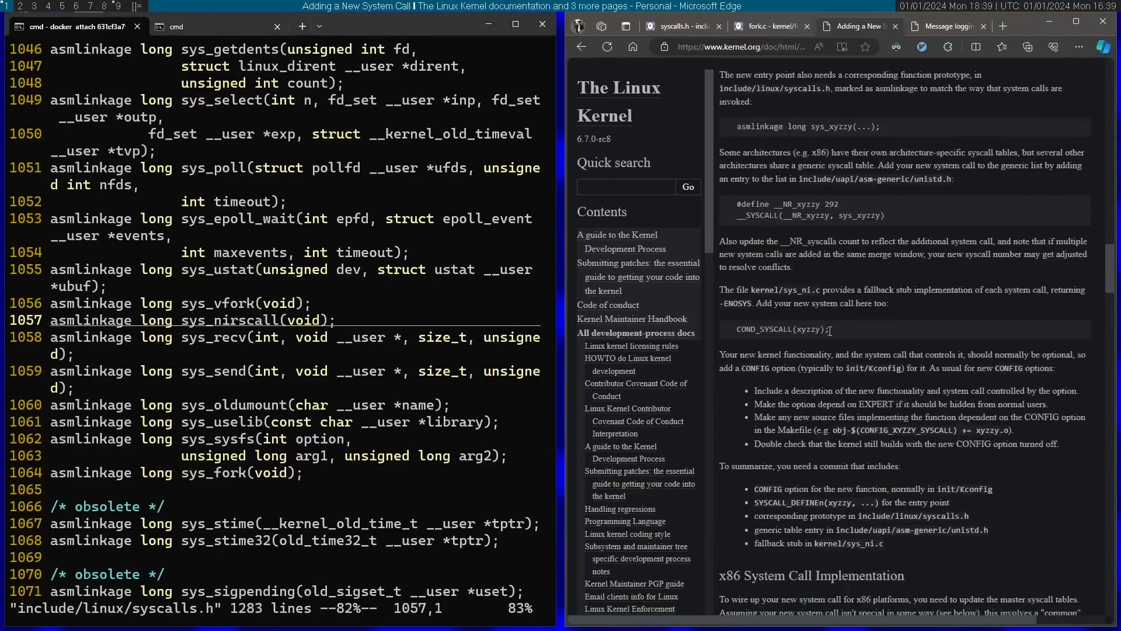
{"action": "scroll", "scroll_direction": "down", "scroll_amount": 3}
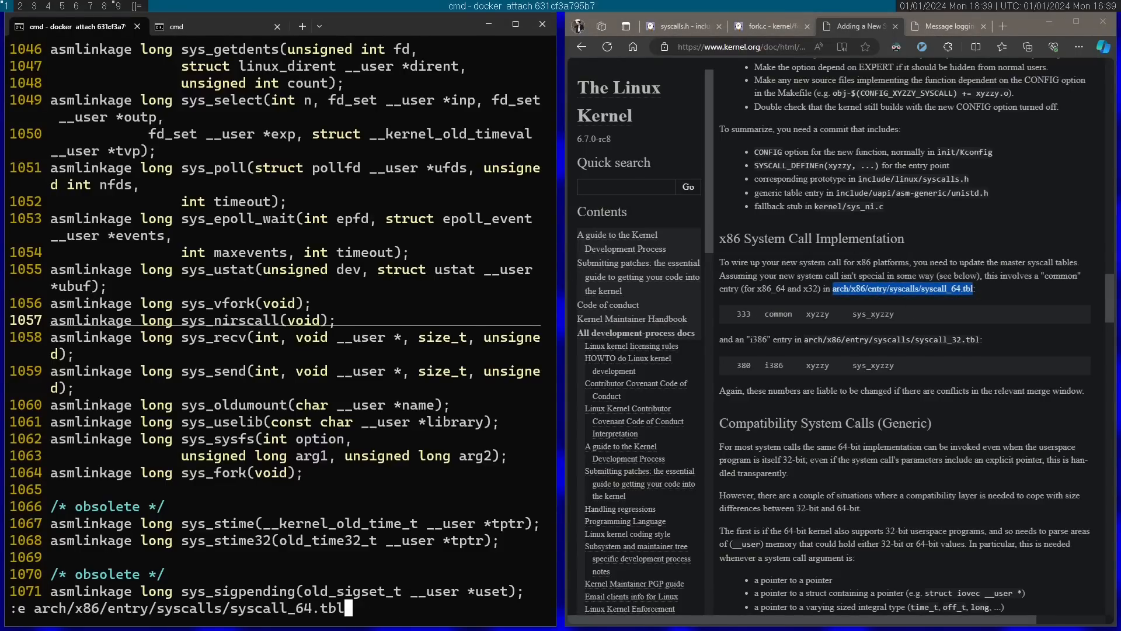
Add a '548 common nirscall sys_nirscall' entry to syscall_64.tbl and quit vim.
{"action": "key", "text": "Return"}
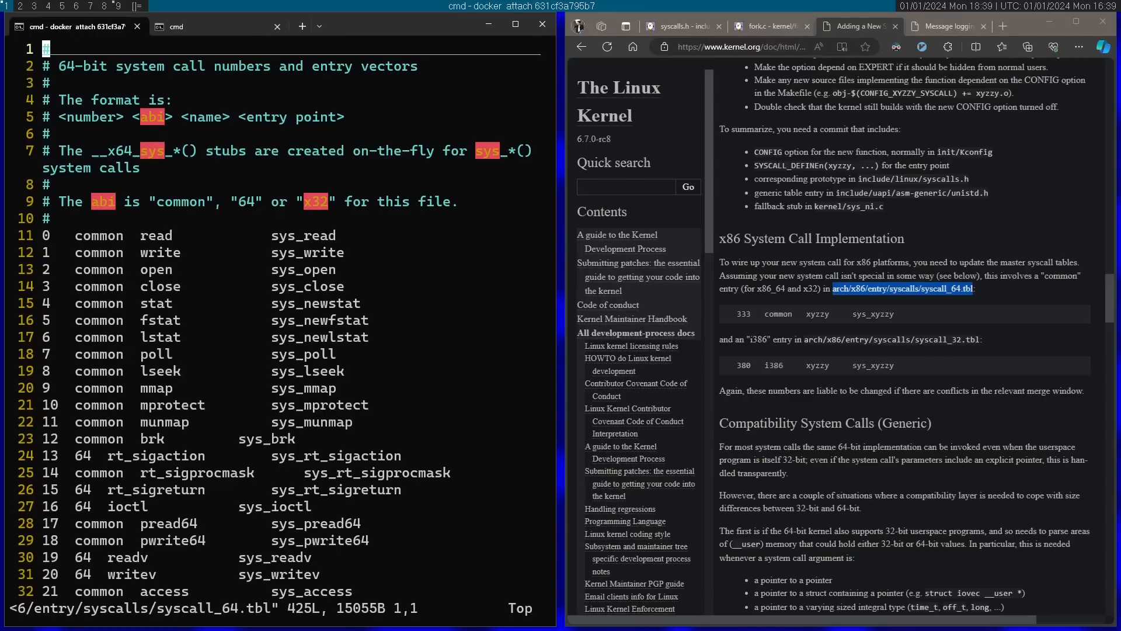
{"action": "mouse_move", "coordinate": [103, 120]}
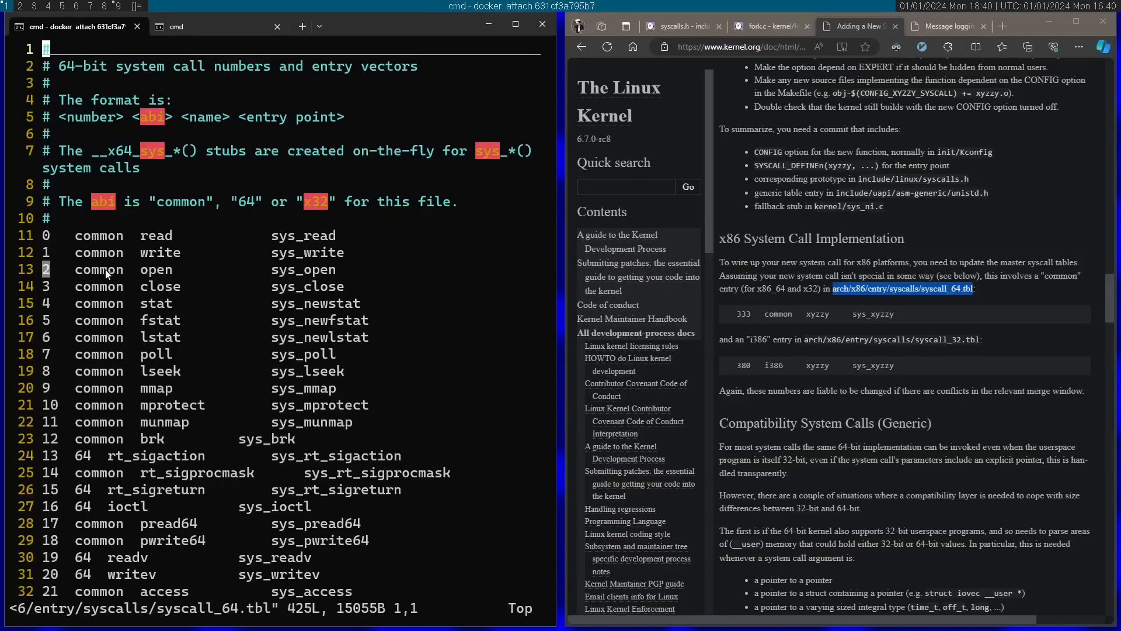
{"action": "double_click", "coordinate": [99, 270]}
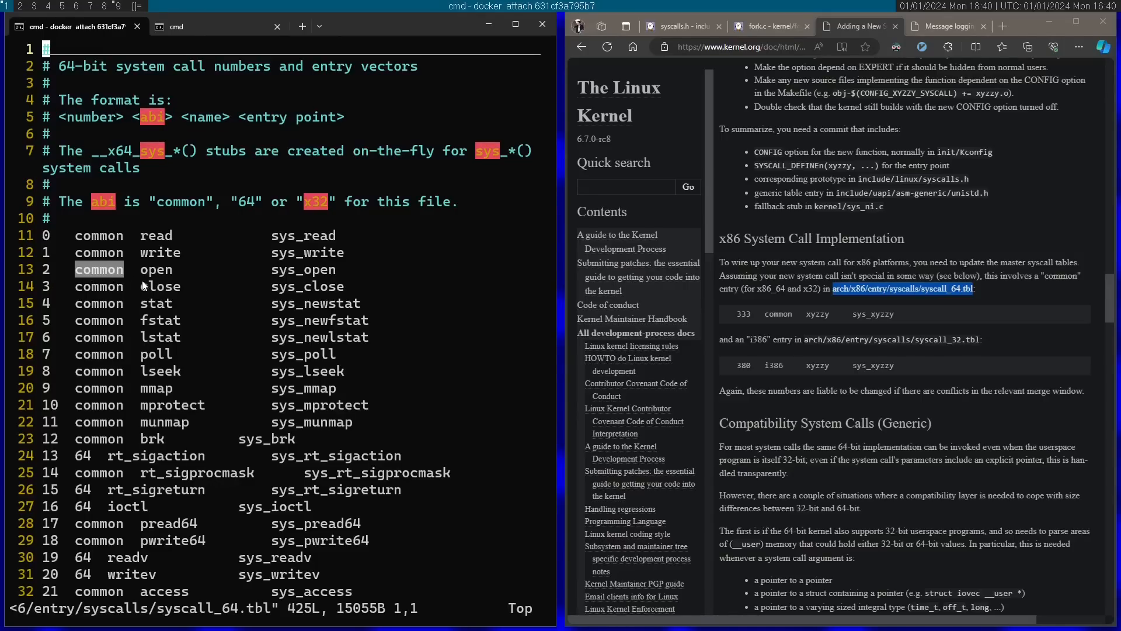
{"action": "double_click", "coordinate": [155, 269]}
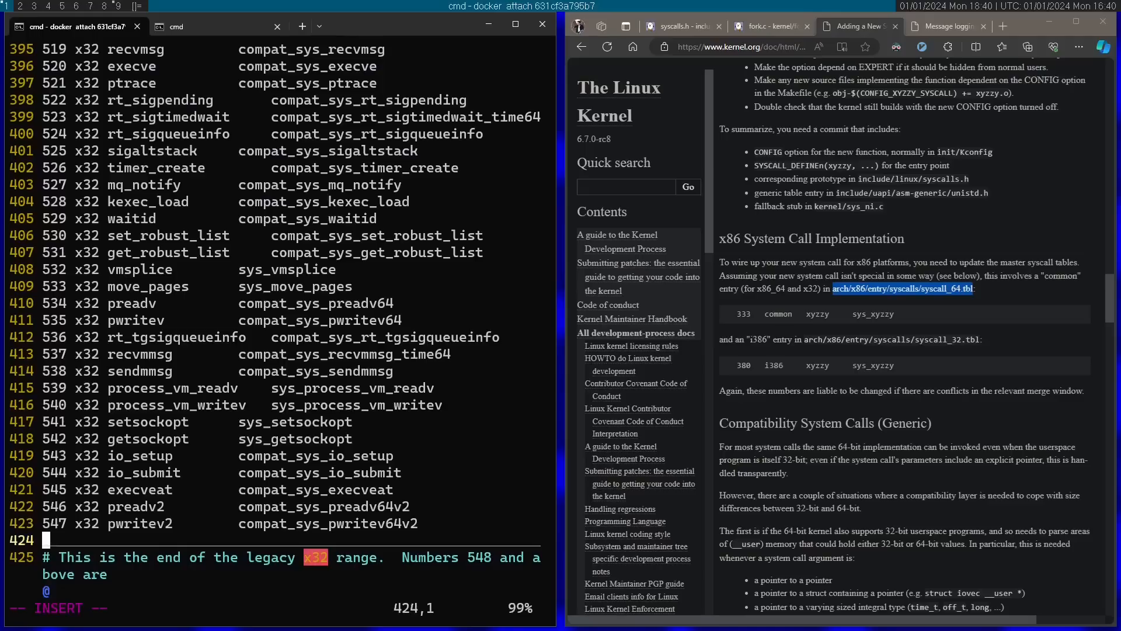
{"action": "type", "text": "5"}
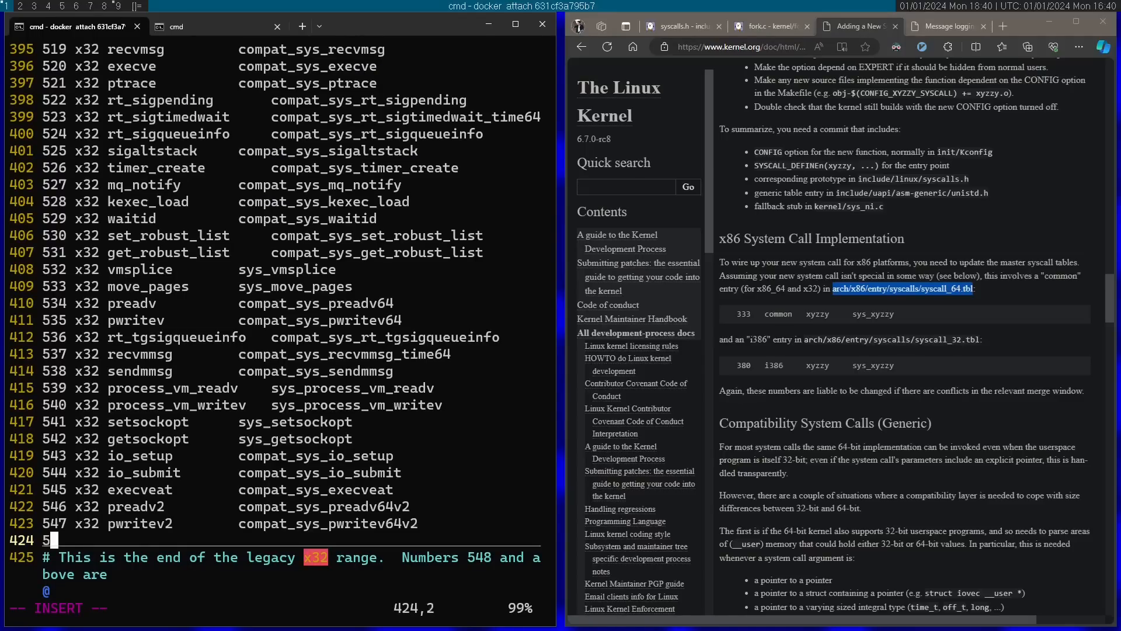
{"action": "type", "text": "48"}
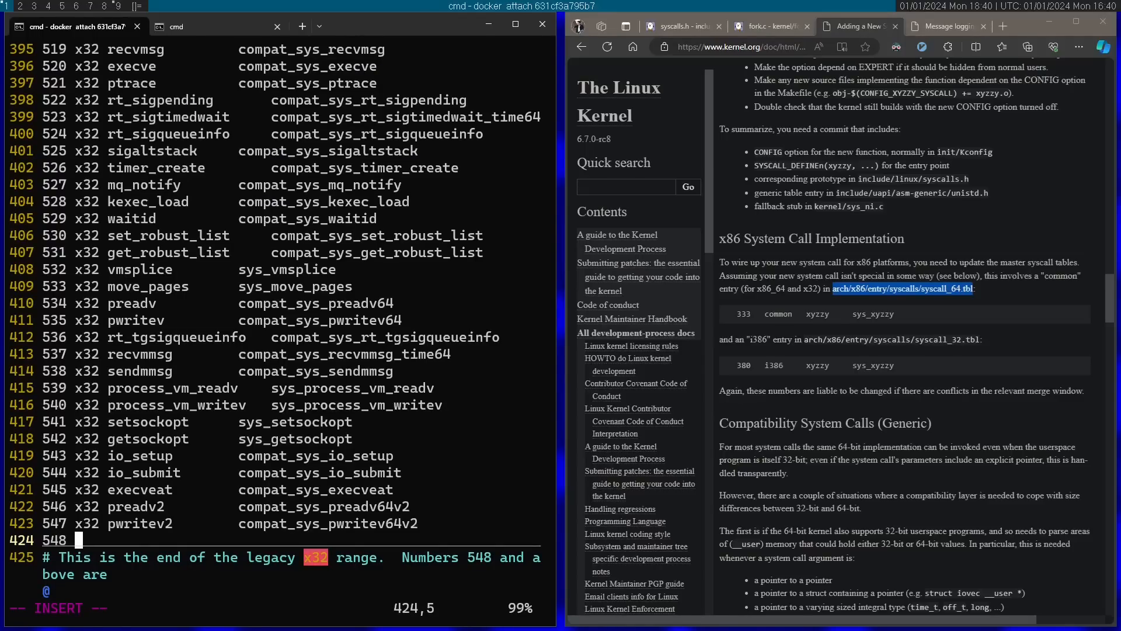
{"action": "type", "text": "common"}
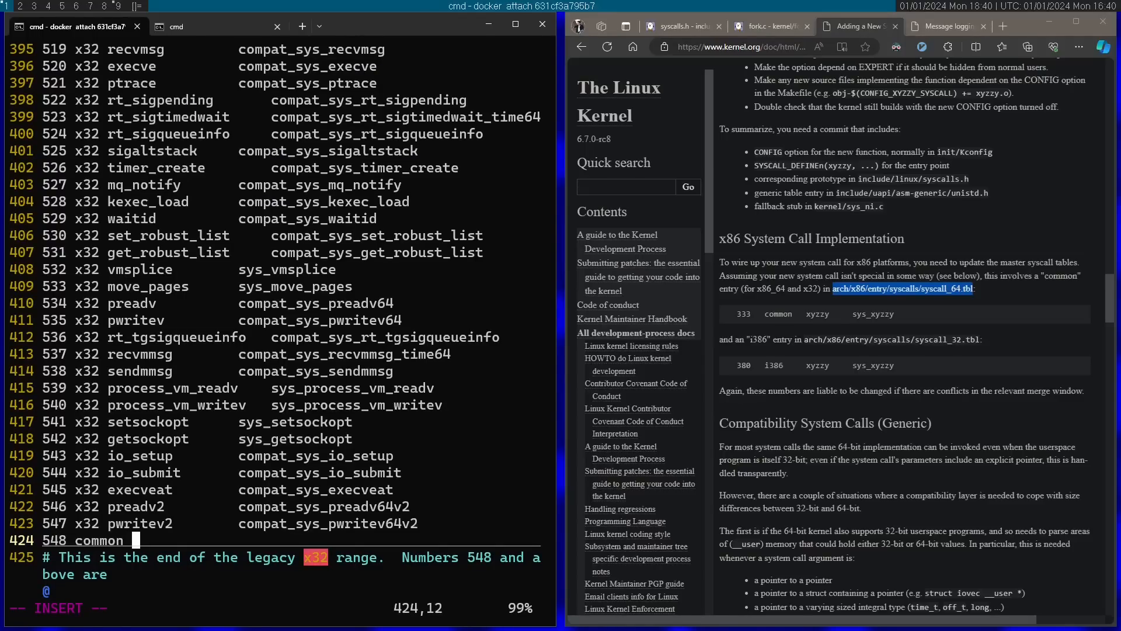
{"action": "type", "text": "n"}
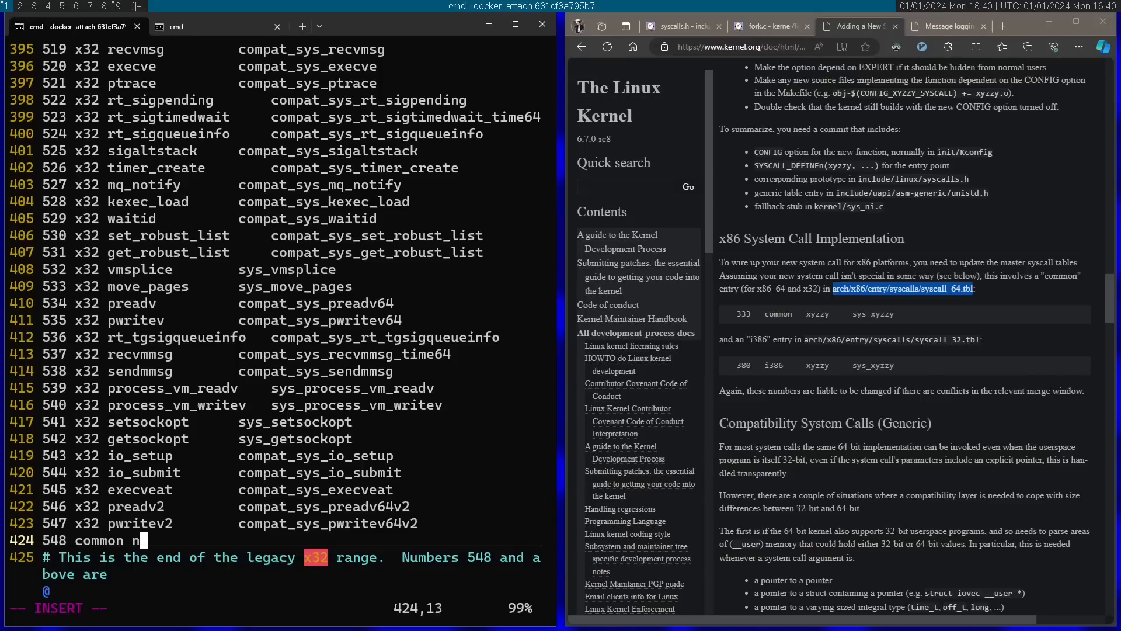
{"action": "type", "text": "irscall"}
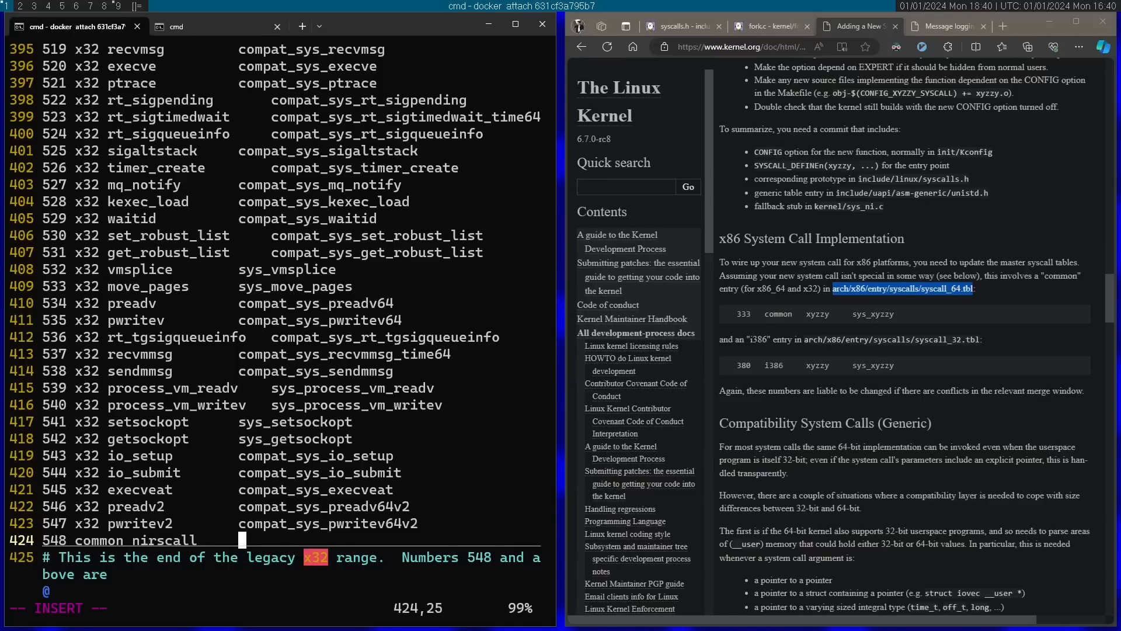
{"action": "type", "text": "sys_nirs"}
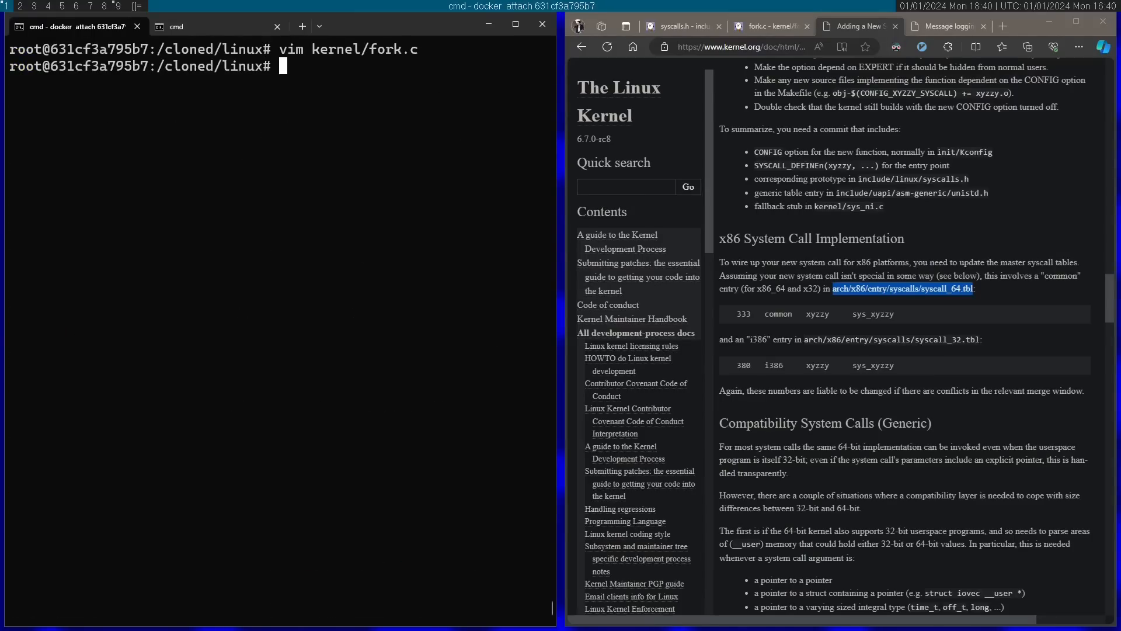
Rebuild the kernel with make -j 8 and copy the finished arch/x86/boot/bzImage path.
{"action": "type", "text": "mak"}
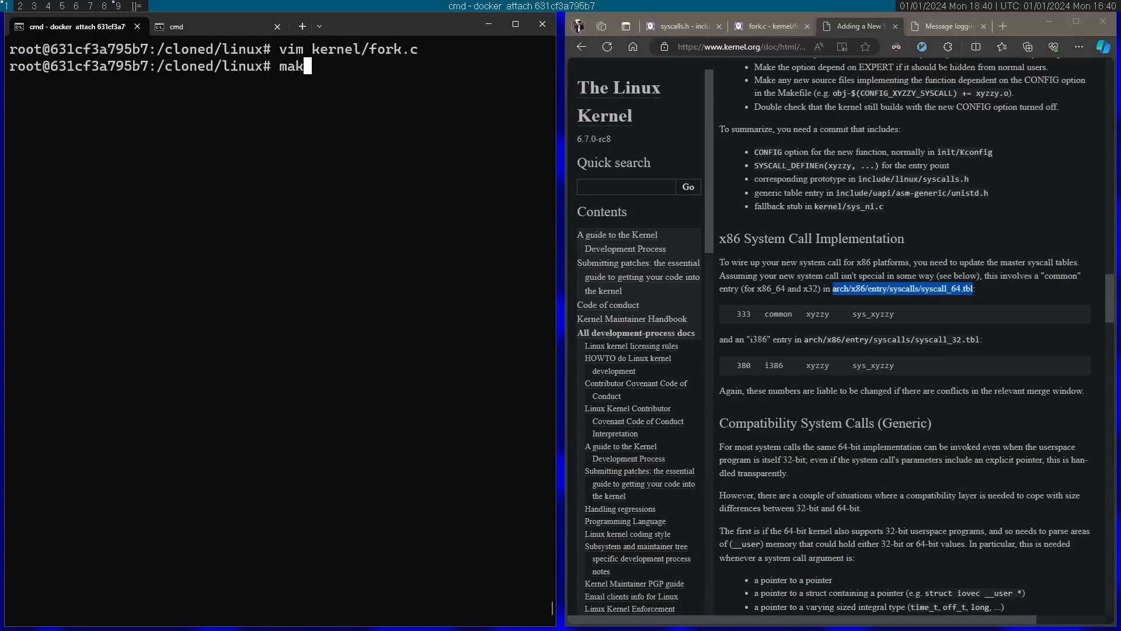
{"action": "type", "text": "e -j 8"}
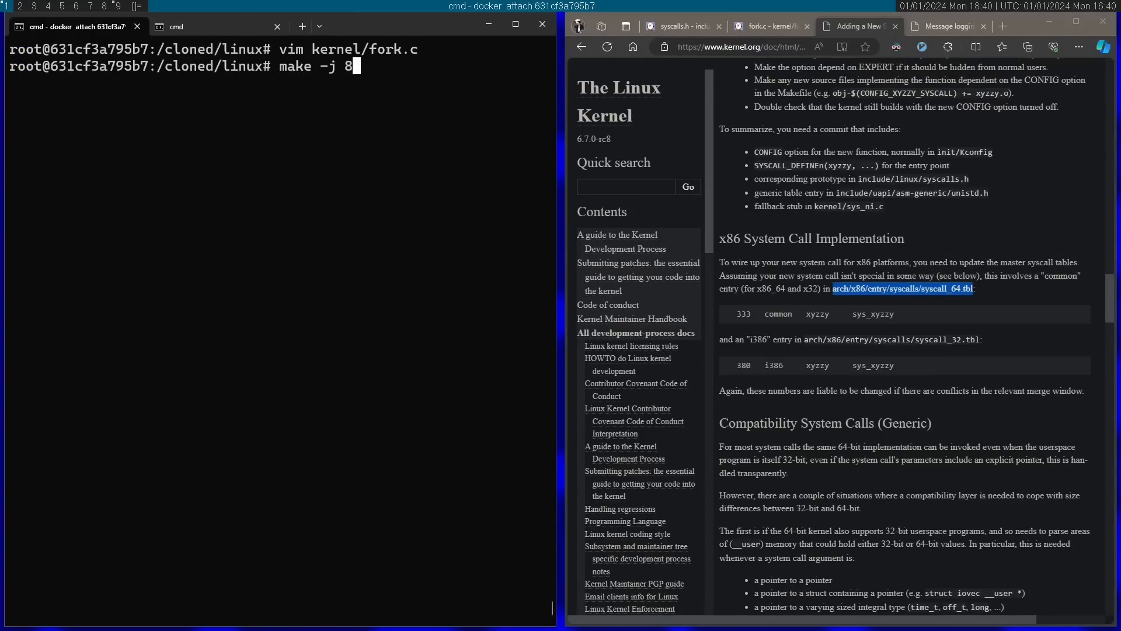
{"action": "key", "text": "Return"}
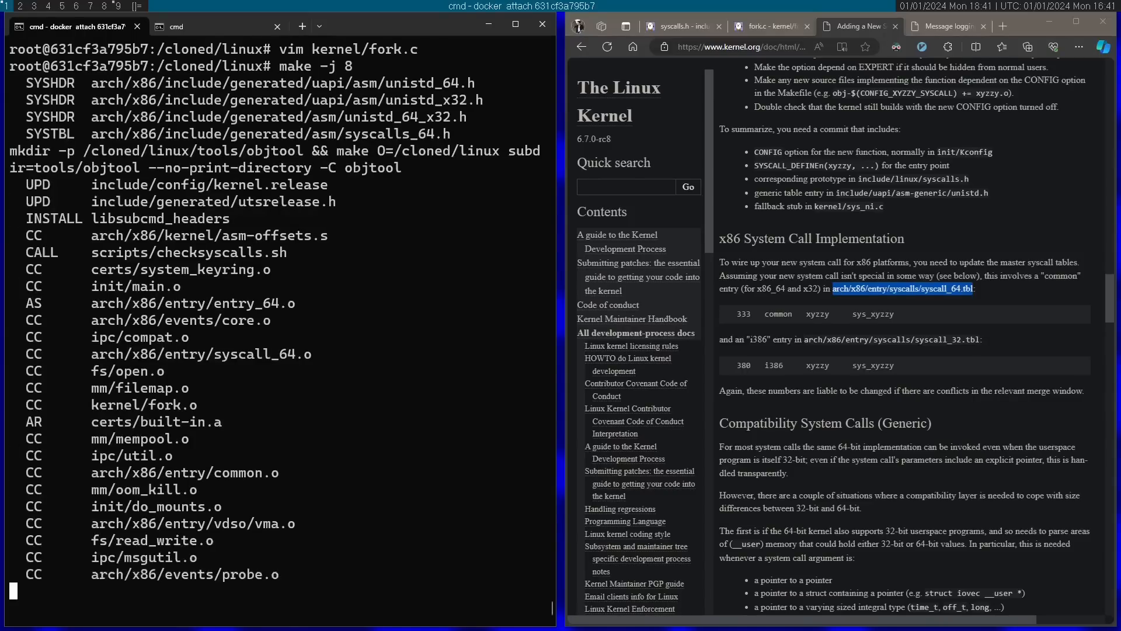
{"action": "scroll", "scroll_direction": "down", "scroll_amount": 3}
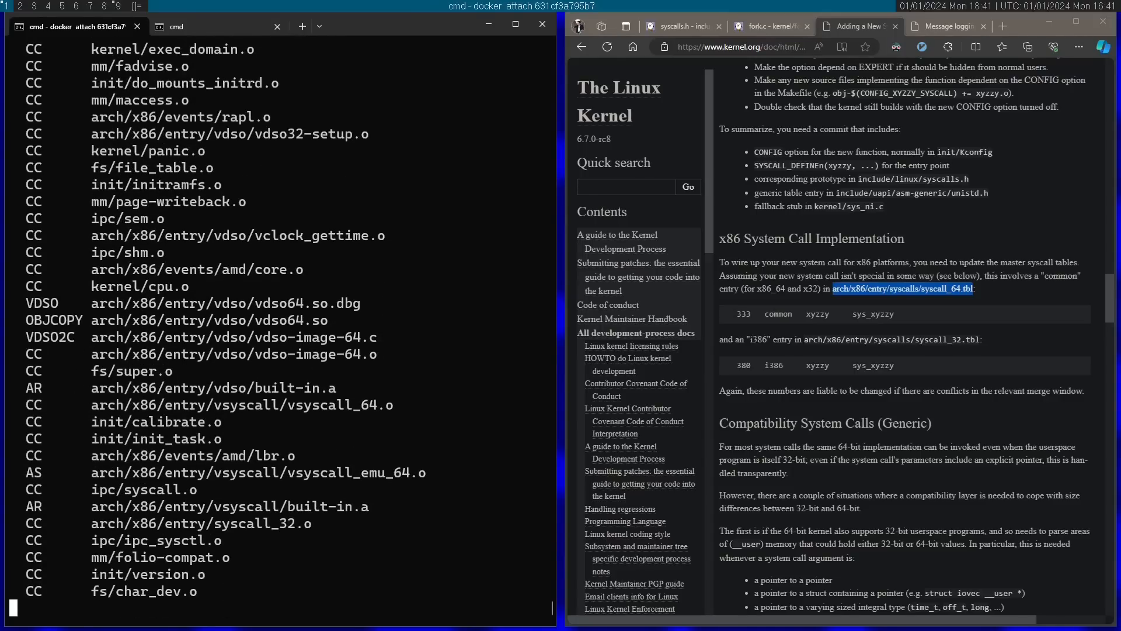
{"action": "scroll", "scroll_direction": "down", "scroll_amount": 3}
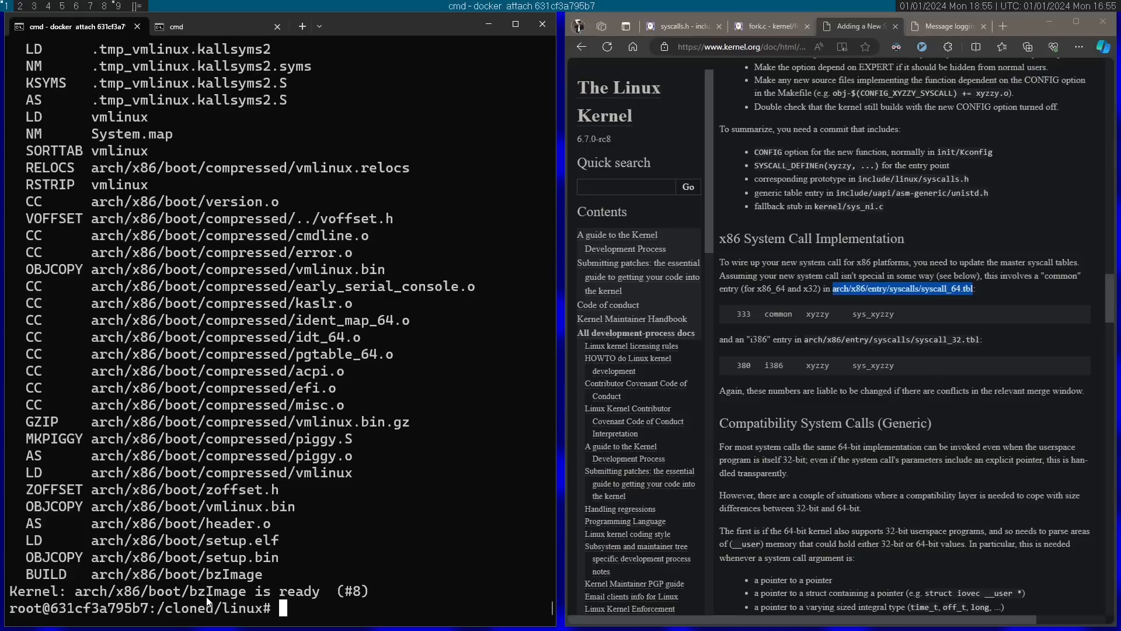
{"action": "double_click", "coordinate": [160, 590]}
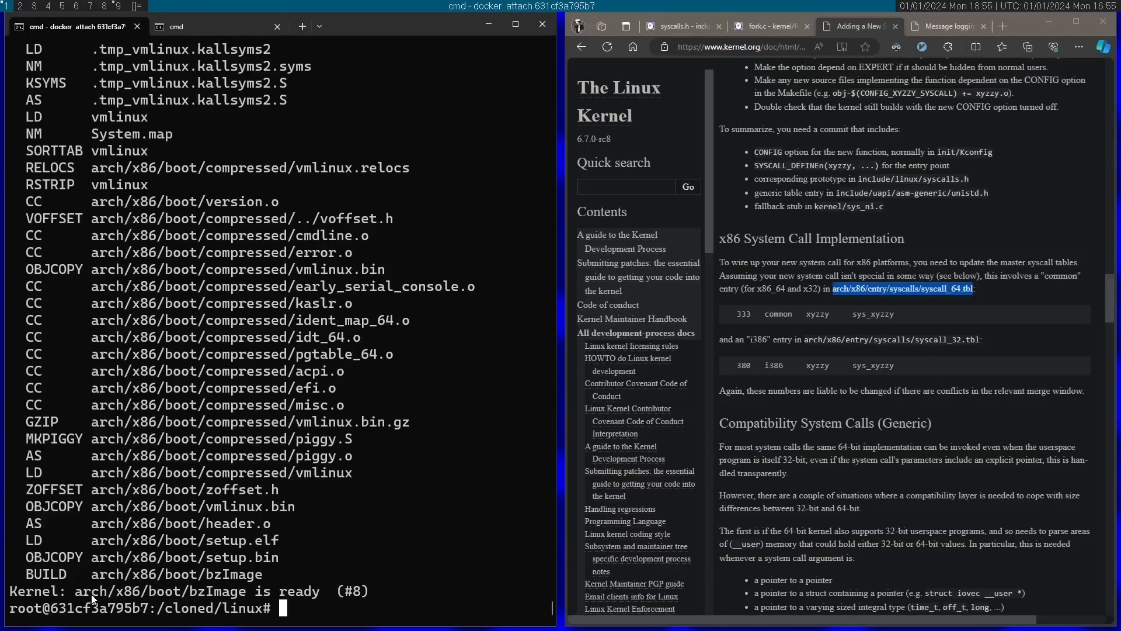
In the cmd tab, copy arch/x86/boot/bzImage out of container 631cf3a795b7 with docker cp.
{"action": "left_click", "coordinate": [178, 27]}
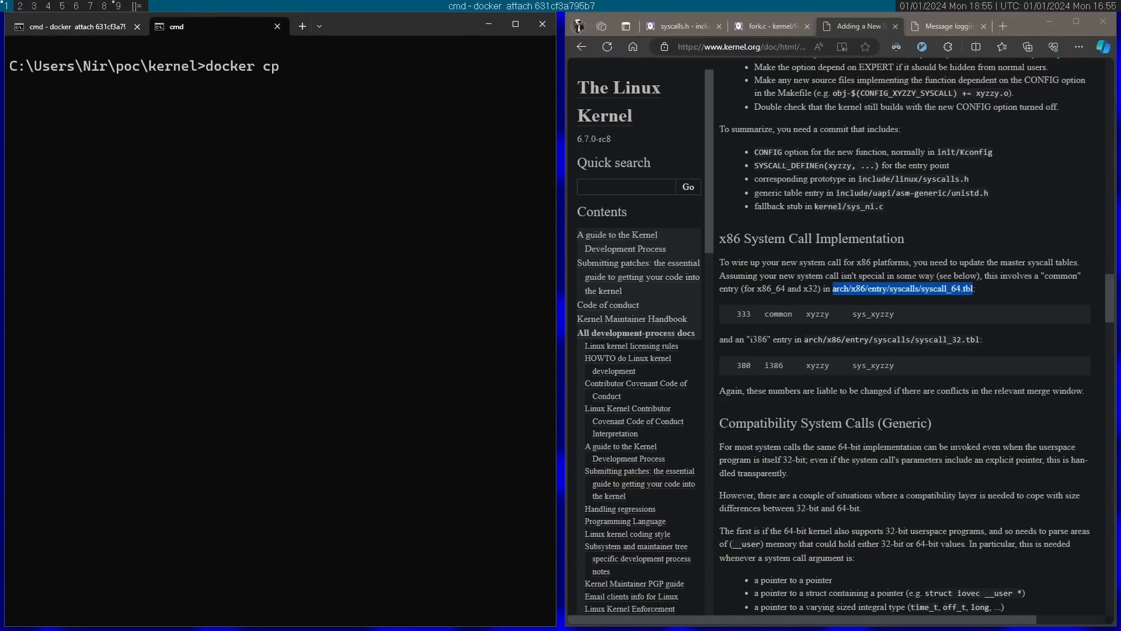
{"action": "type", "text": "arch/x86/boot/bzImage"}
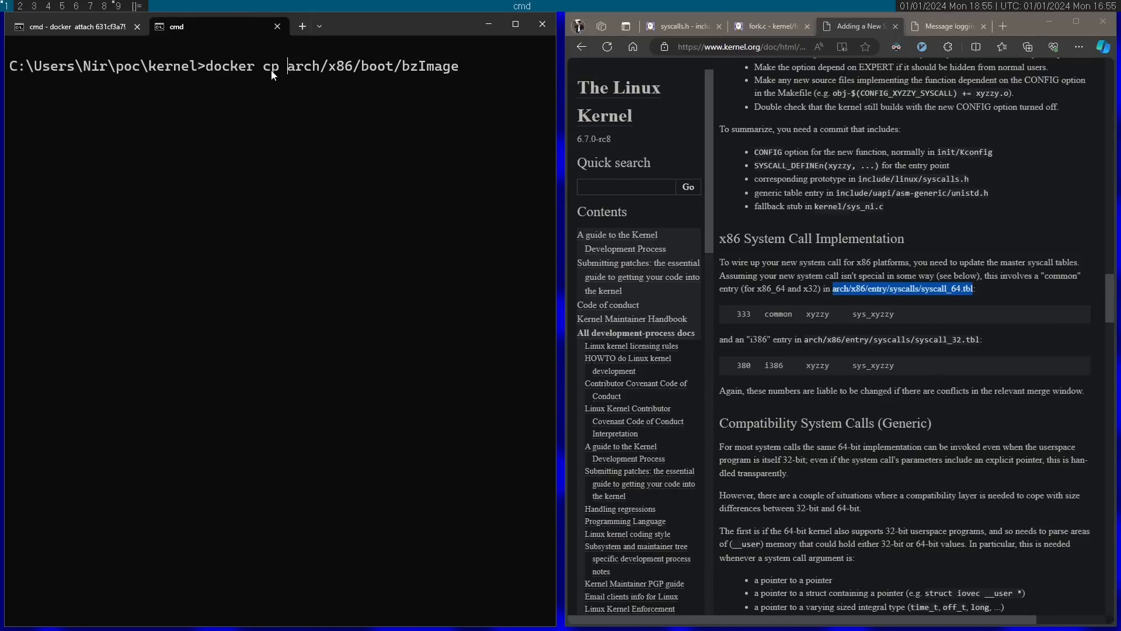
{"action": "type", "text": "631cf3a795b7"}
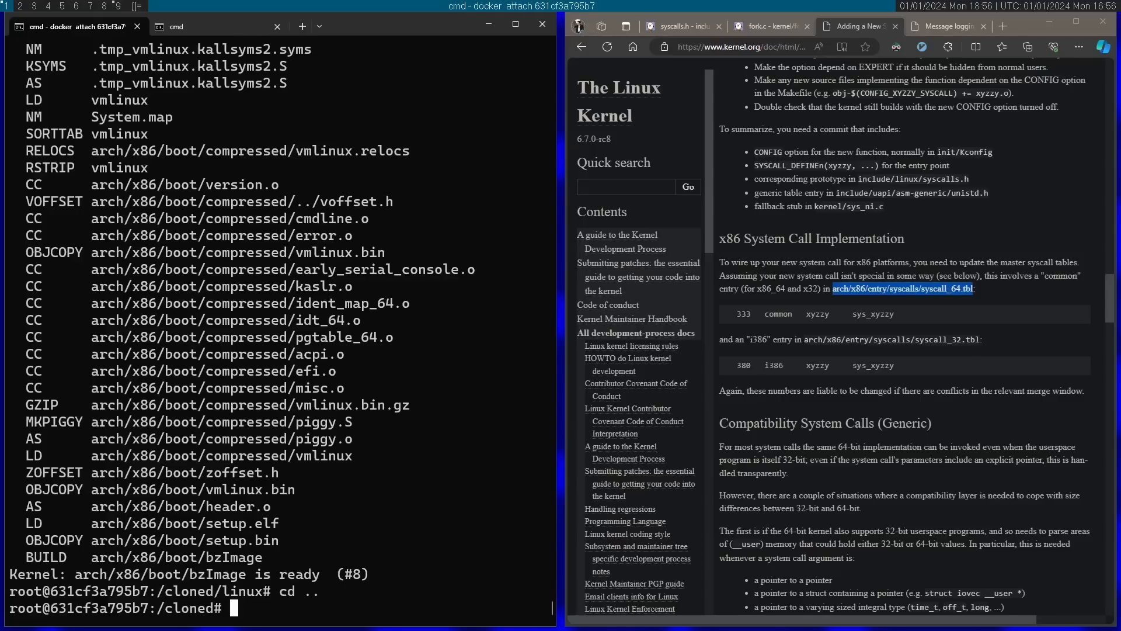
Move into /cloned/nirsinit, list its files and create init.asm in vim.
{"action": "type", "text": "cd nirsinit/"}
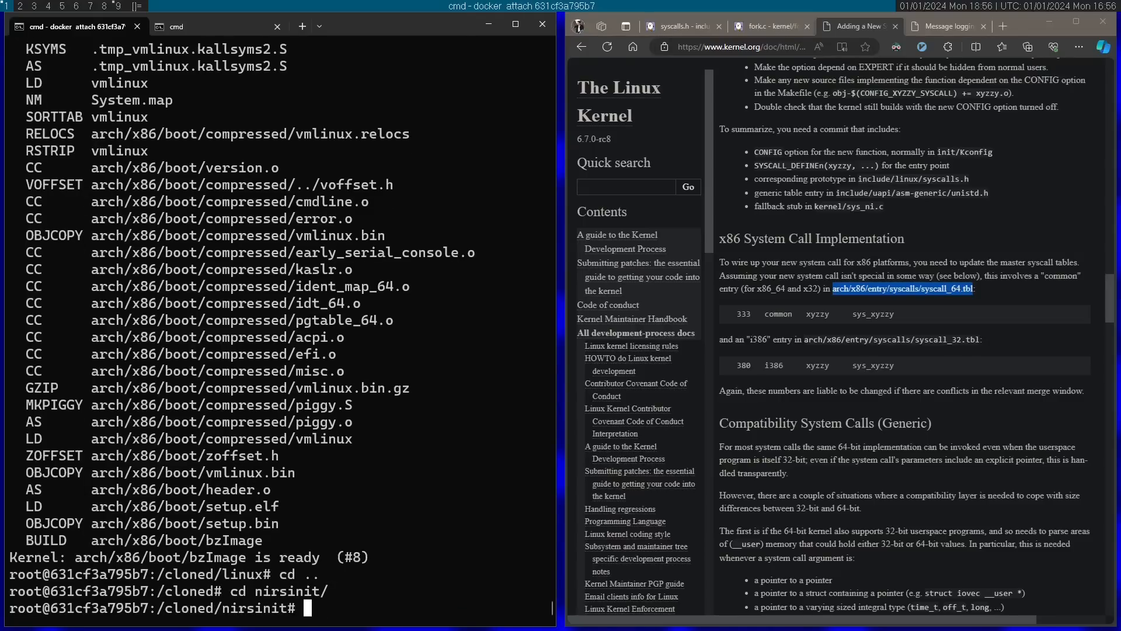
{"action": "type", "text": "ls"}
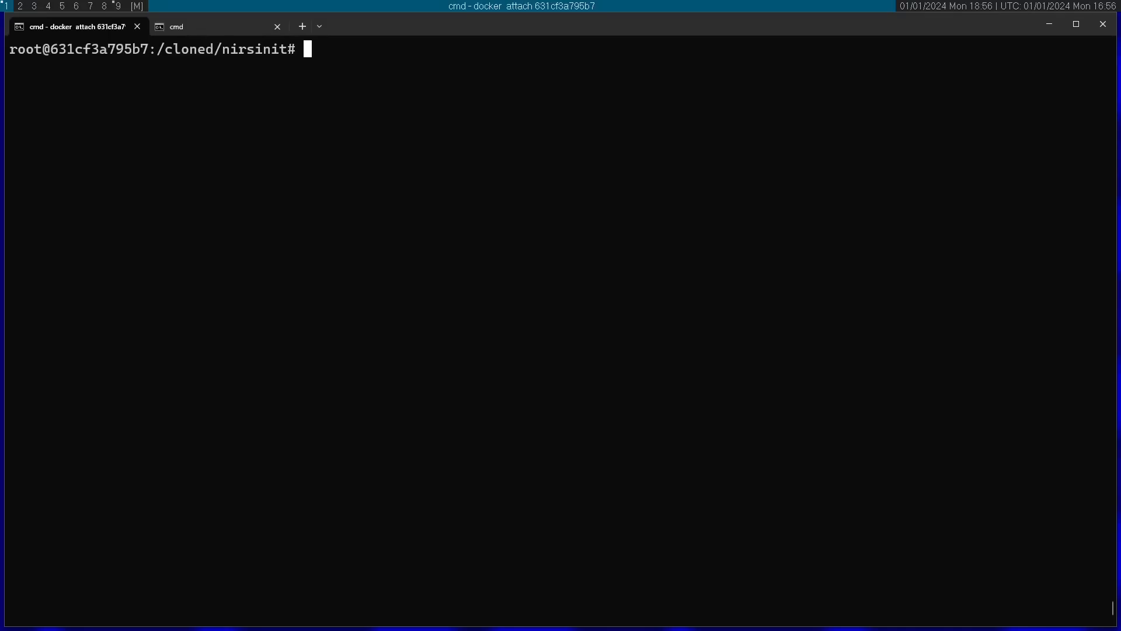
{"action": "type", "text": "vim"}
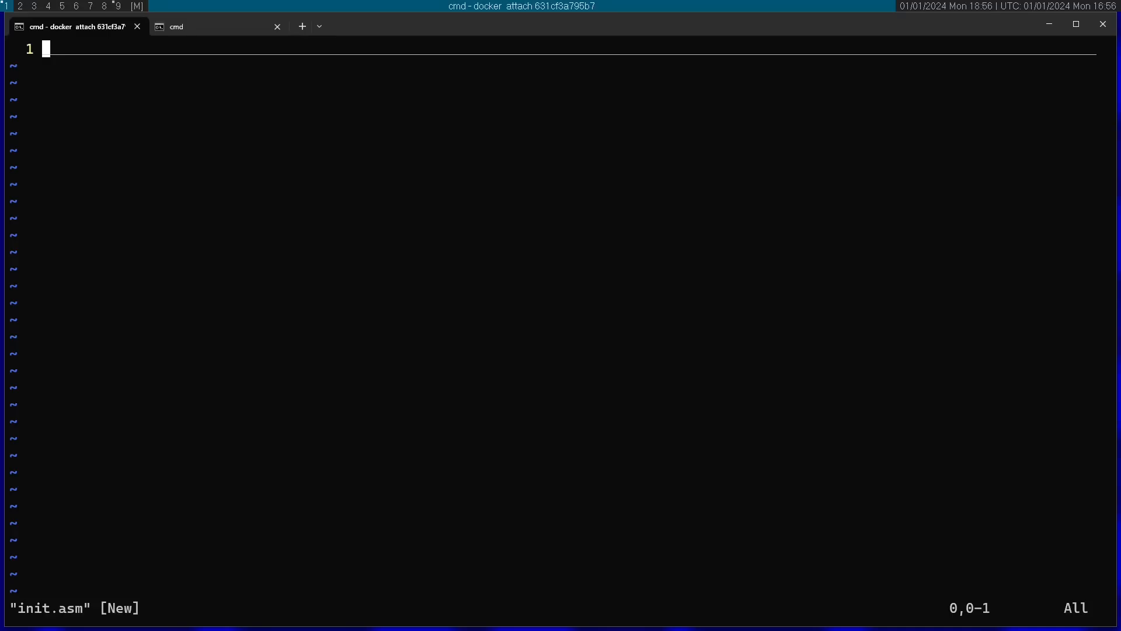
Write global _start, section .text, the _start: label and a partial mov rax, in init.asm.
{"action": "type", "text": "global _start"}
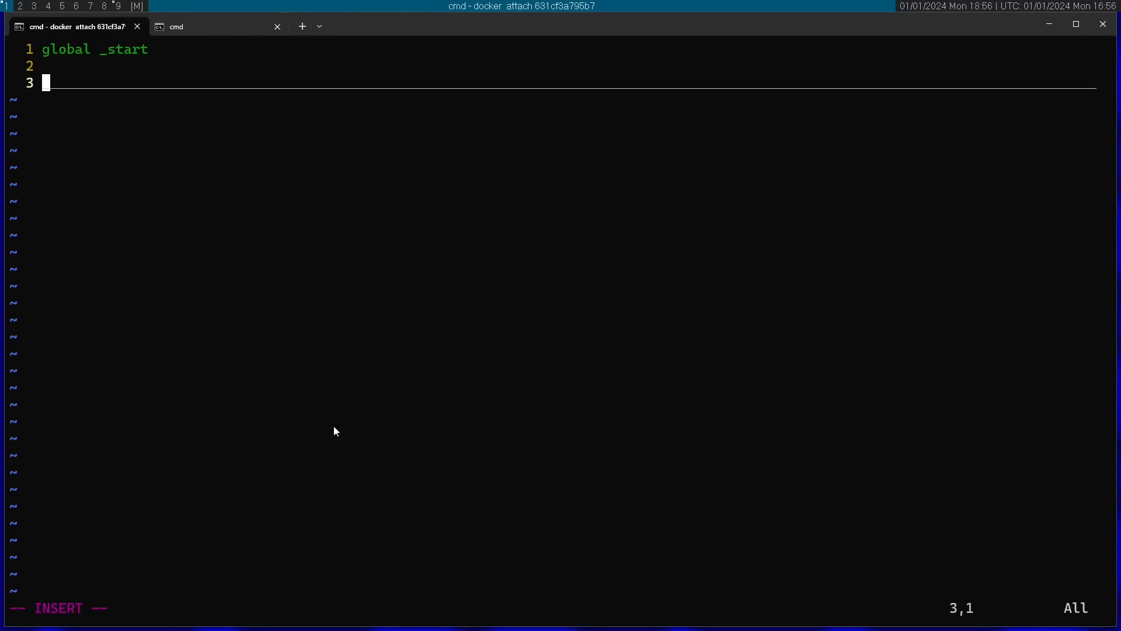
{"action": "mouse_move", "coordinate": [68, 58]}
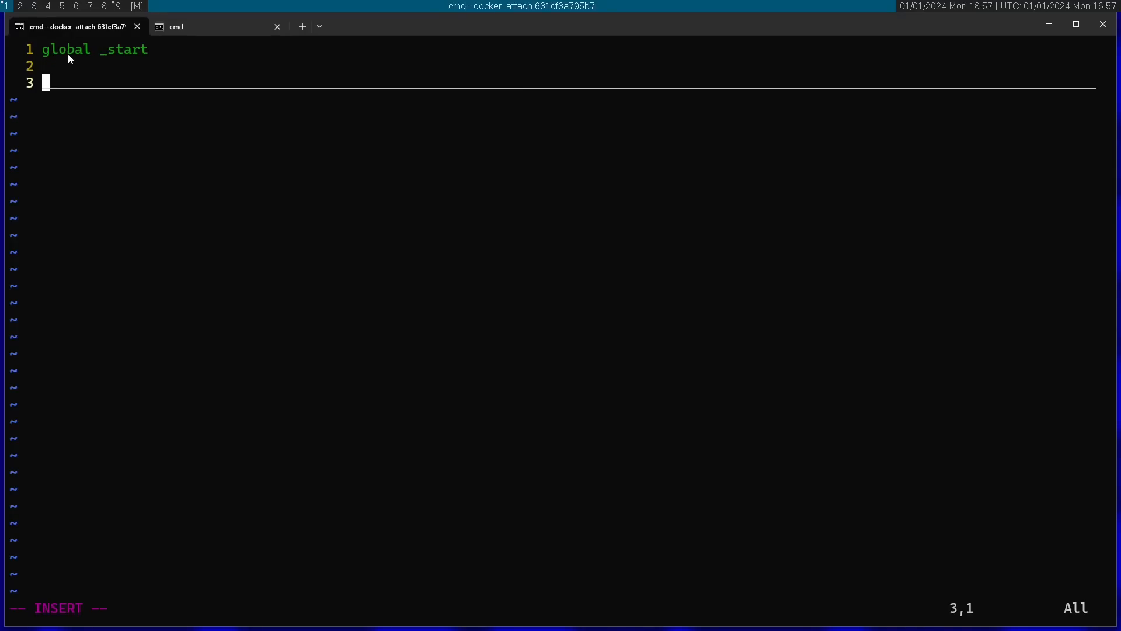
{"action": "double_click", "coordinate": [126, 49]}
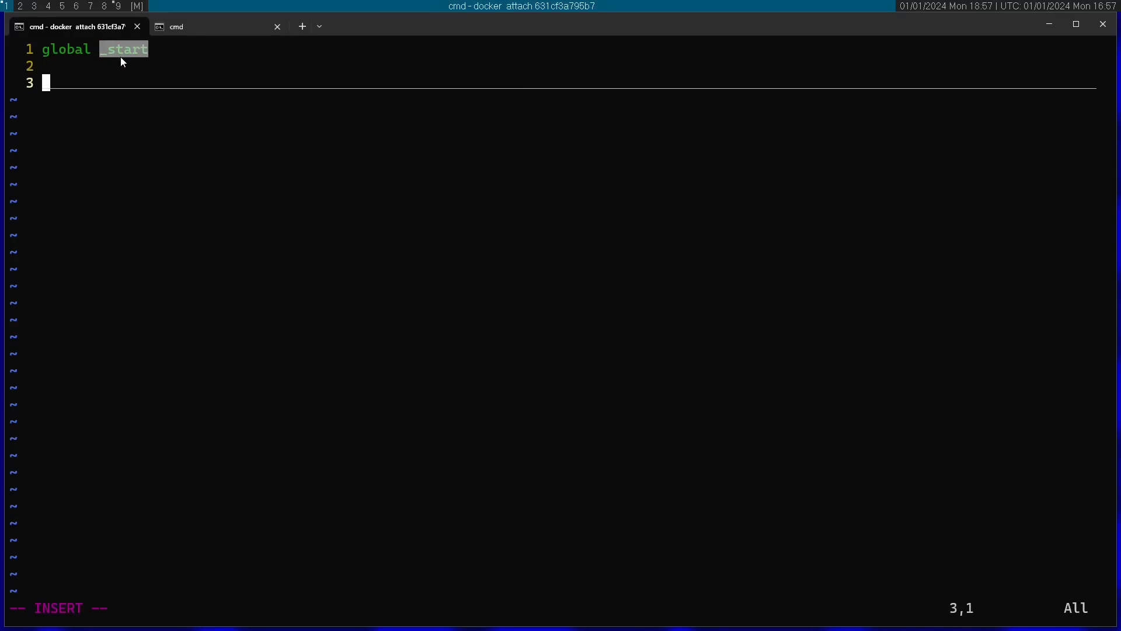
{"action": "type", "text": "sec"}
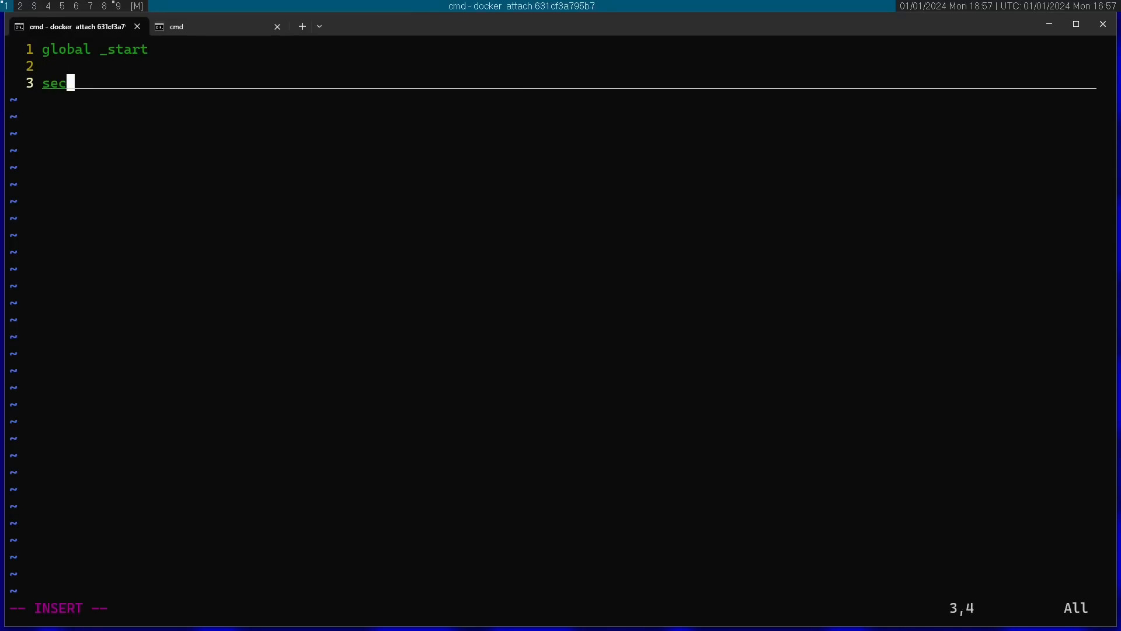
{"action": "type", "text": "tion .text"}
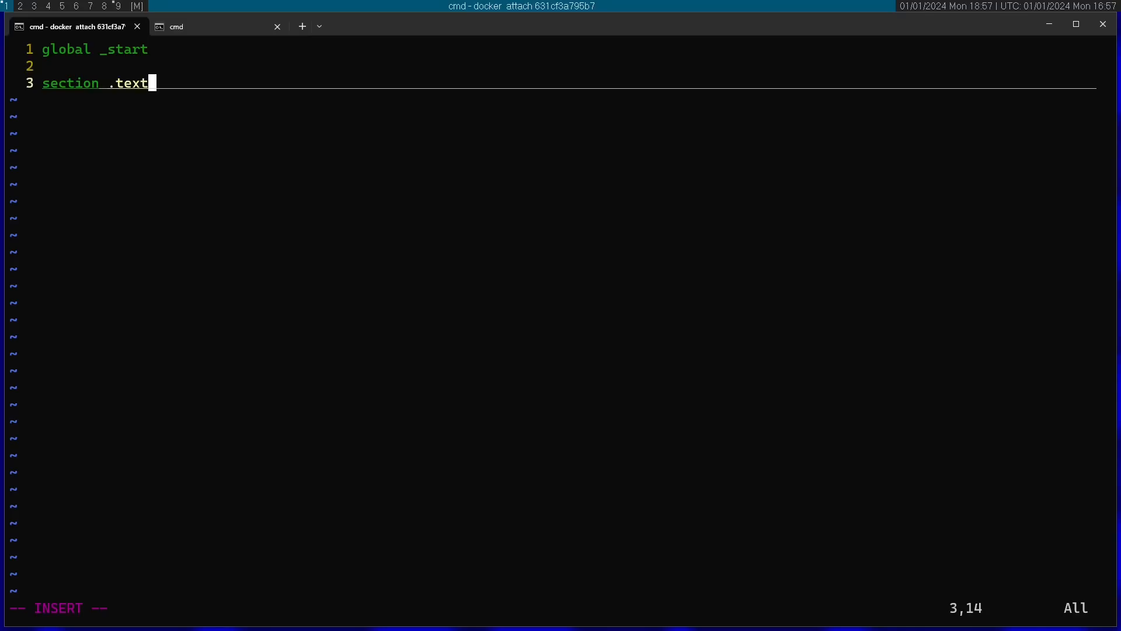
{"action": "key", "text": "Enter"}
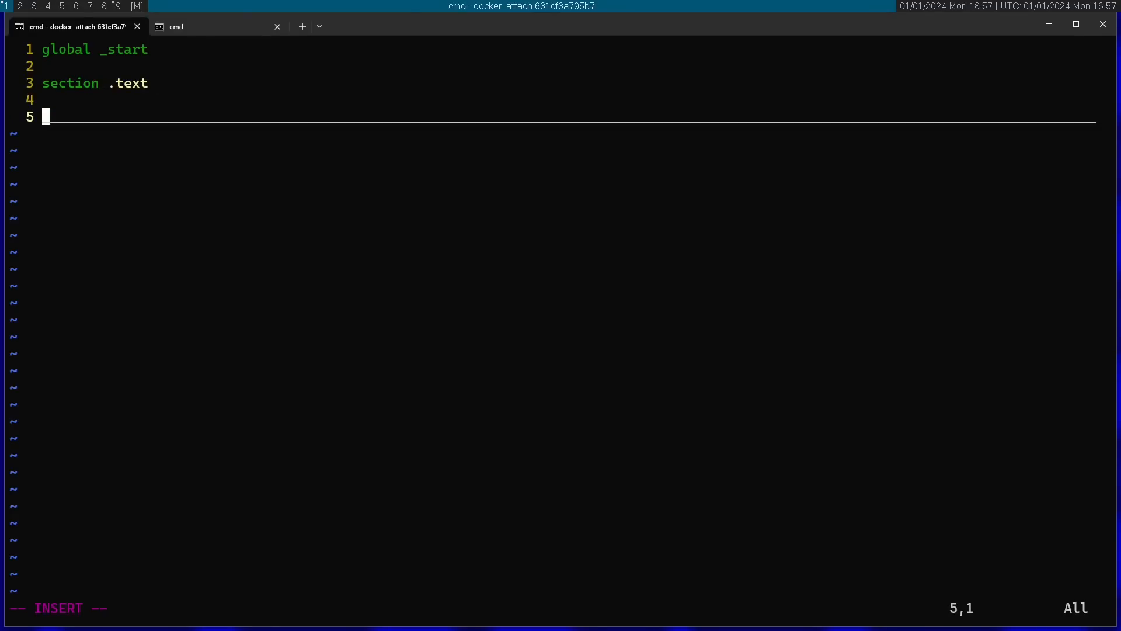
{"action": "type", "text": "_start:"}
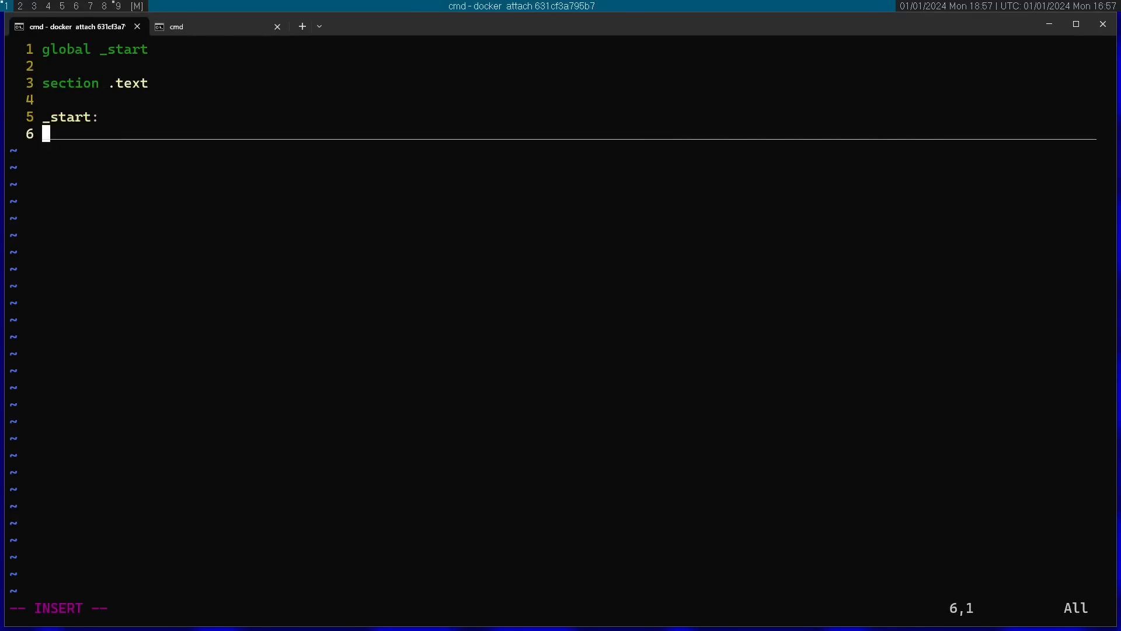
{"action": "type", "text": "mov_ra"}
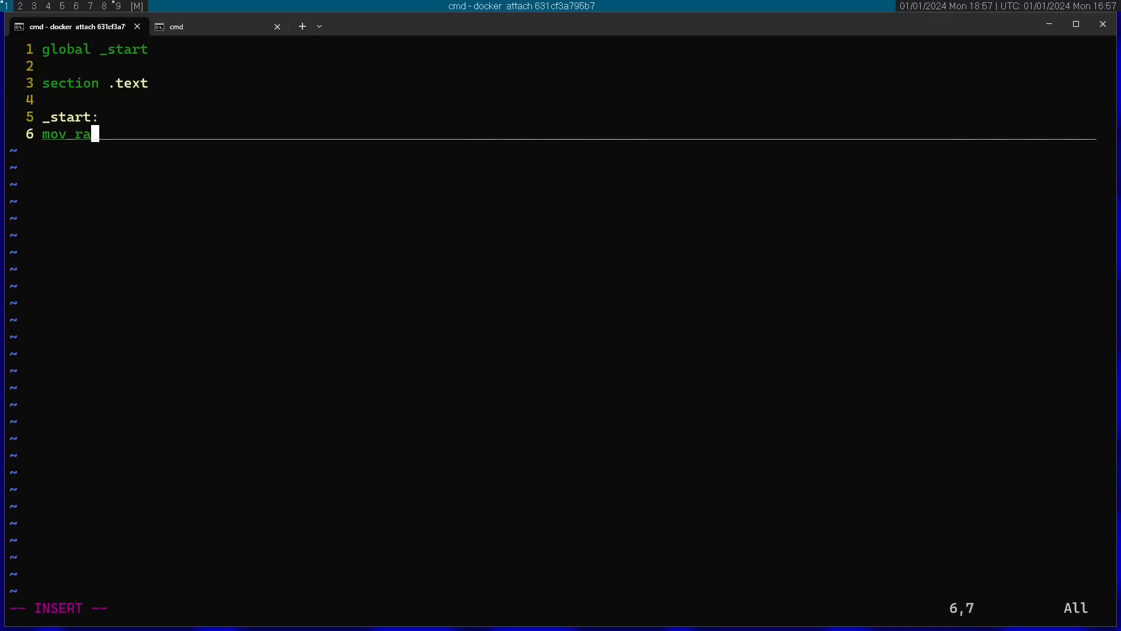
{"action": "type", "text": "x,"}
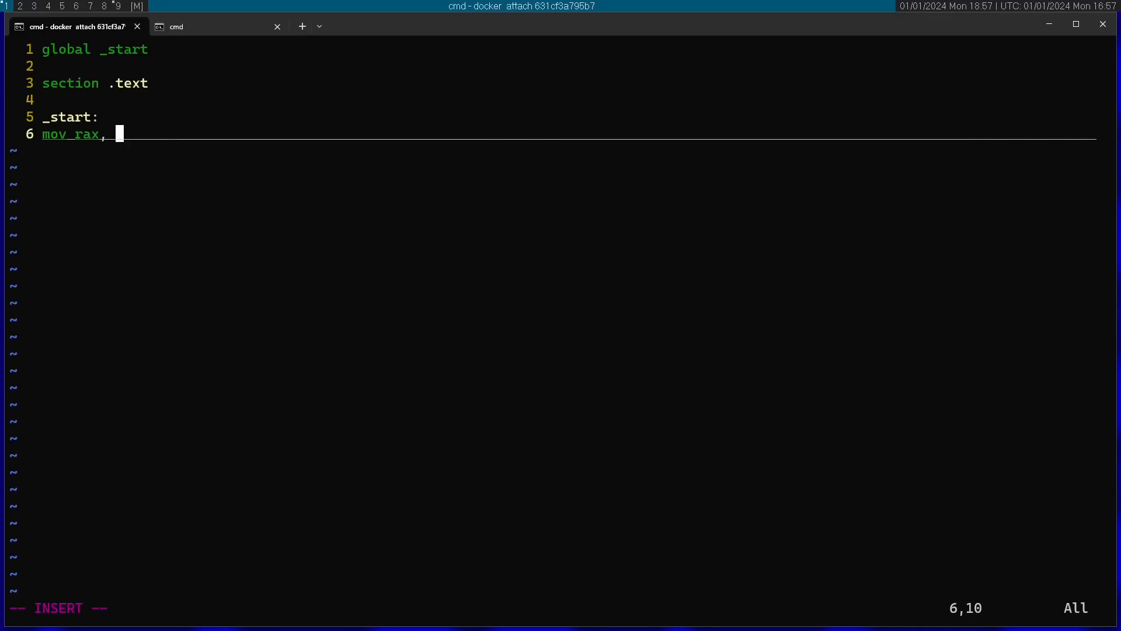
{"action": "type", "text": ":new"}
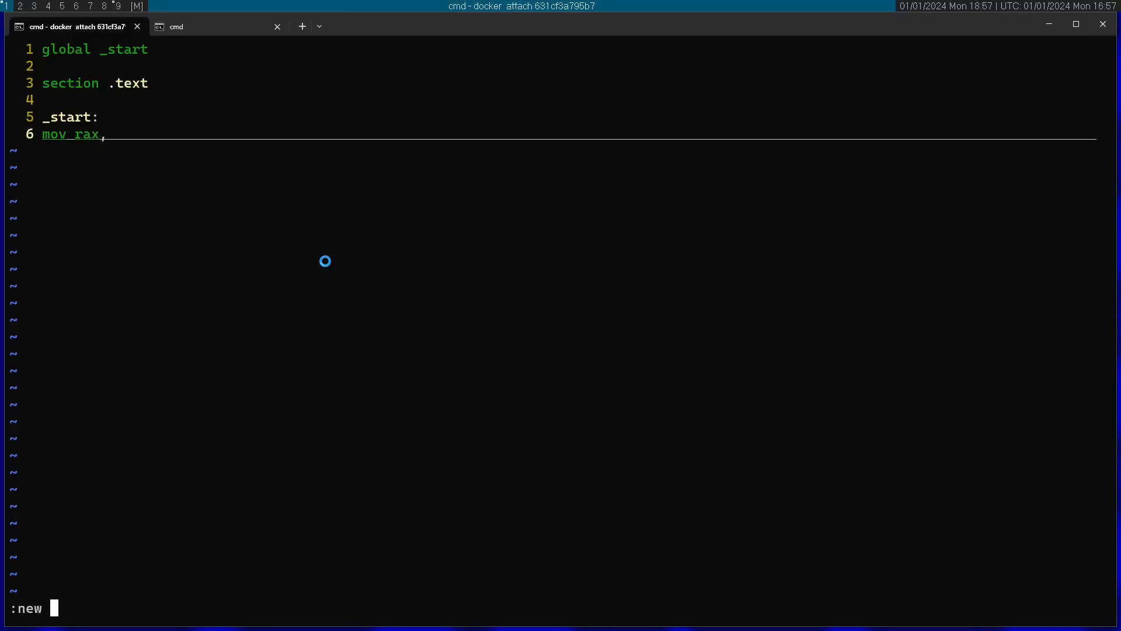
Look up nirscall's number 548 in syscall_64.tbl, put it in rax, and close the table.
{"action": "type", "text": "/cloned/linux/"}
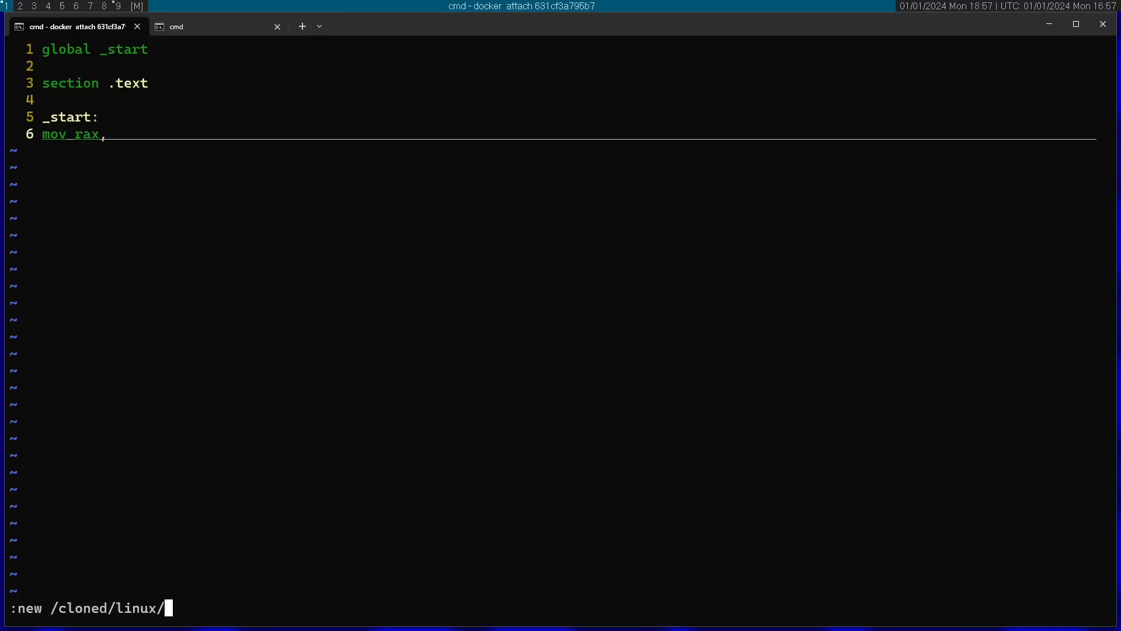
{"action": "type", "text": "arch/x86/entry/syscalls/syscall_64.tbl"}
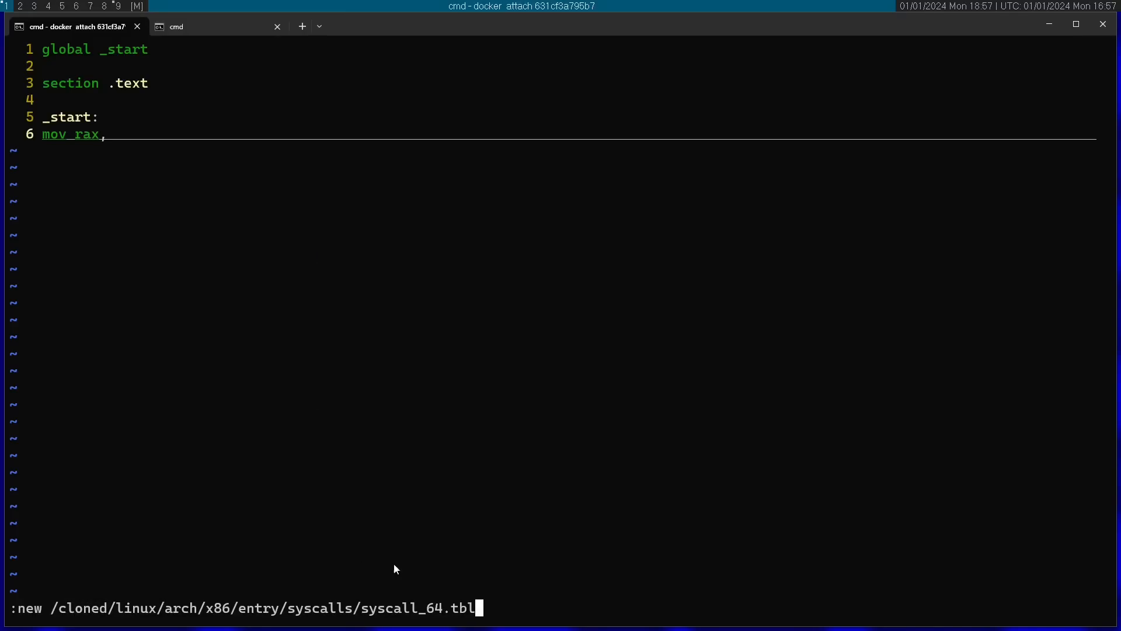
{"action": "key", "text": "Return"}
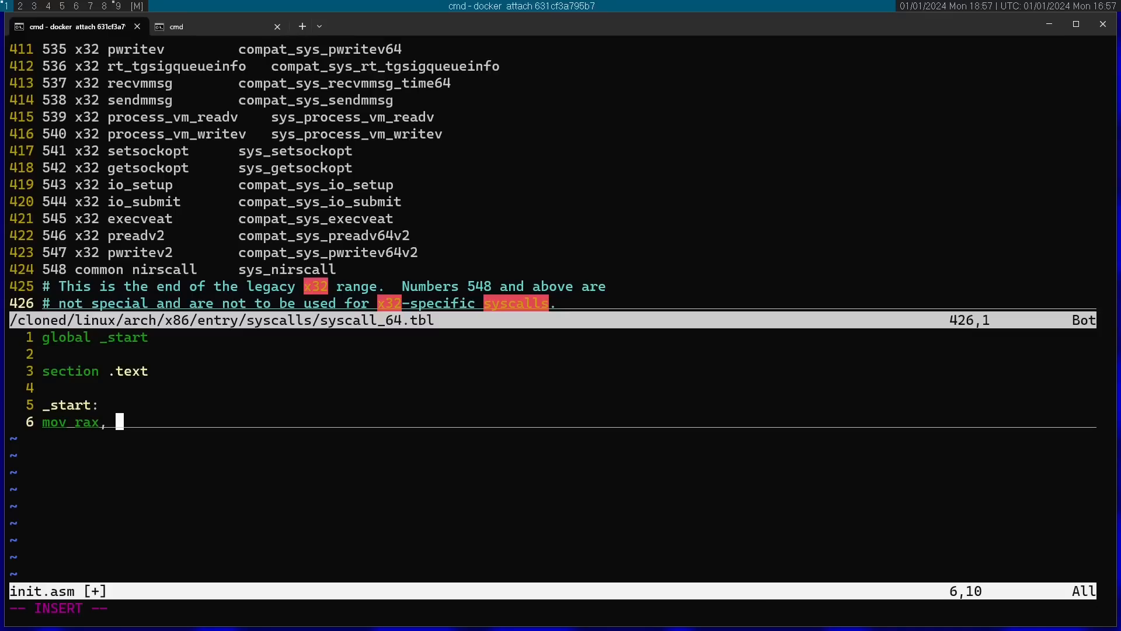
{"action": "type", "text": "548"}
{"action": "left_click", "coordinate": [561, 608]}
{"action": "type", "text": ":bd"}
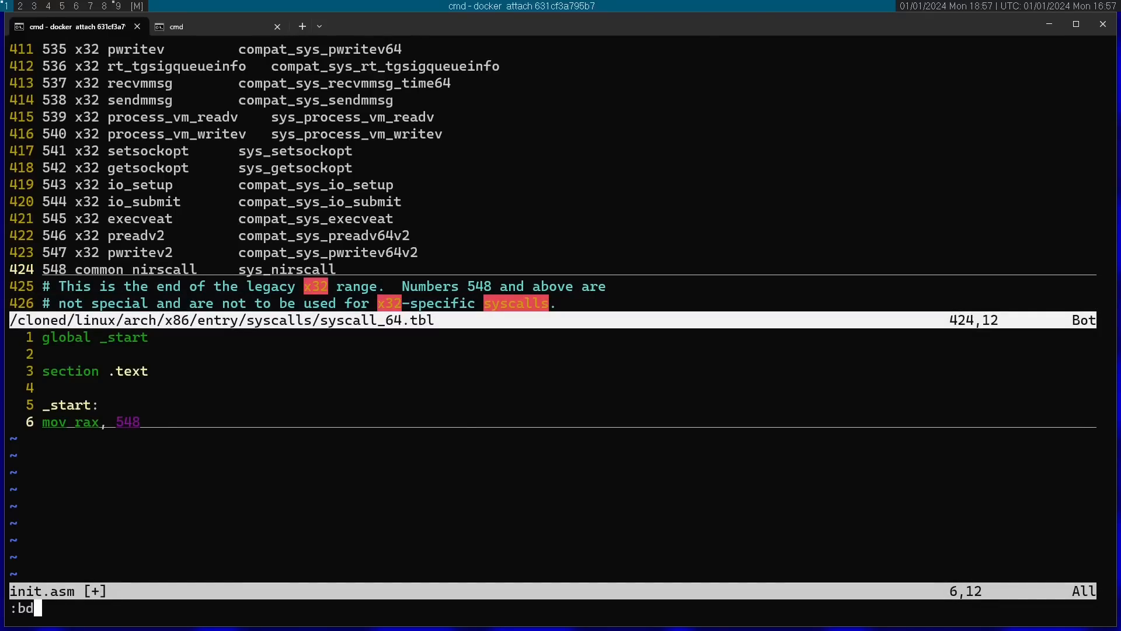
{"action": "key", "text": "Return"}
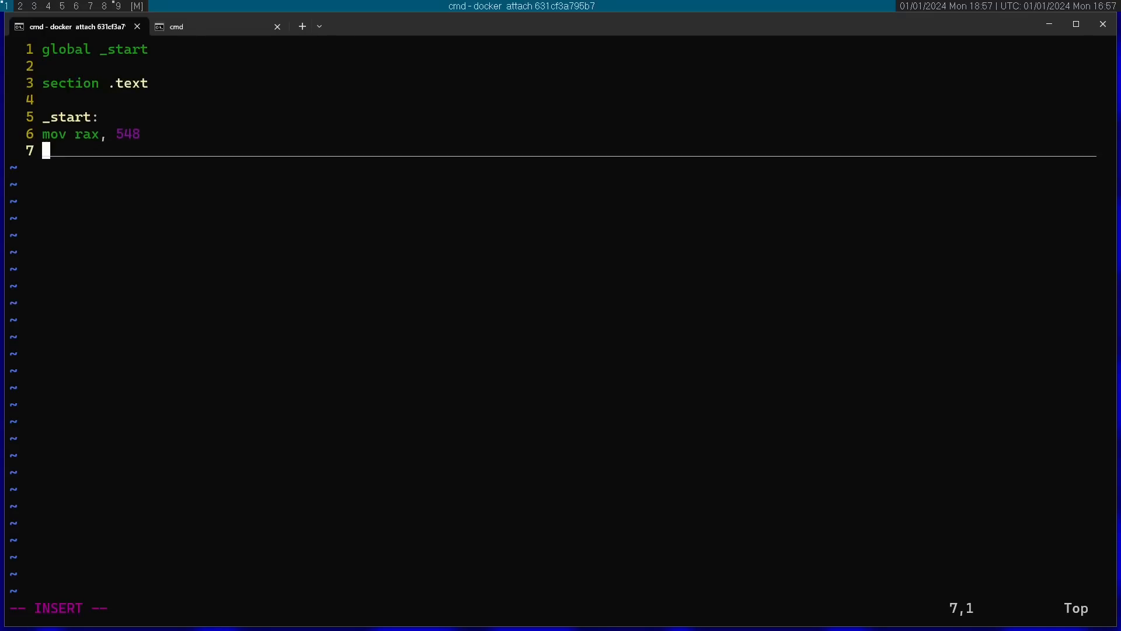
Add a 'syscall' instruction and a 'jmp $' infinite loop after mov rax, 548.
{"action": "type", "text": "syscall"}
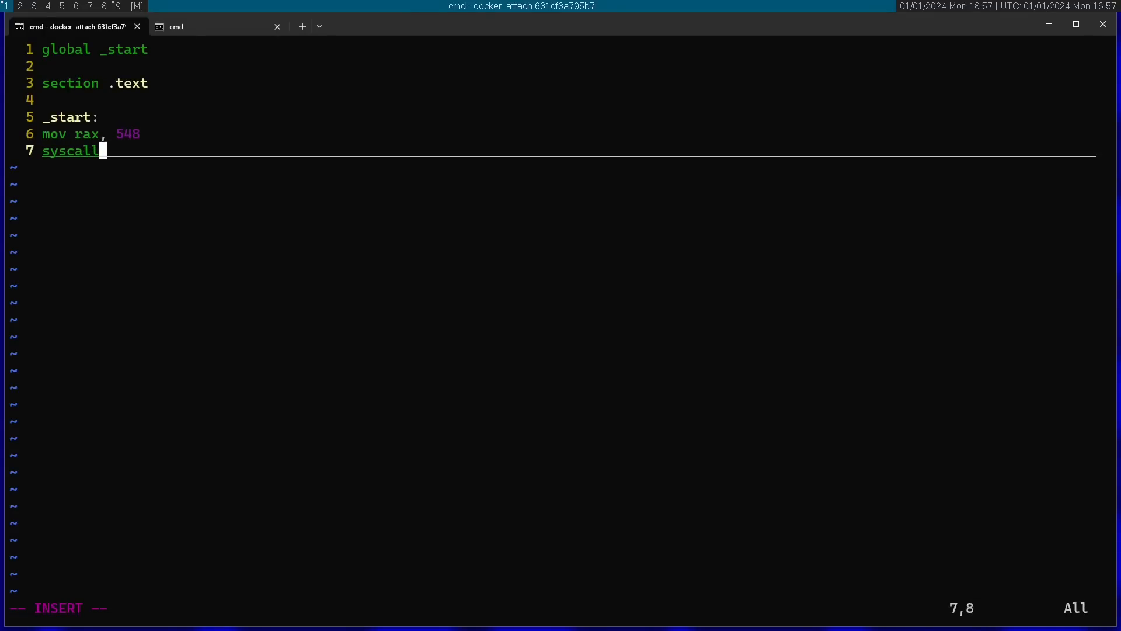
{"action": "key", "text": "Enter"}
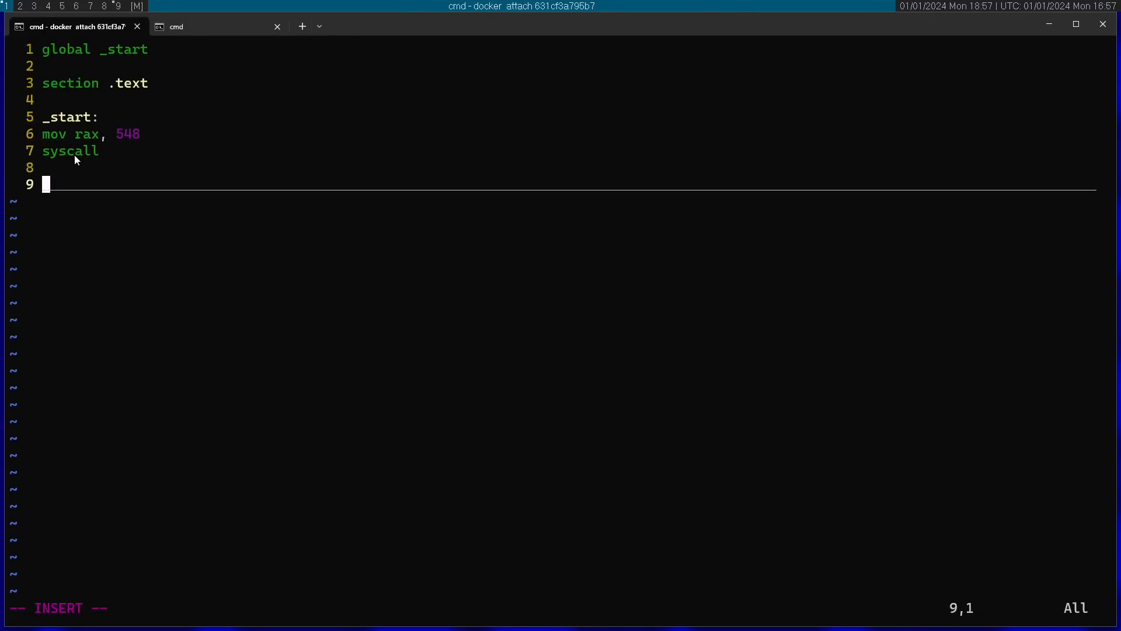
{"action": "type", "text": "jmp"}
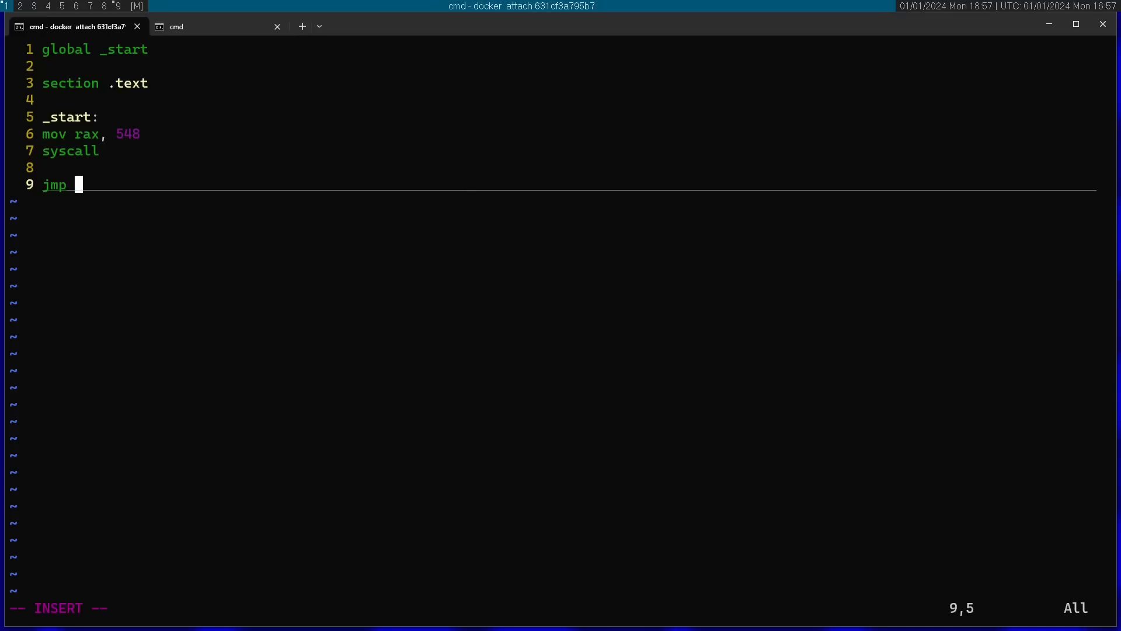
{"action": "type", "text": "$"}
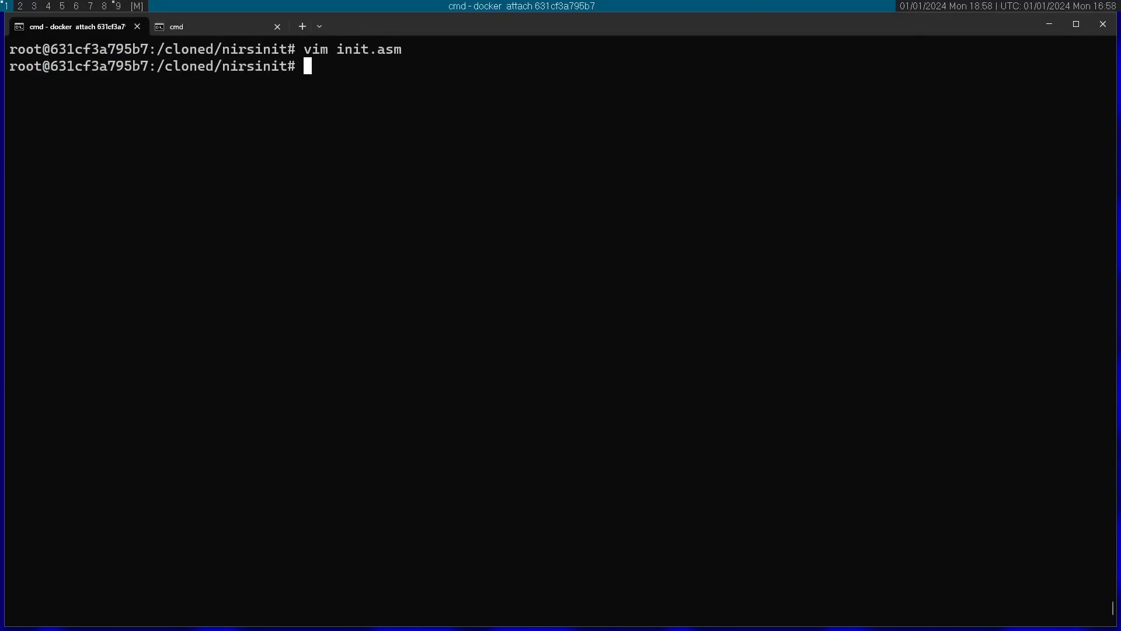
Assemble init.asm with nasm -felf64, link init.o with ld, and rename a.out to init.
{"action": "type", "text": "nasm init"}
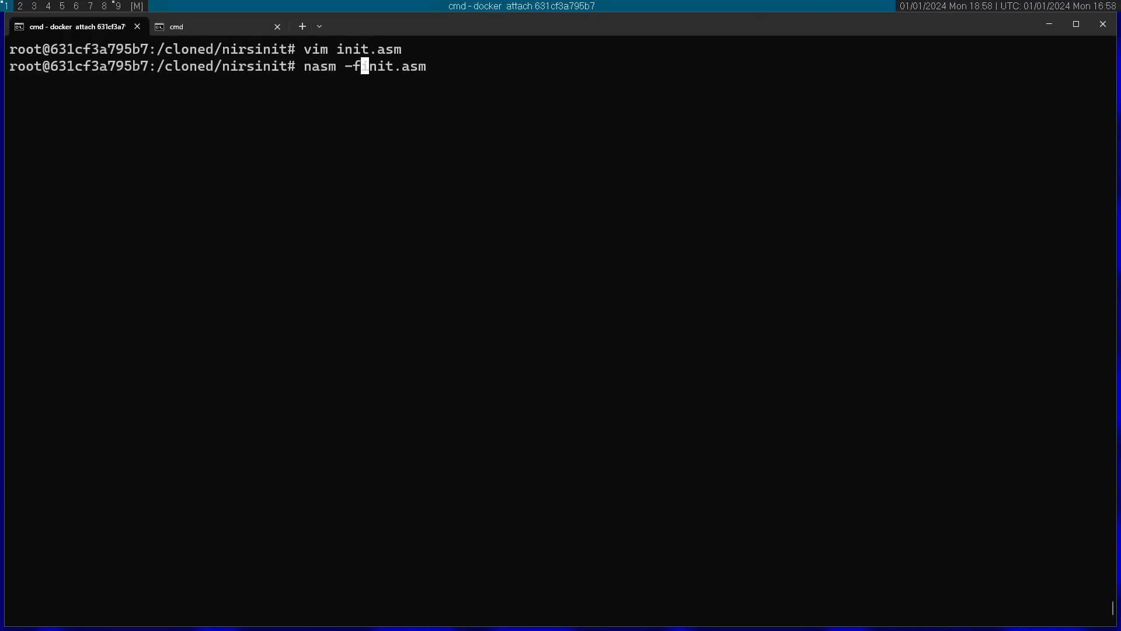
{"action": "type", "text": "elf64"}
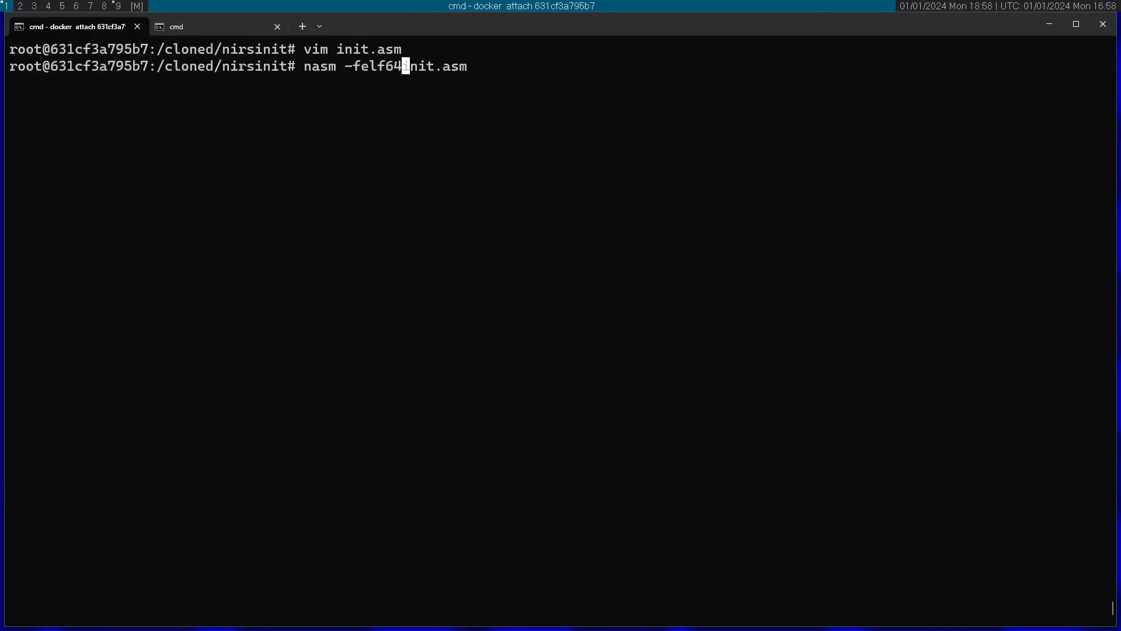
{"action": "key", "text": "Return"}
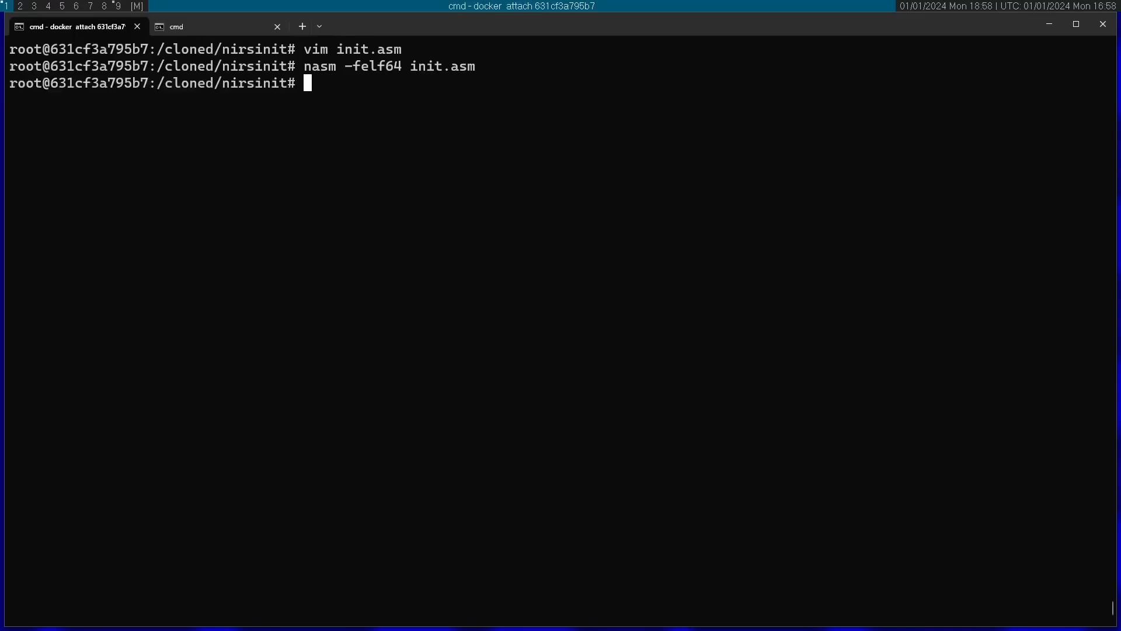
{"action": "type", "text": "ld"}
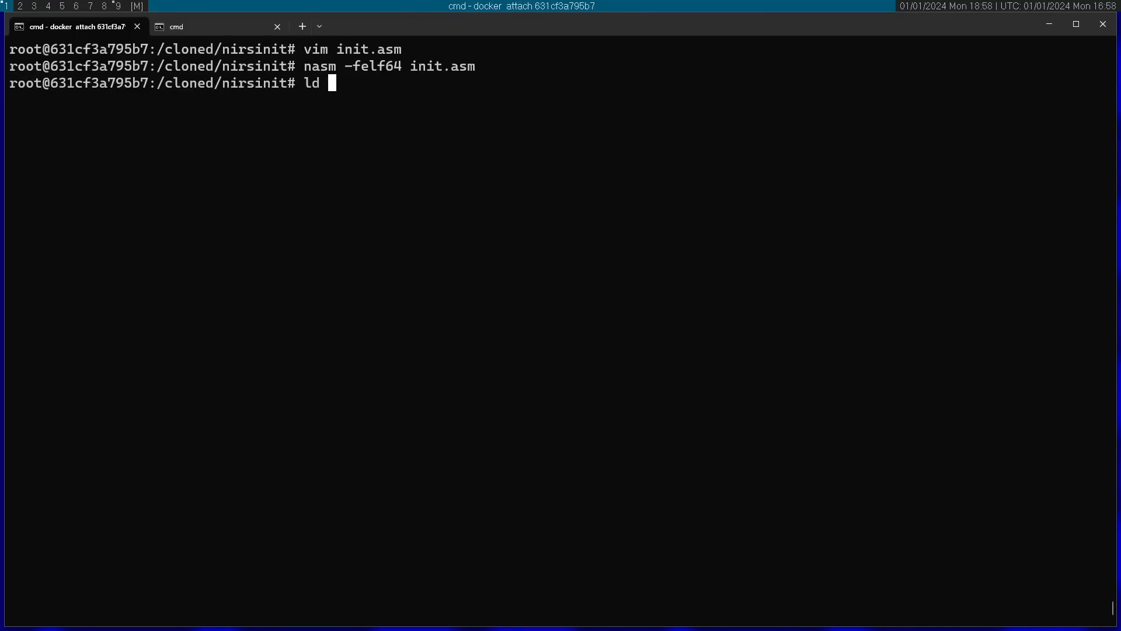
{"action": "type", "text": "init.o"}
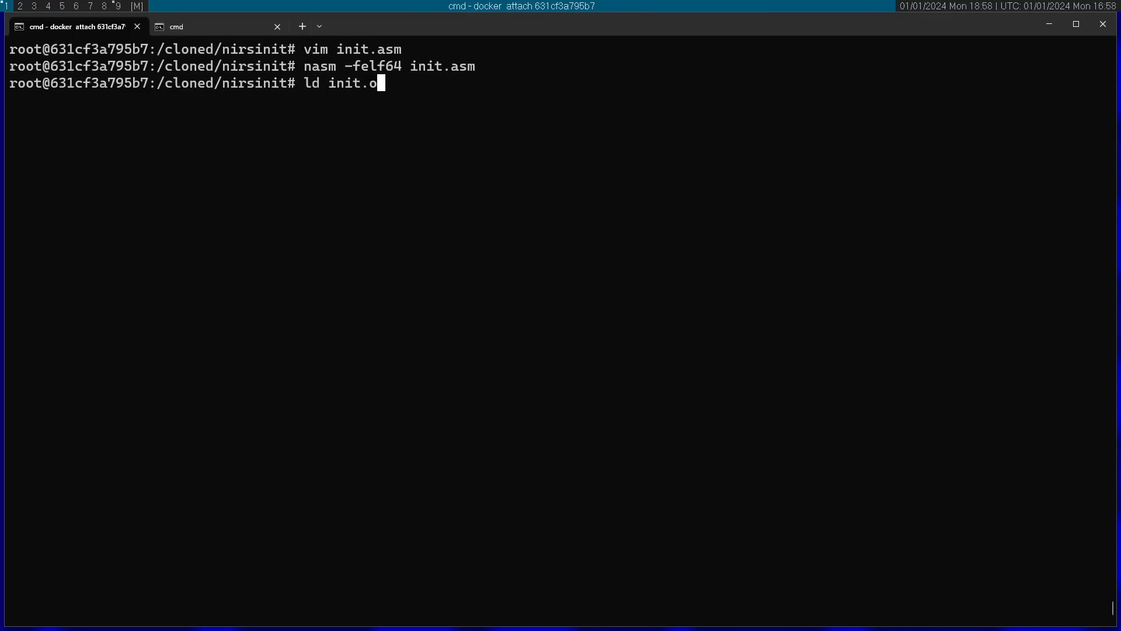
{"action": "key", "text": "Return"}
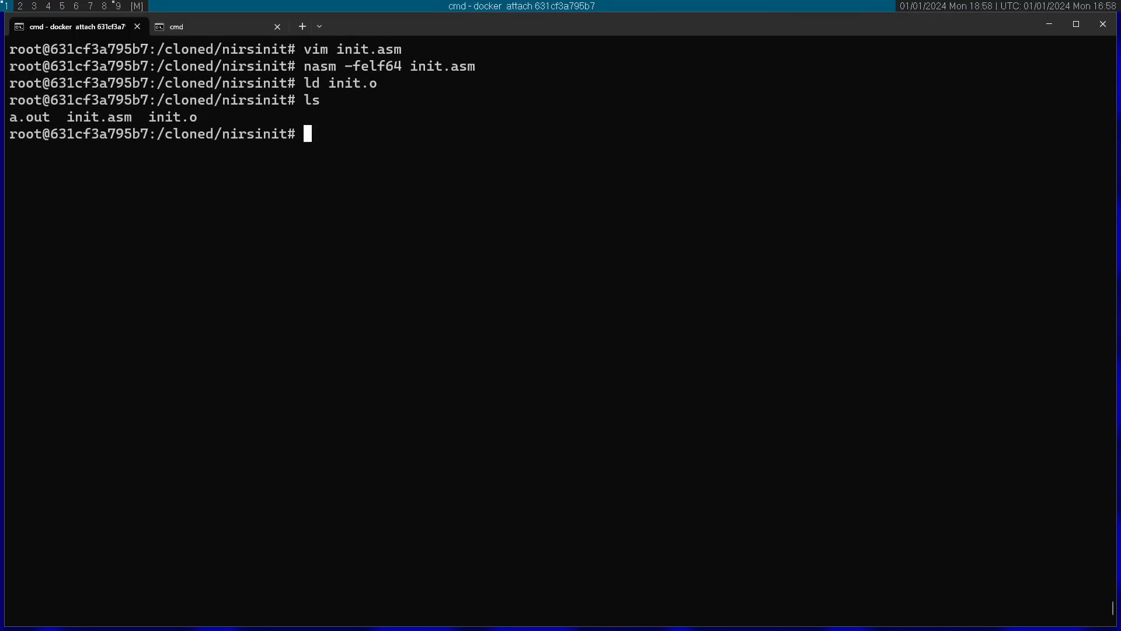
{"action": "mouse_move", "coordinate": [52, 146]}
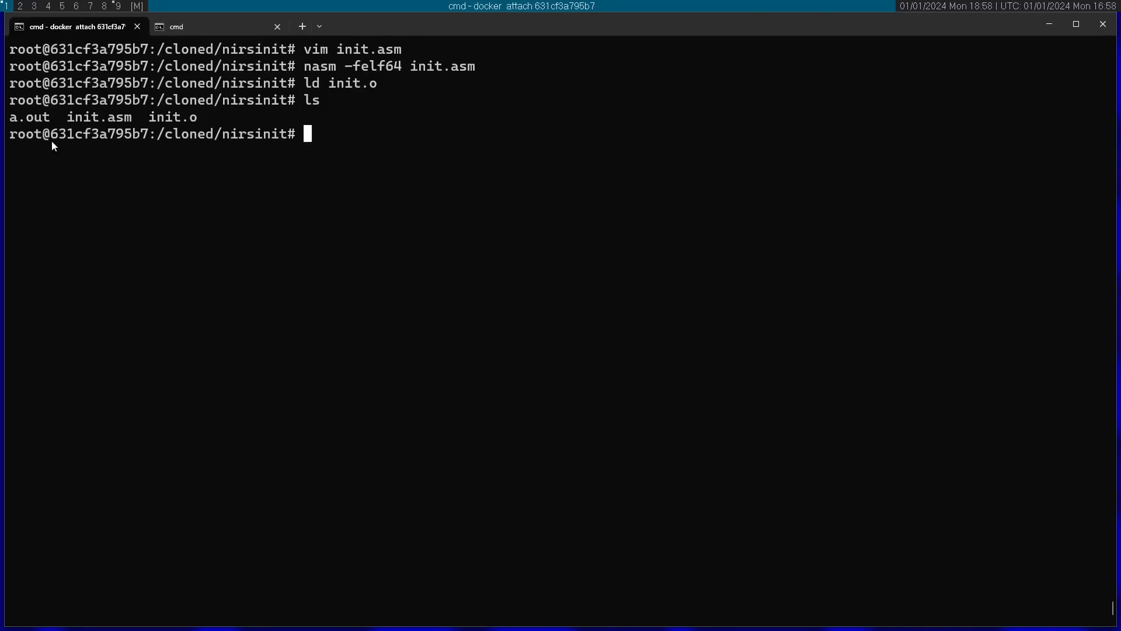
{"action": "mouse_move", "coordinate": [233, 134]}
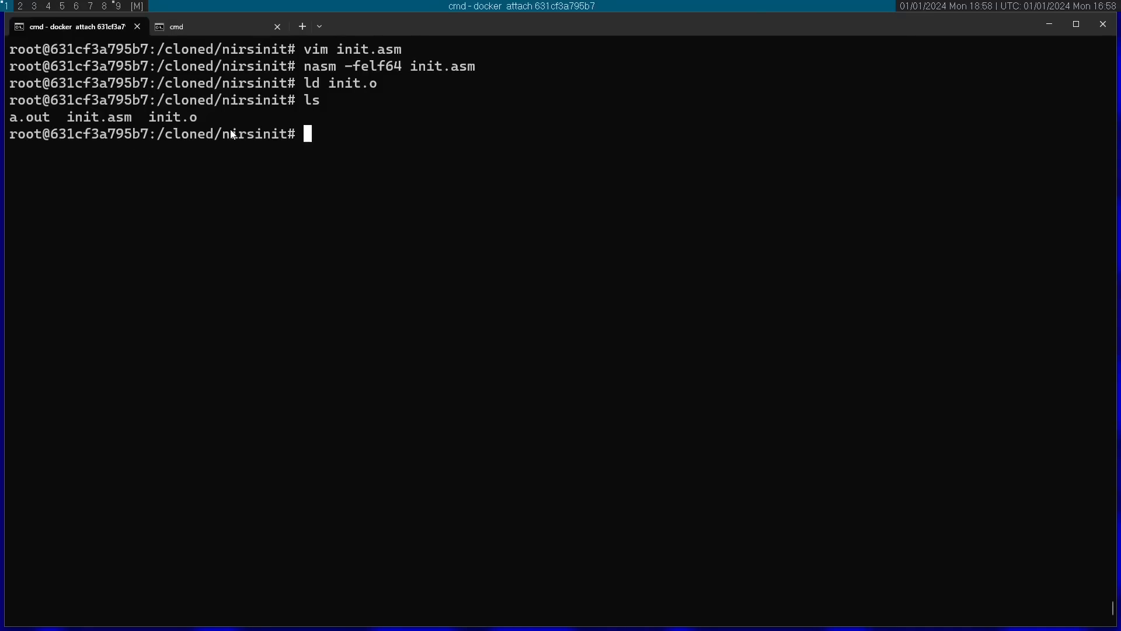
{"action": "type", "text": "mv a.out init"}
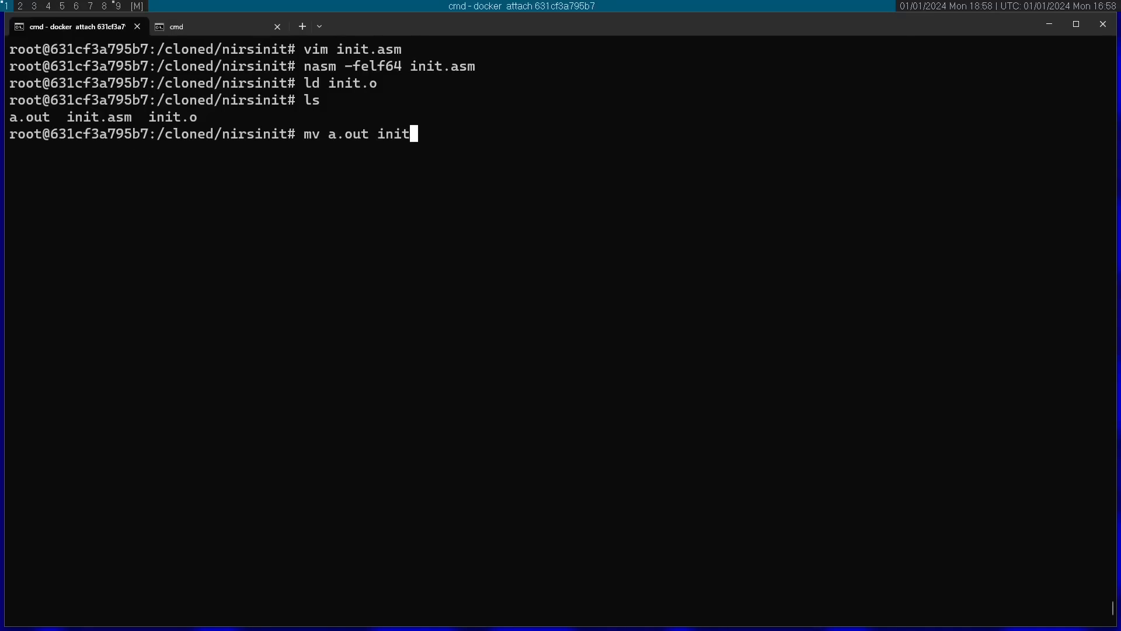
{"action": "key", "text": "Return"}
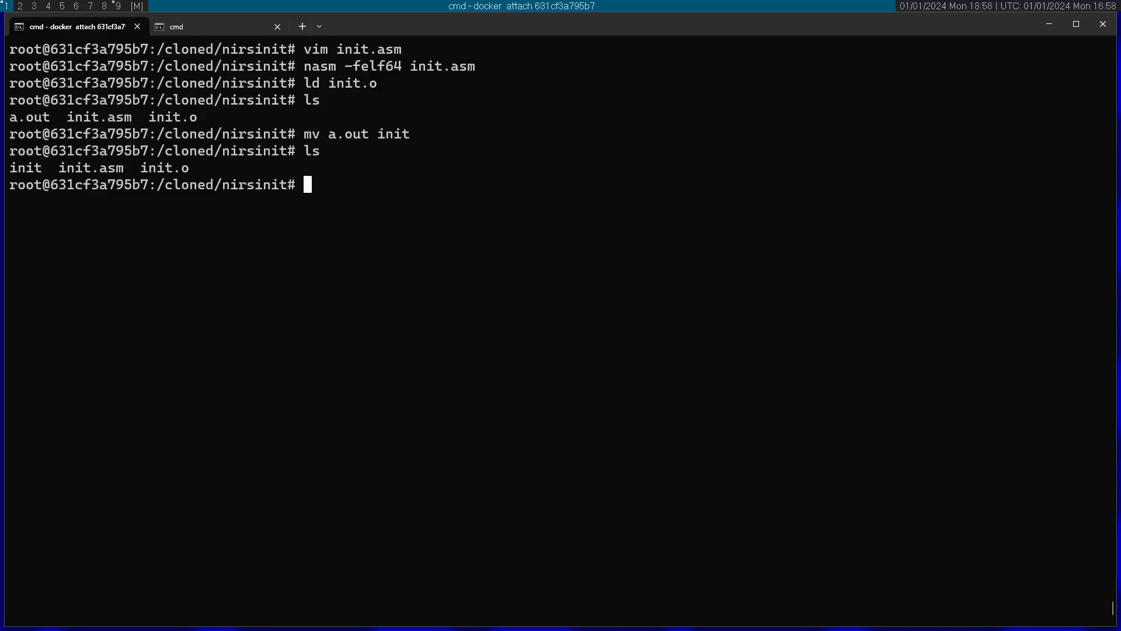
Pack init into a newc-format init.cpio archive with find -name init | cpio -o.
{"action": "type", "text": "find"}
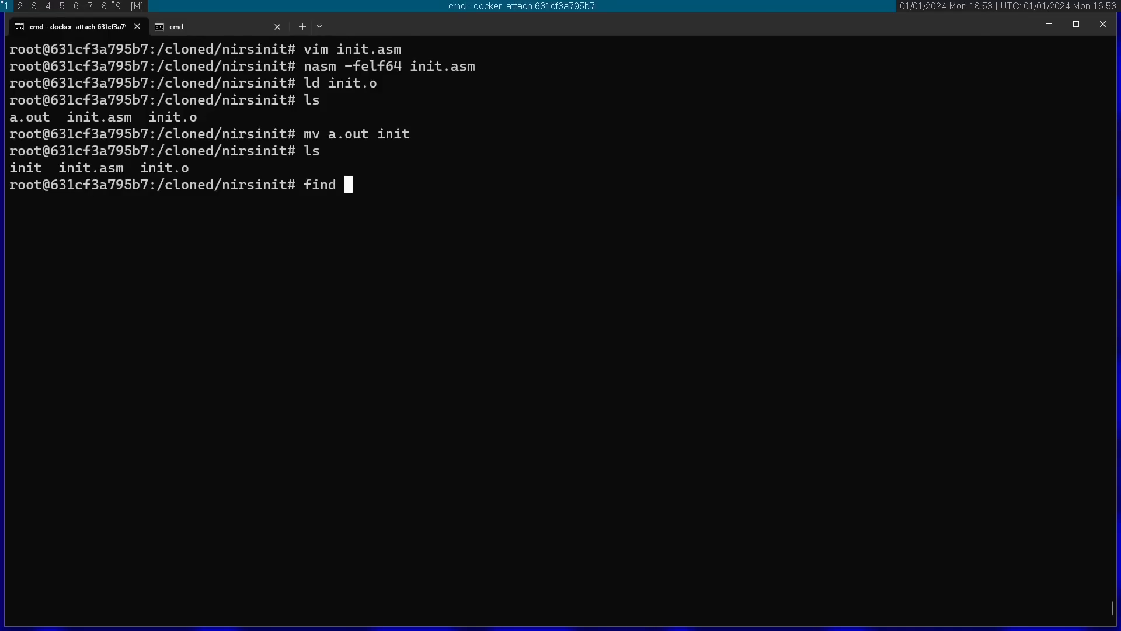
{"action": "type", "text": "-name"}
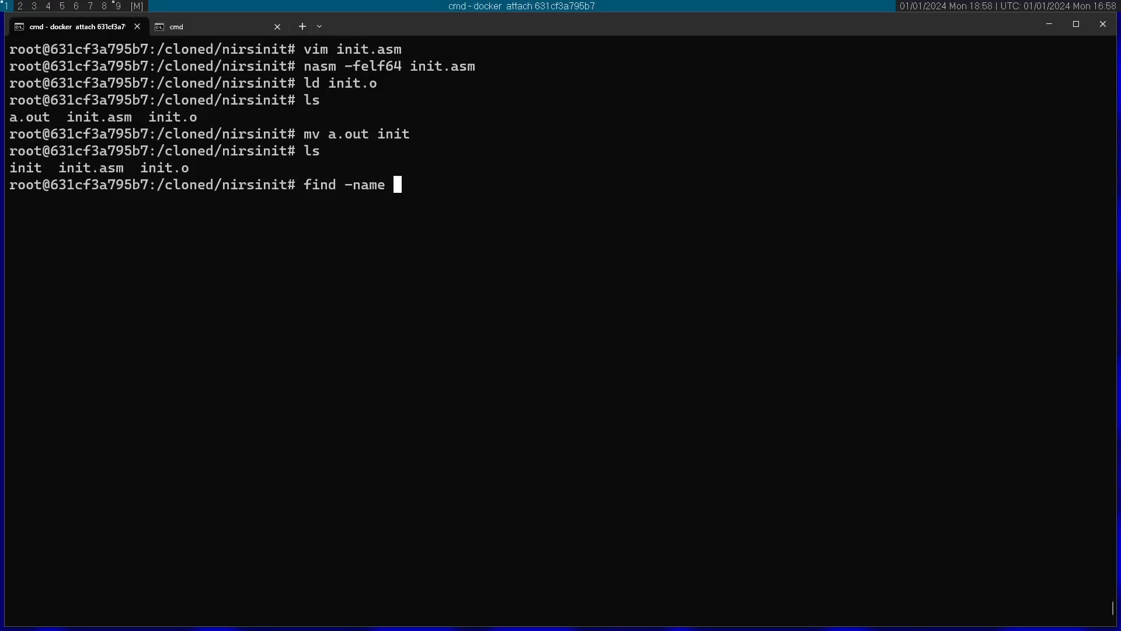
{"action": "type", "text": "init"}
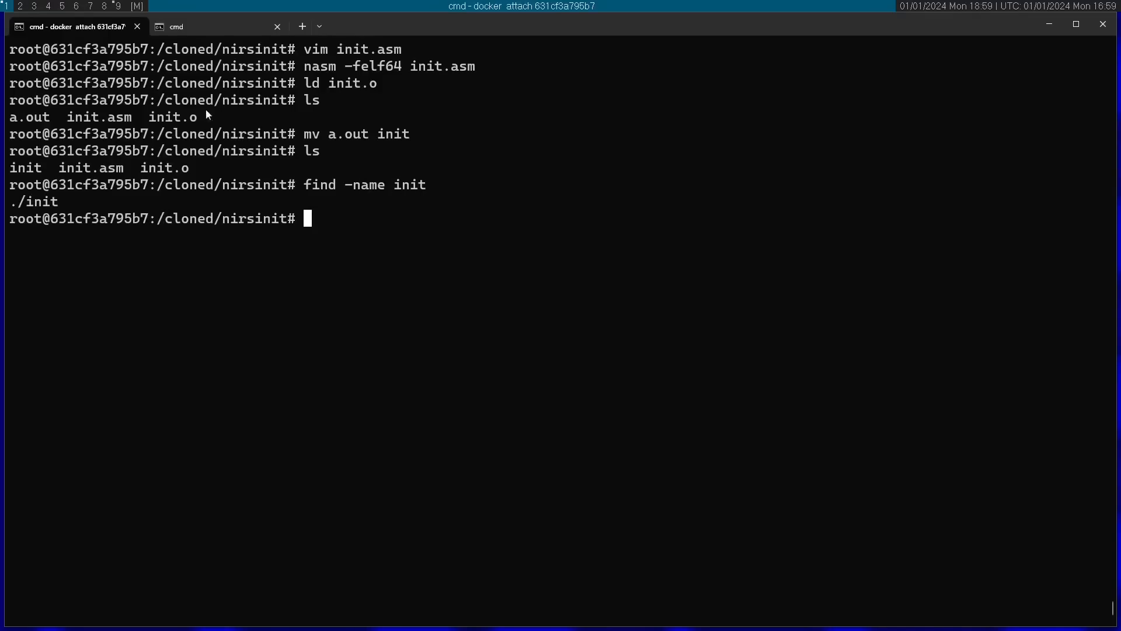
{"action": "mouse_move", "coordinate": [57, 208]}
{"action": "type", "text": "find -name init"}
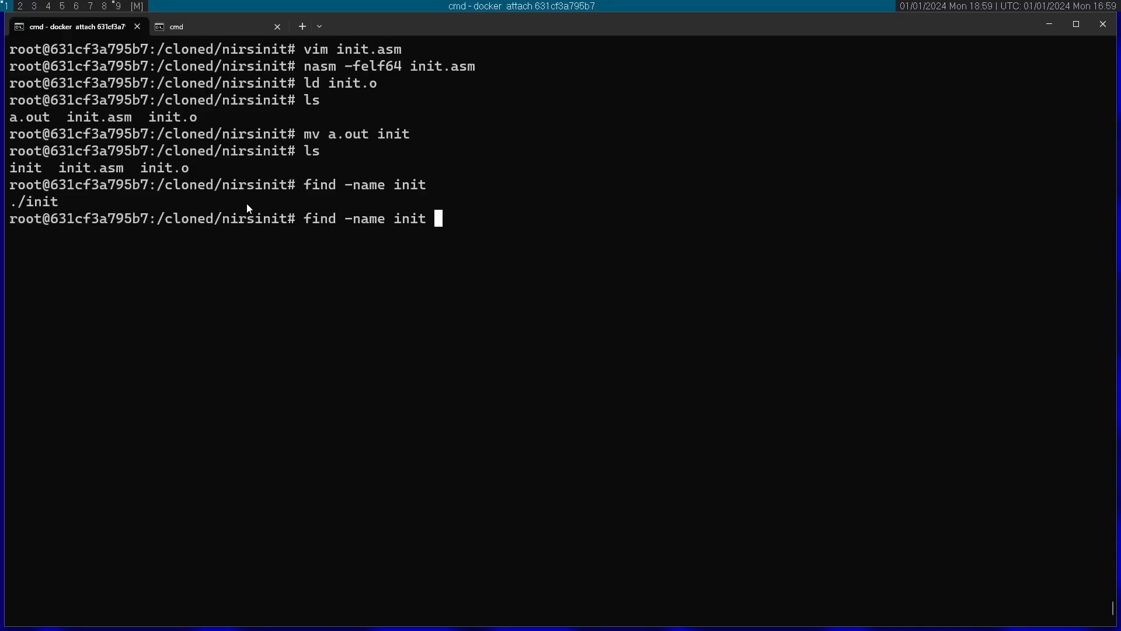
{"action": "type", "text": "| cpio"}
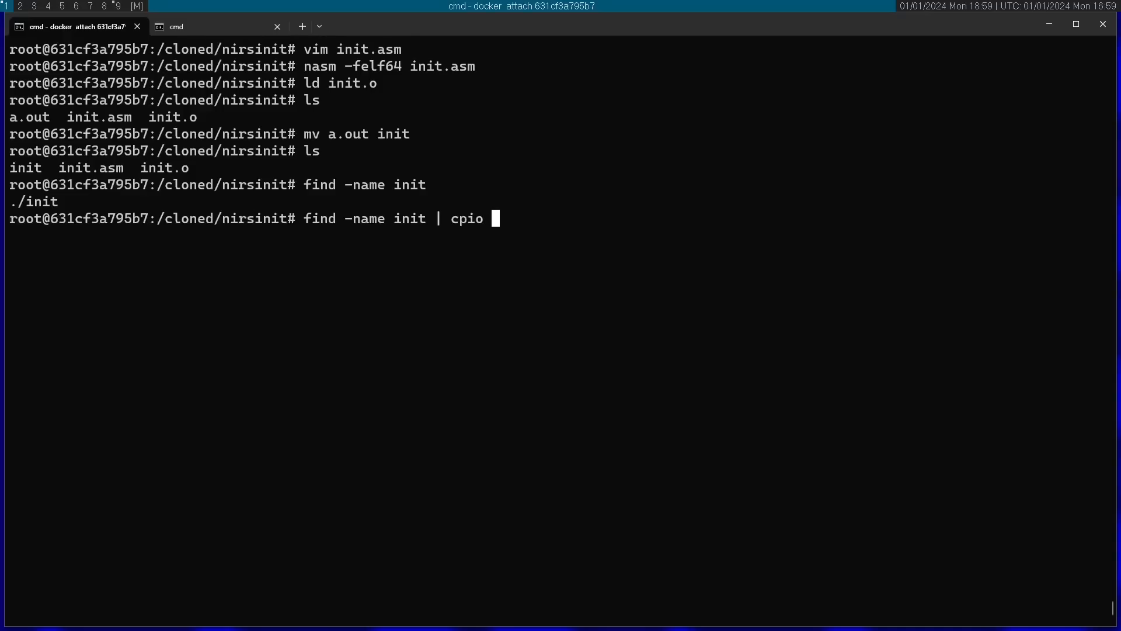
{"action": "type", "text": "-o -H"}
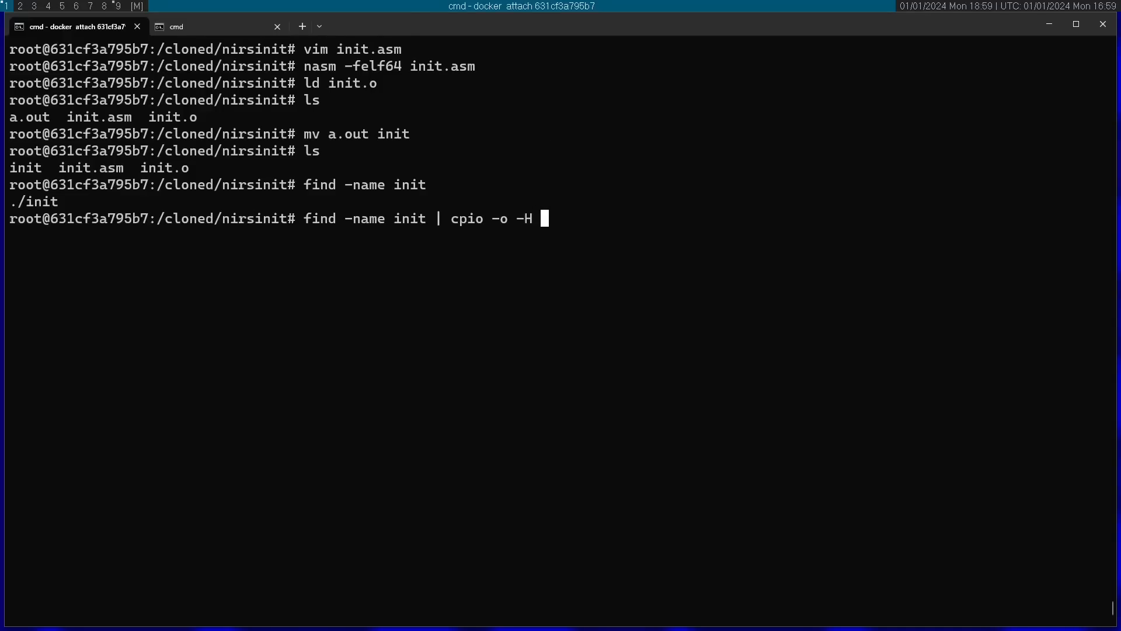
{"action": "type", "text": "newc"}
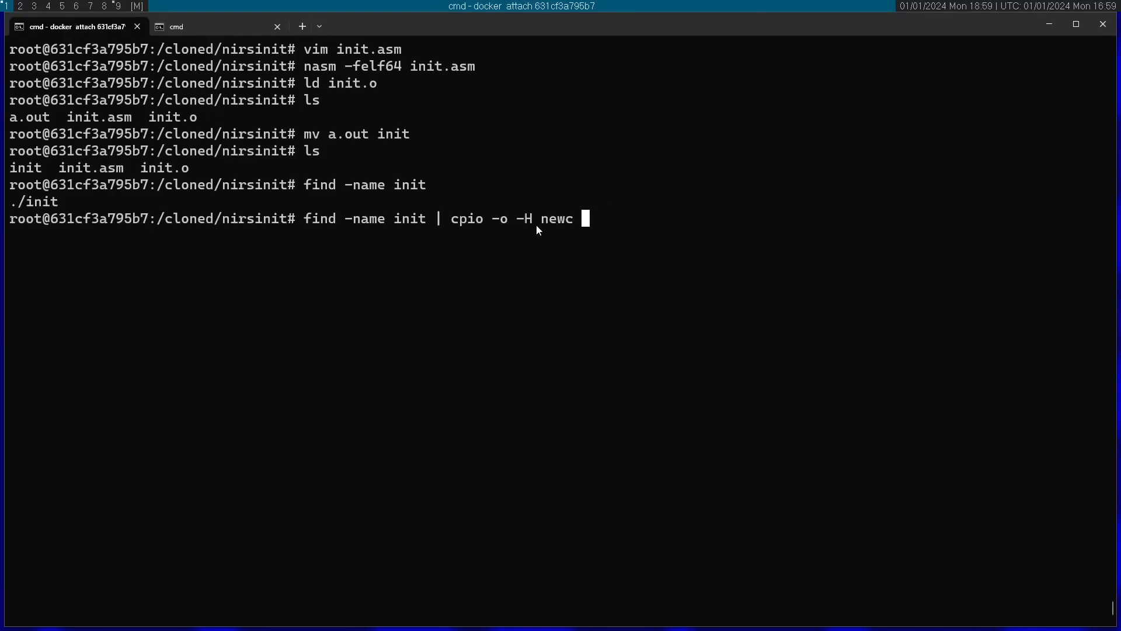
{"action": "type", "text": "> init"}
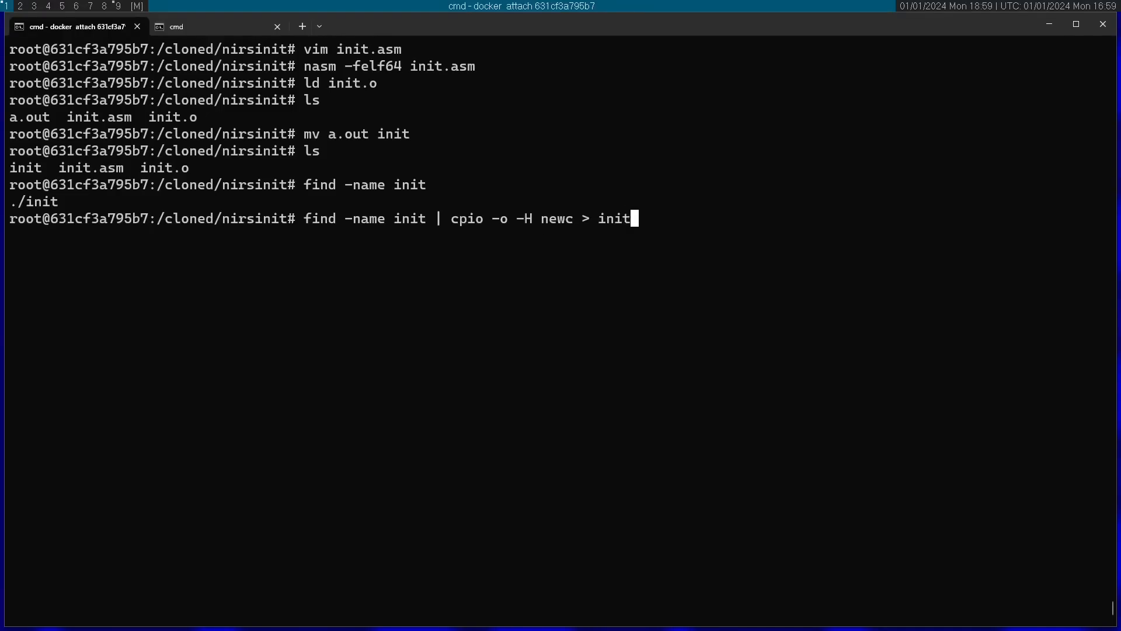
{"action": "key", "text": "Return"}
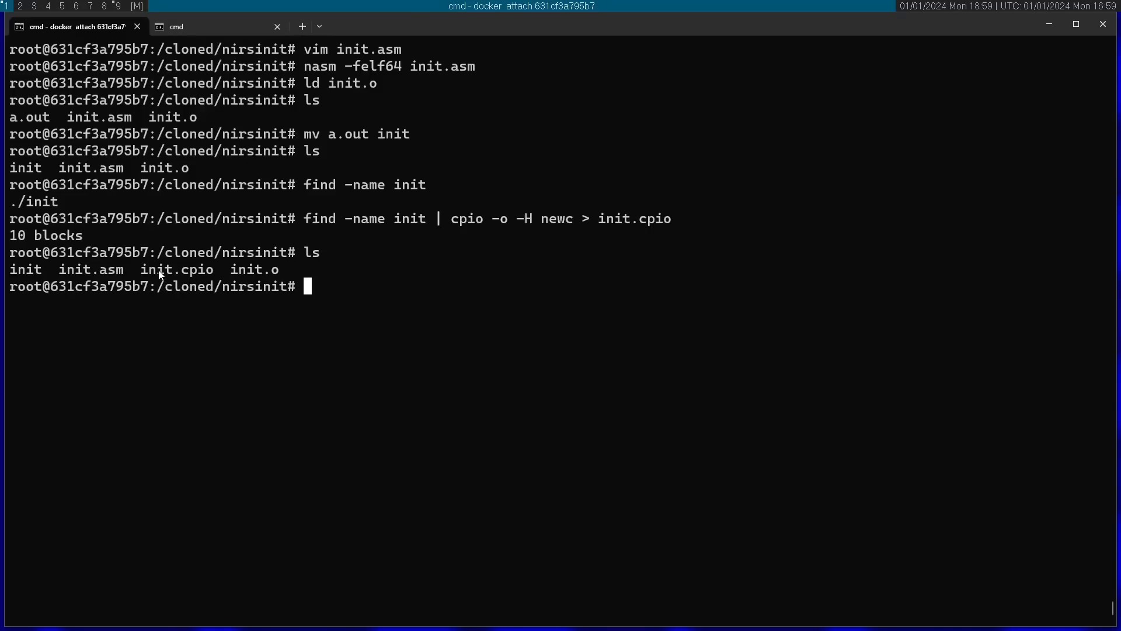
{"action": "mouse_move", "coordinate": [173, 120]}
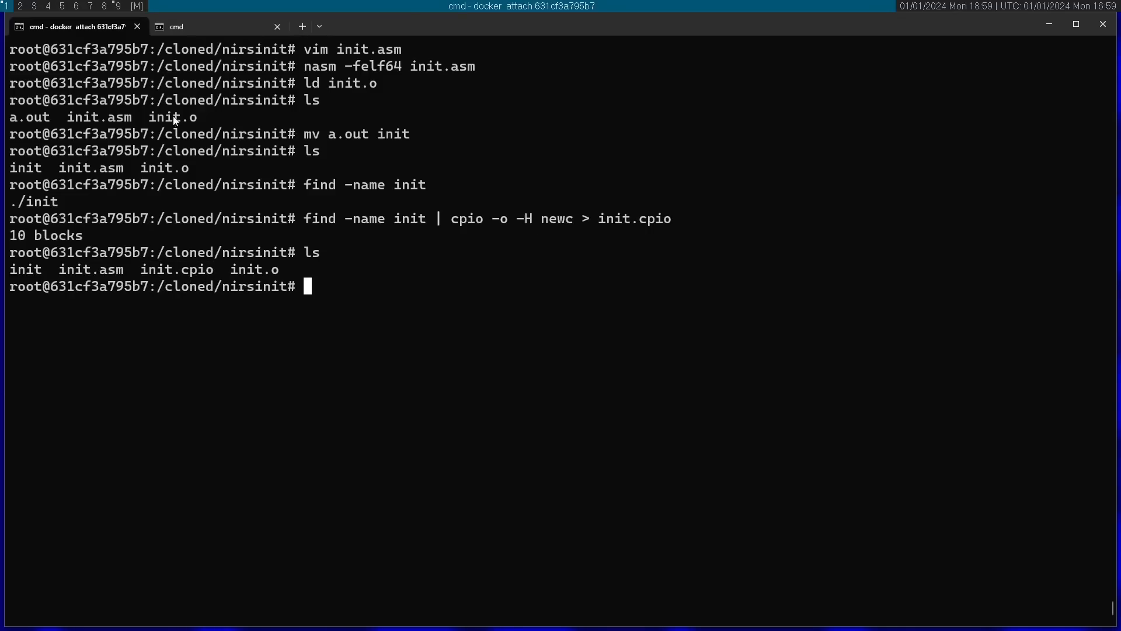
{"action": "mouse_move", "coordinate": [207, 39]}
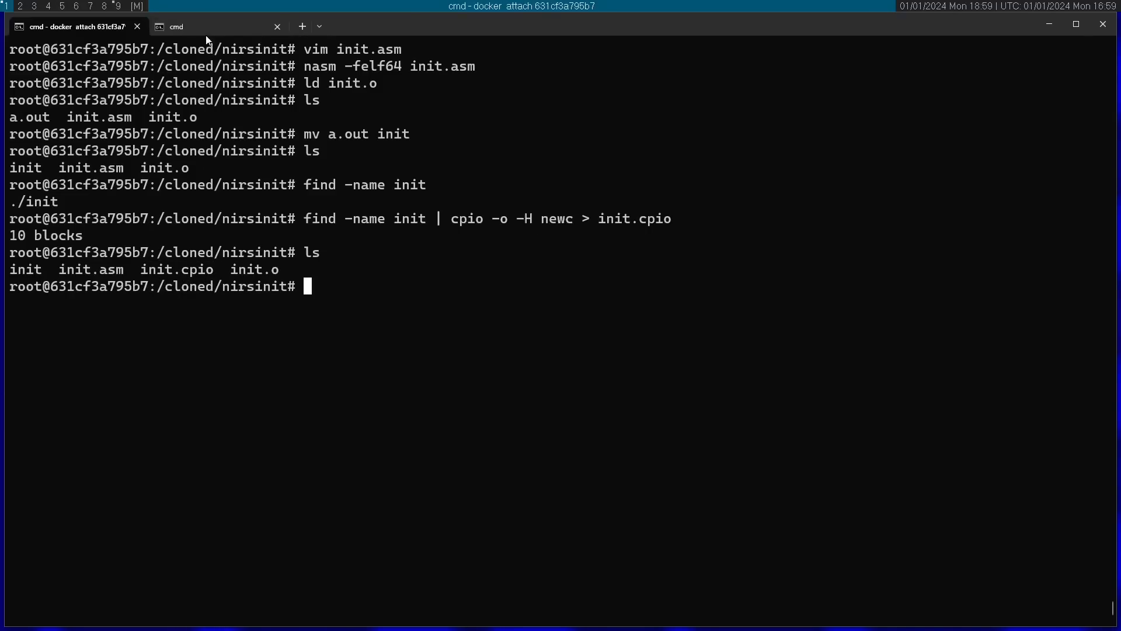
{"action": "mouse_move", "coordinate": [111, 273]}
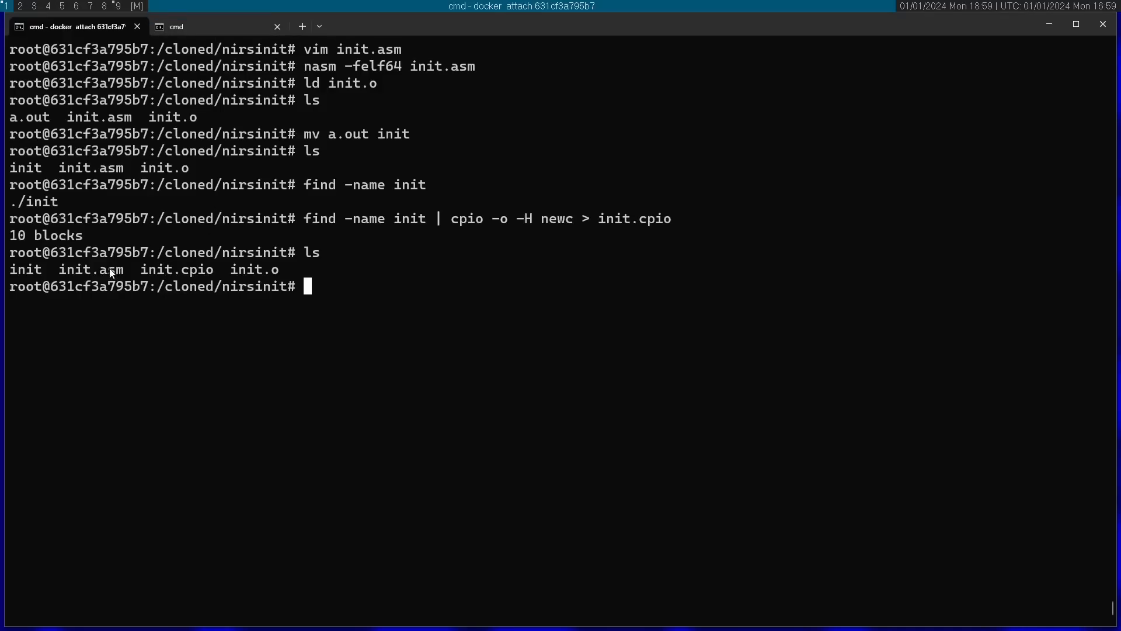
{"action": "left_click", "coordinate": [178, 26]}
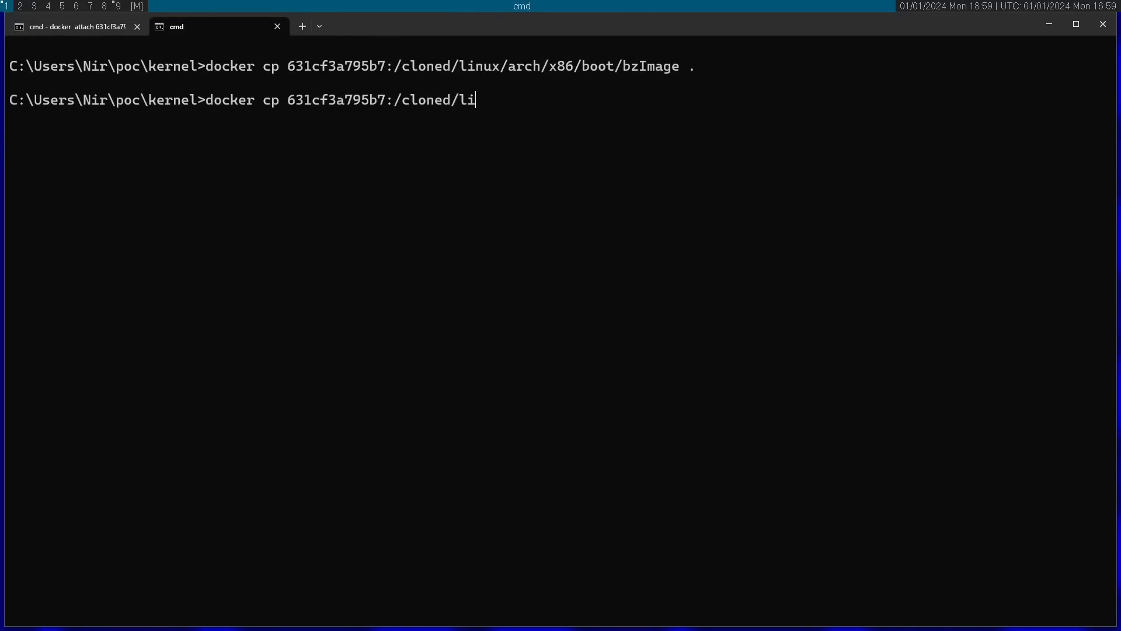
Copy init.cpio from the container's /cloned/nirsinit into the local folder with docker cp.
{"action": "type", "text": "nirsinit."}
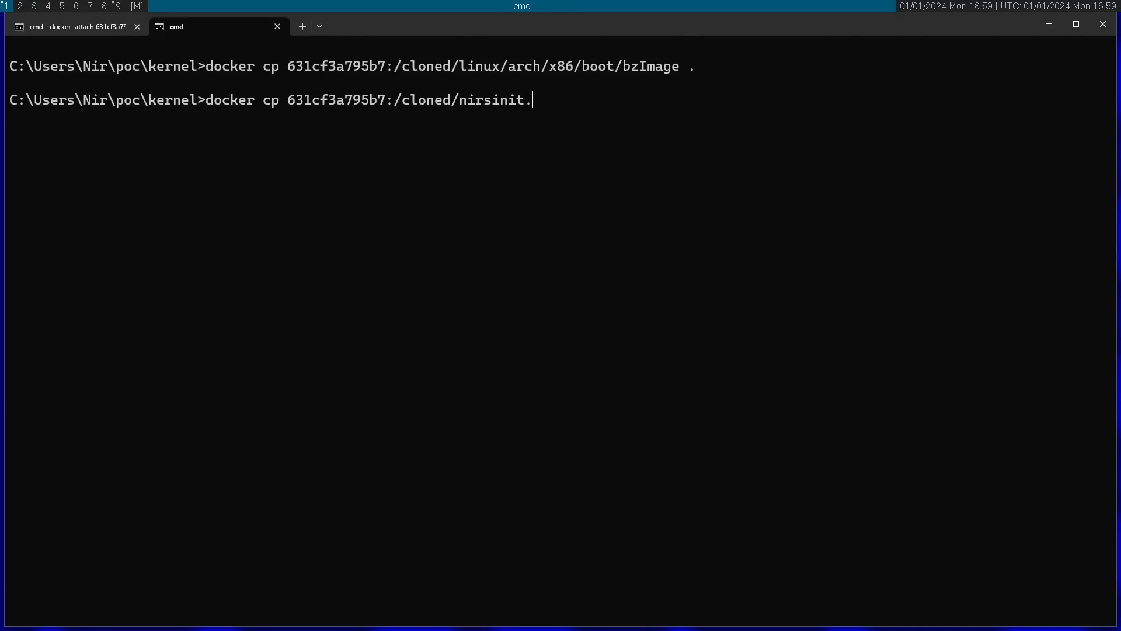
{"action": "type", "text": "/init.cpioj"}
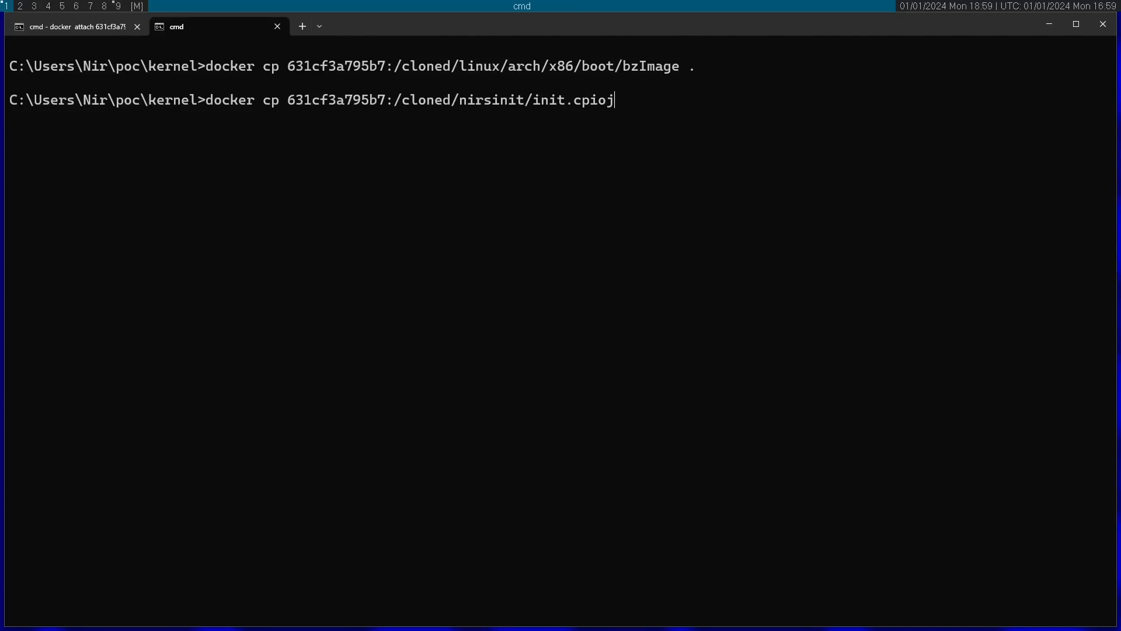
{"action": "type", "text": " ."}
{"action": "key", "text": "Return"}
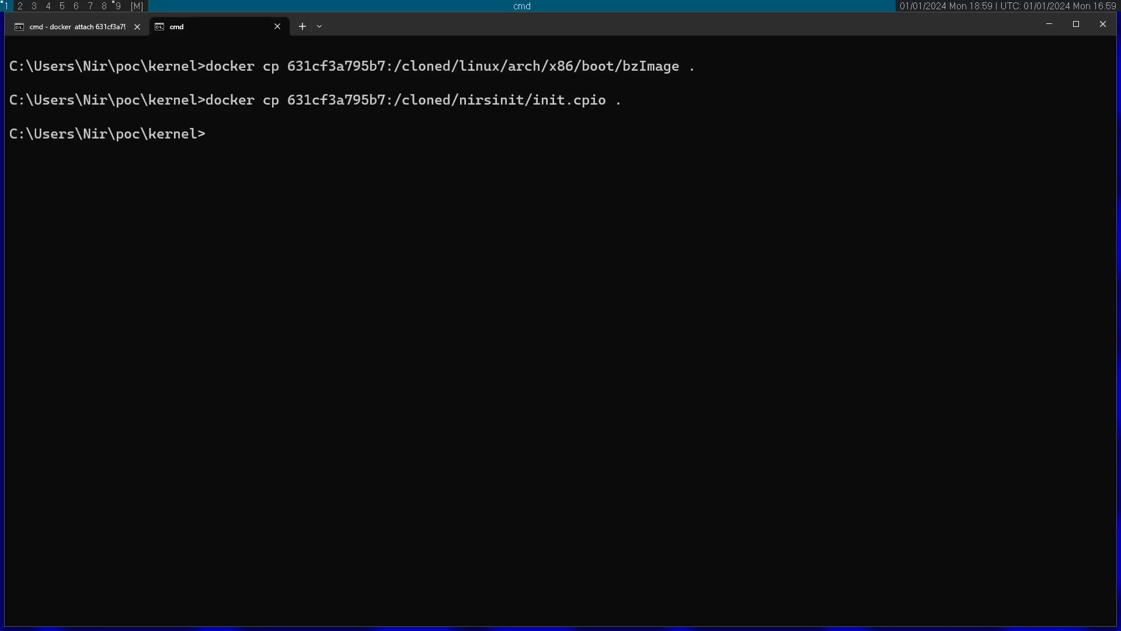
Enter the boot command qemu-system-x86_64 -kernel bzImage -initrd init.cpio.
{"action": "type", "text": "qemu-system"}
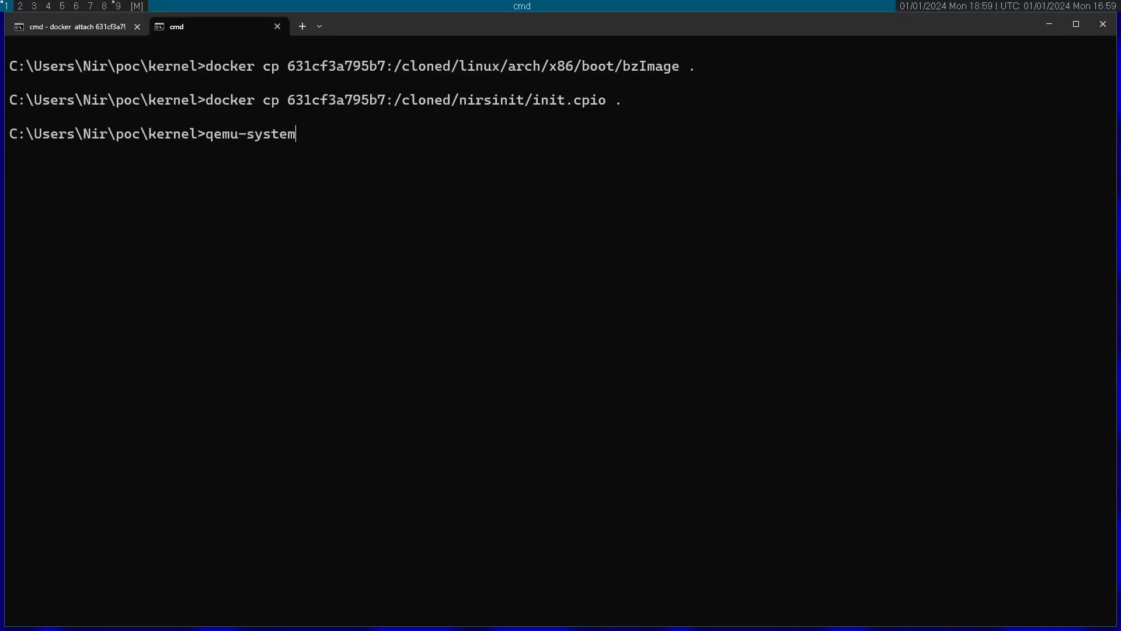
{"action": "type", "text": "-x86_"}
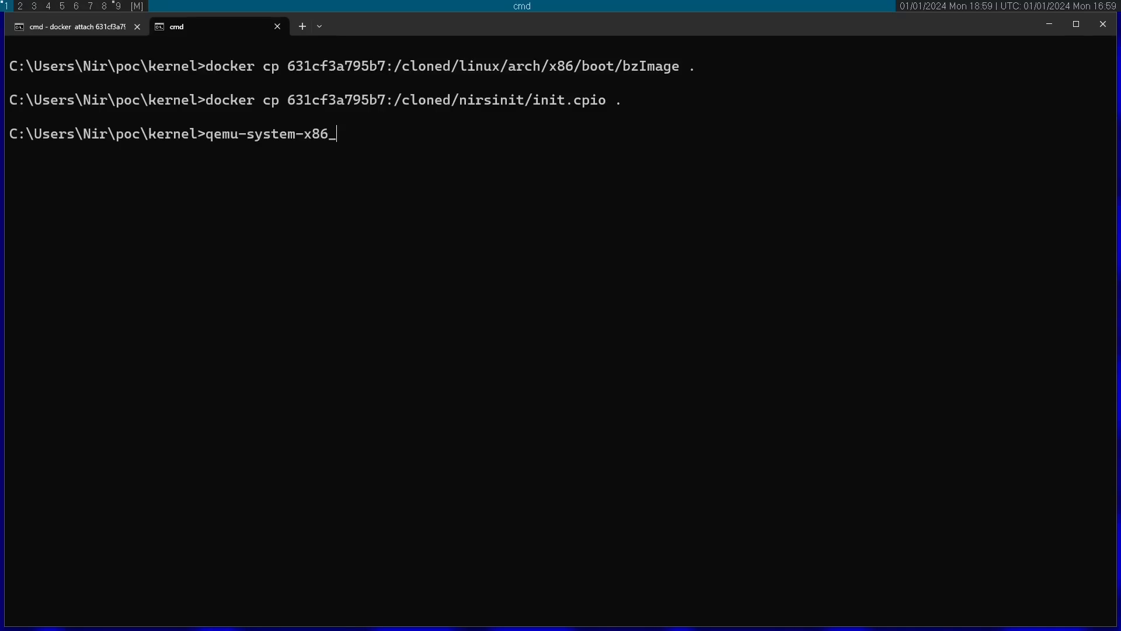
{"action": "type", "text": "64 -kernel"}
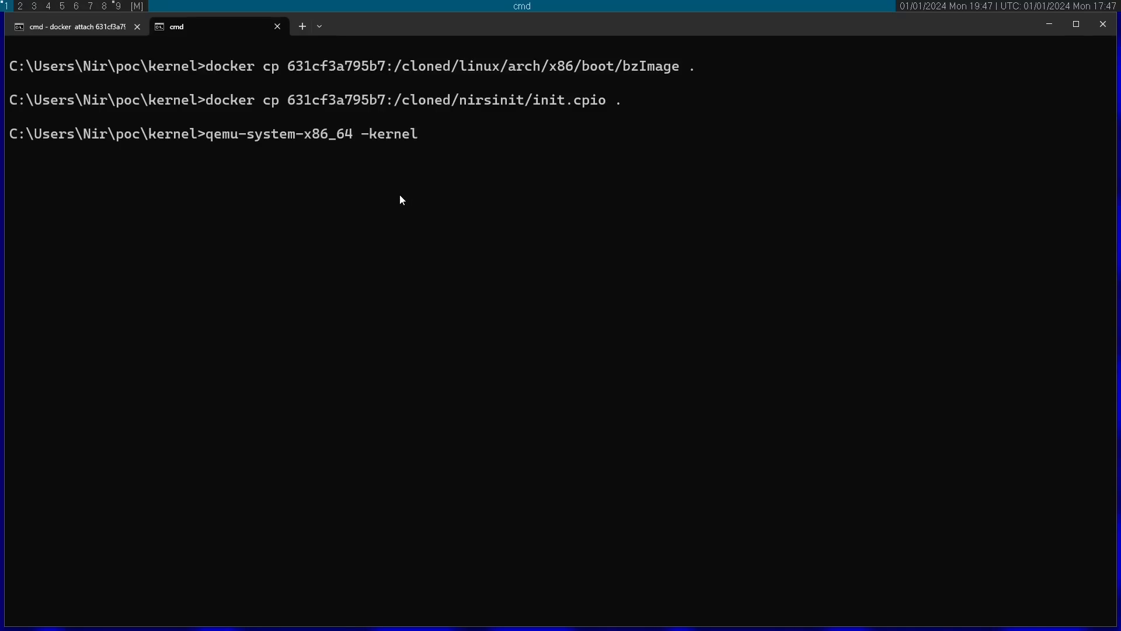
{"action": "type", "text": "bzI"}
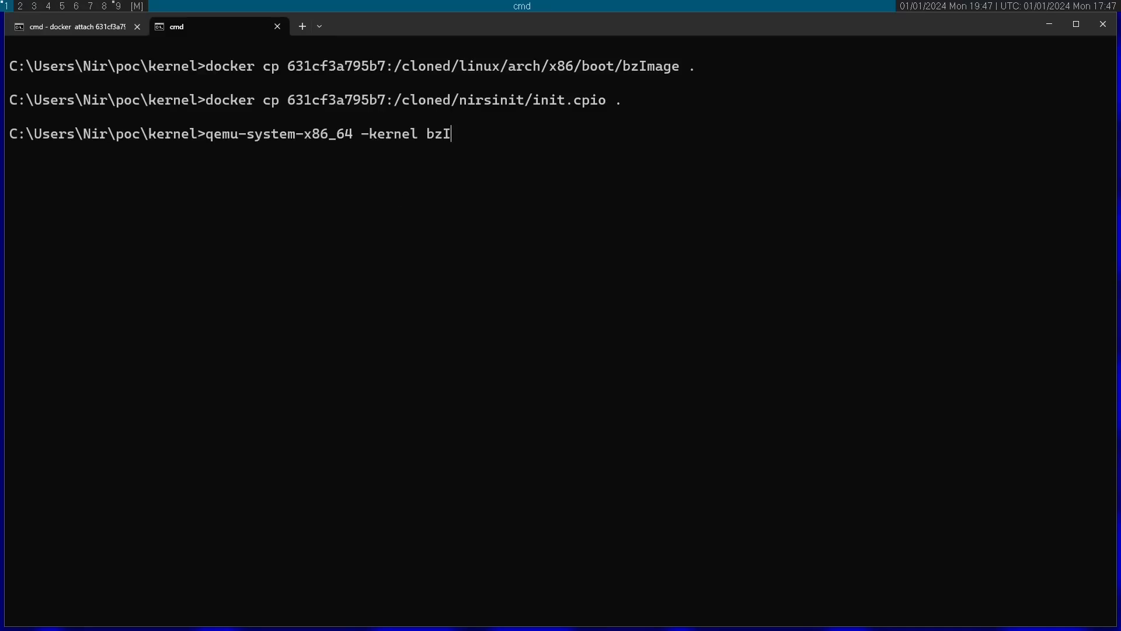
{"action": "type", "text": "mage"}
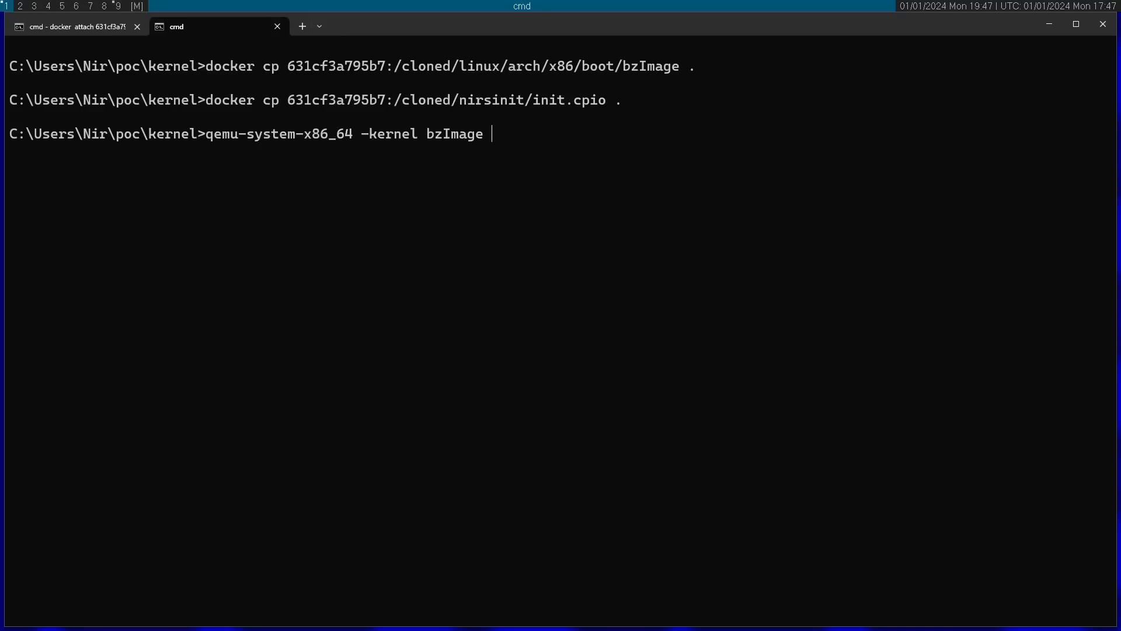
{"action": "type", "text": "-"}
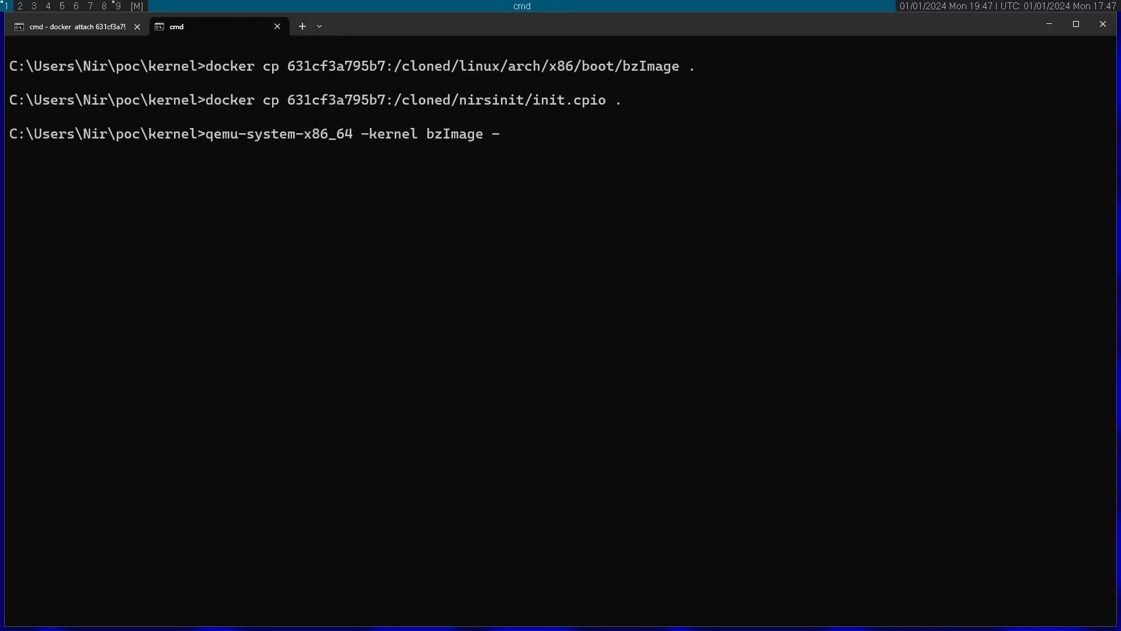
{"action": "type", "text": "initrd"}
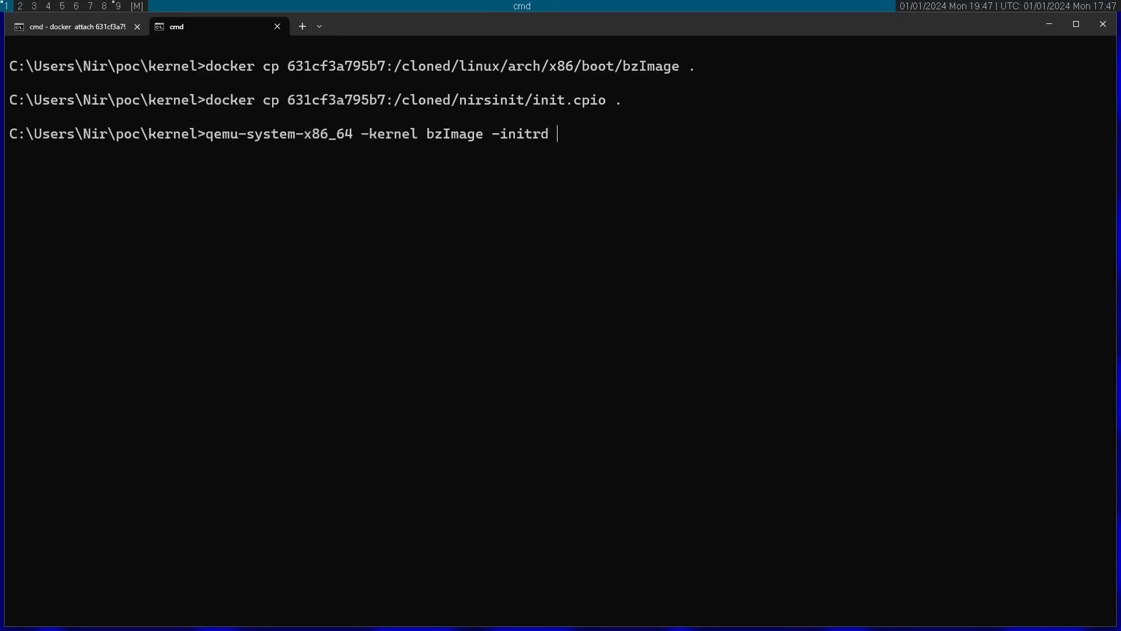
{"action": "type", "text": "init.c"}
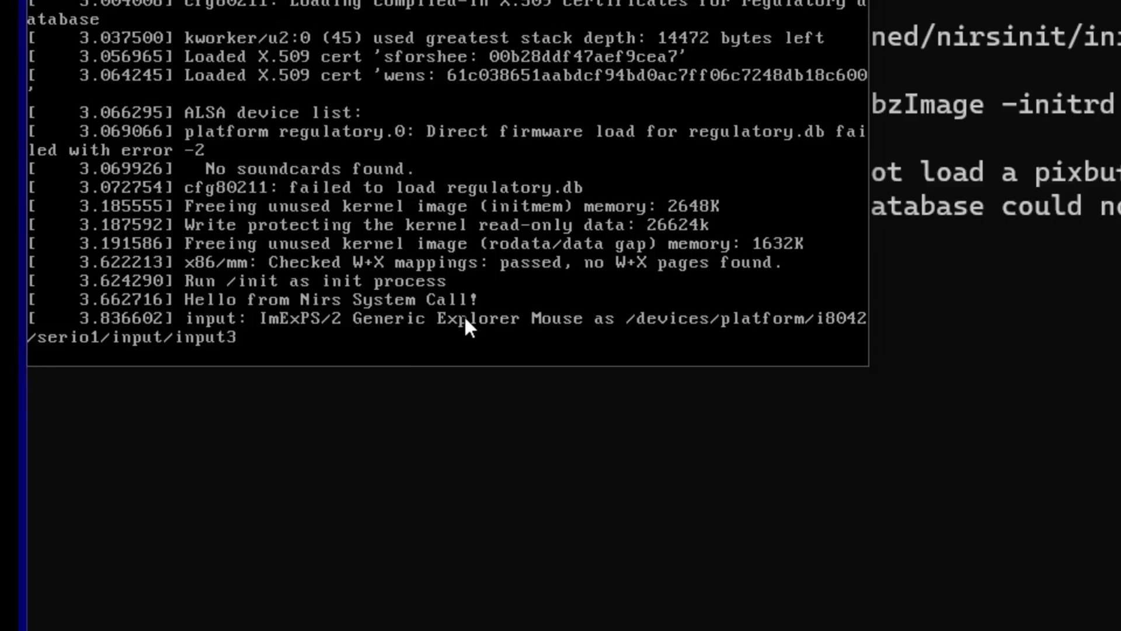
{"action": "mouse_move", "coordinate": [111, 363]}
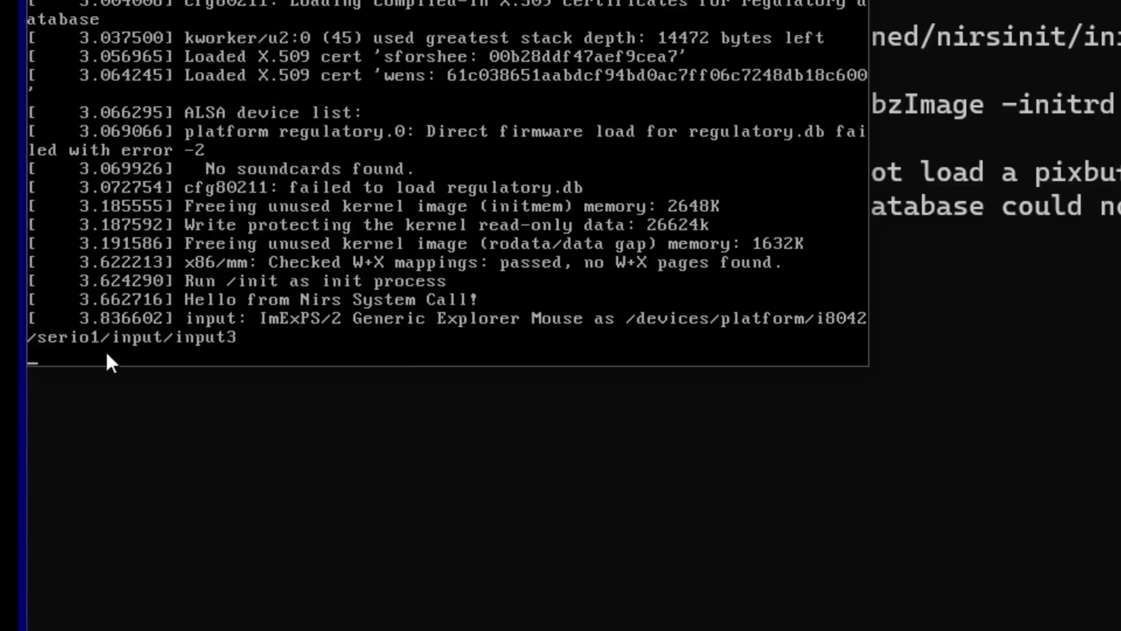